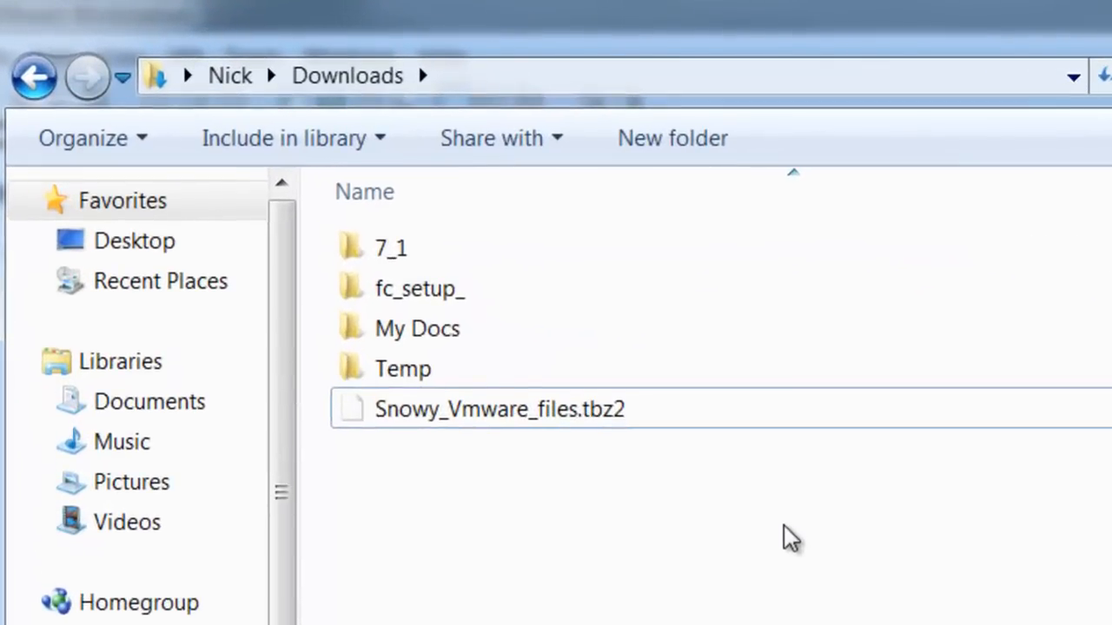
# Extract Snowy_Vmware_files.tbz2 in Downloads with 7-Zip, yielding Snowy_Vmware_files.tar beside it.
pyautogui.click(501, 410)
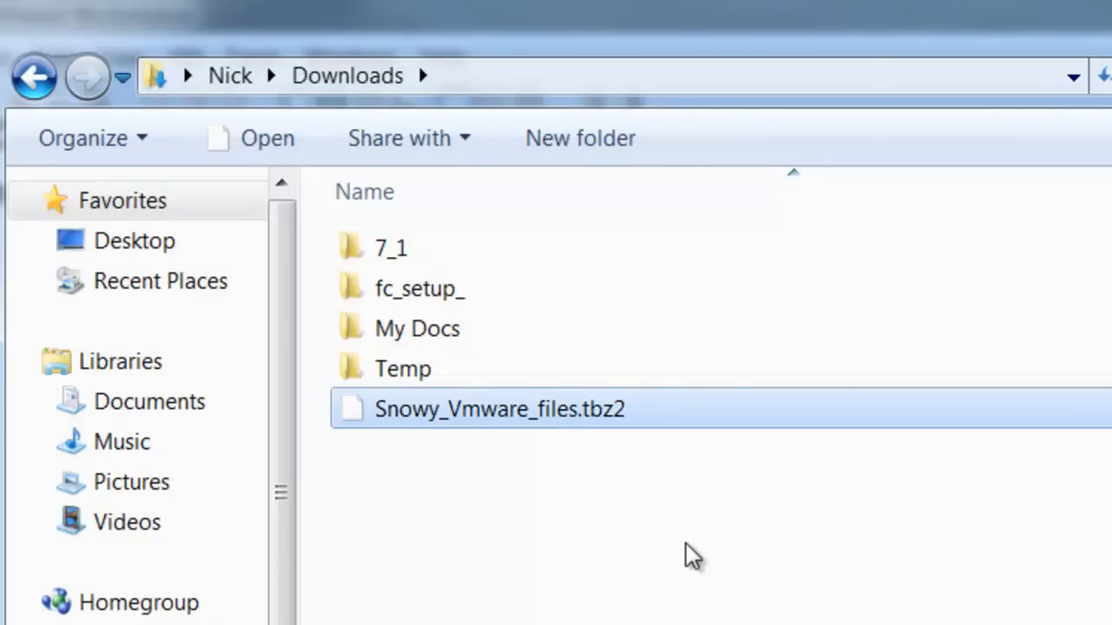
pyautogui.moveTo(605, 423)
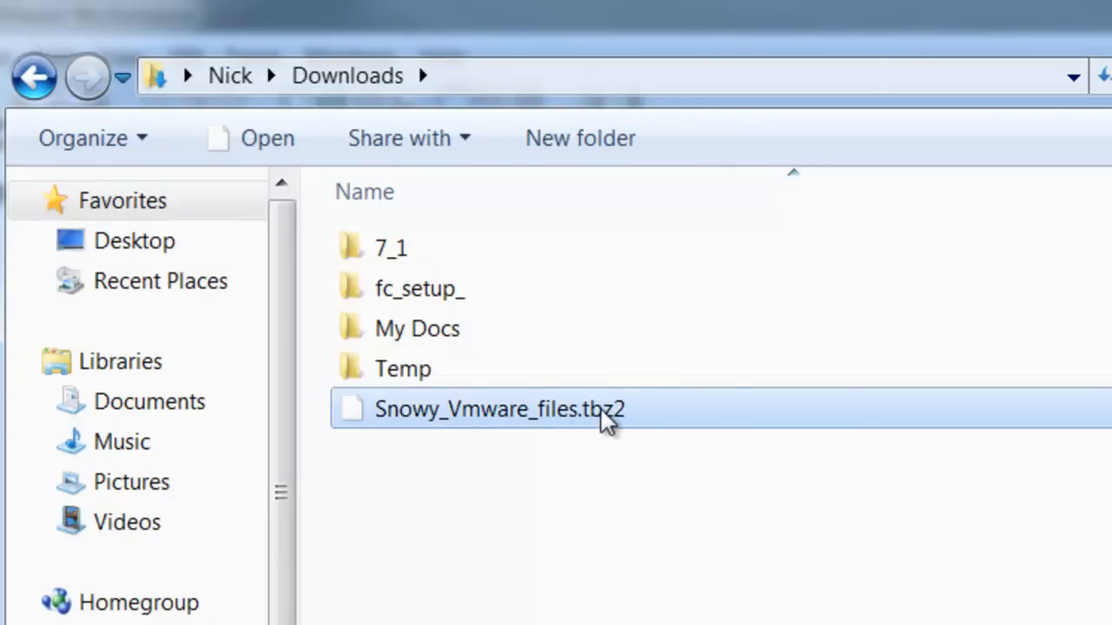
pyautogui.rightClick(499, 410)
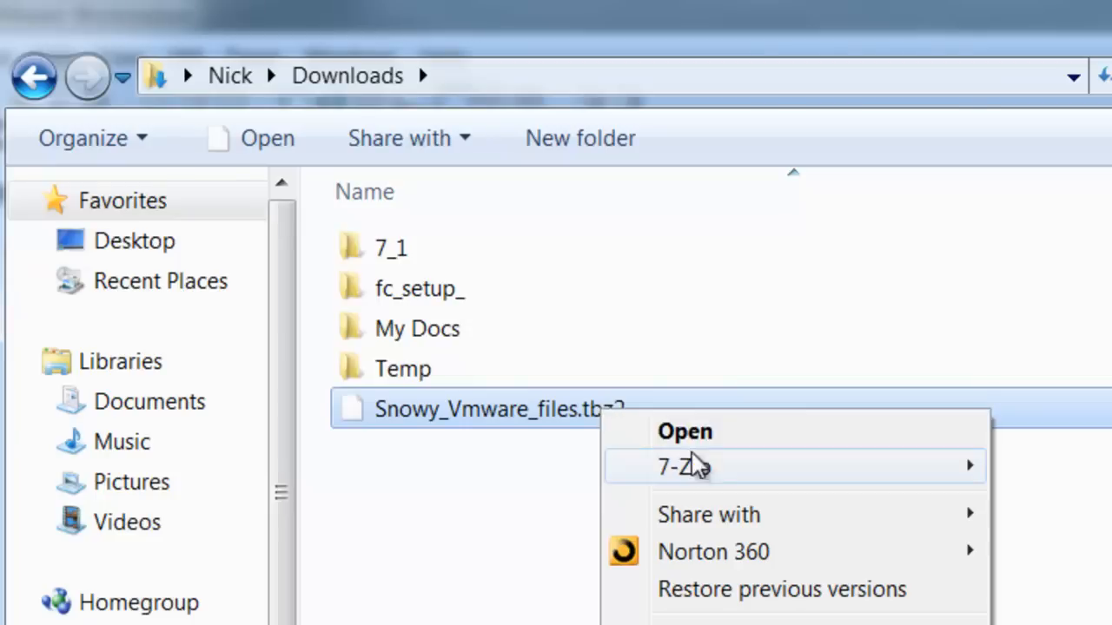
pyautogui.moveTo(684, 465)
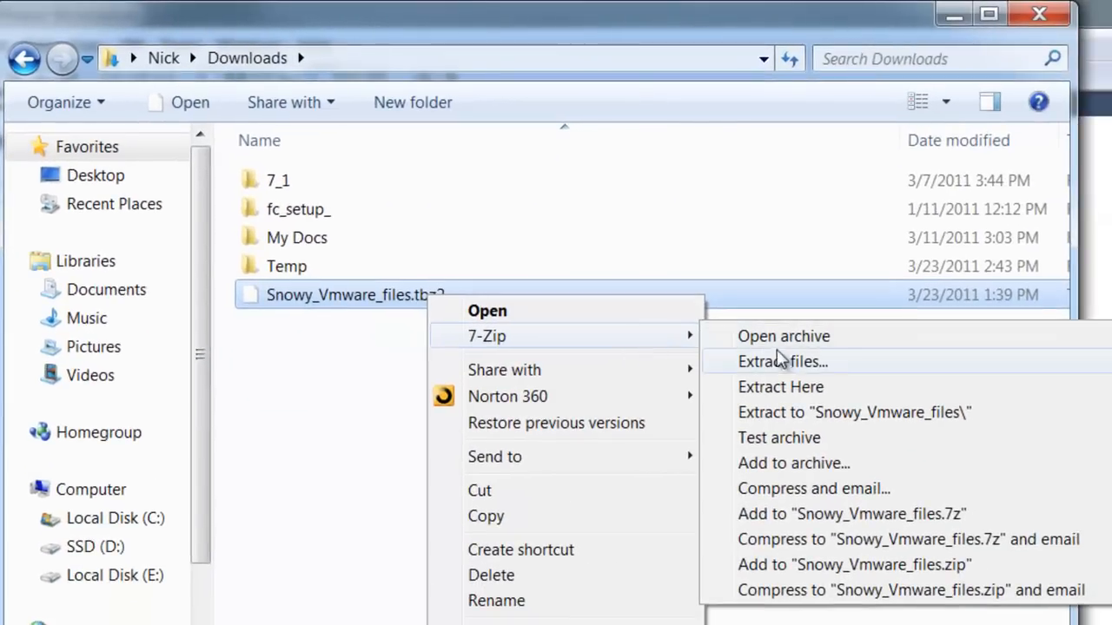
pyautogui.click(820, 396)
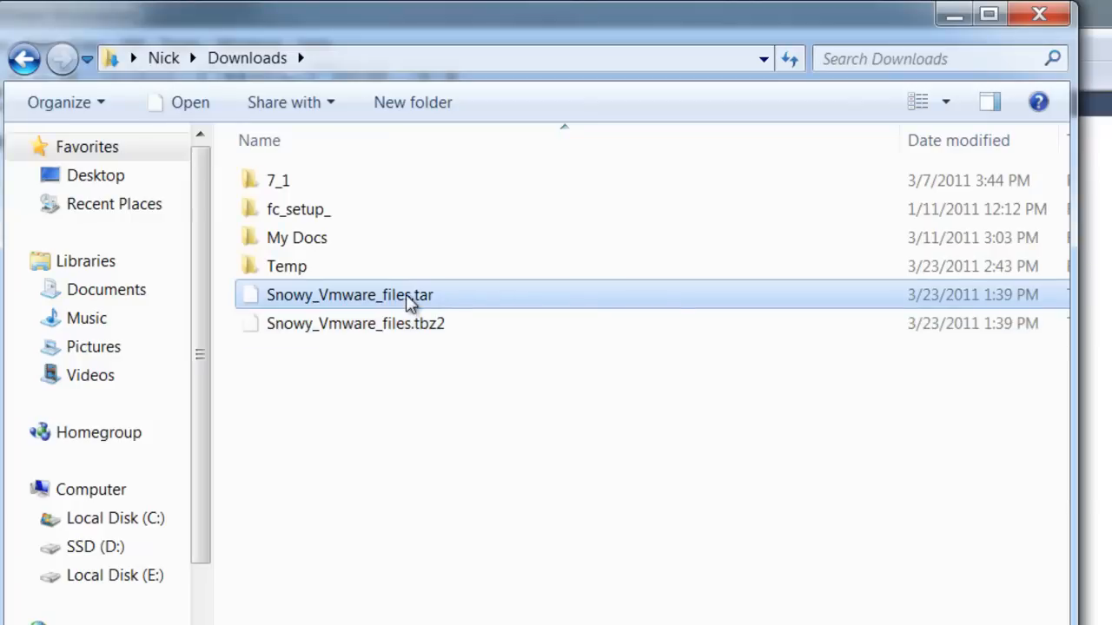
pyautogui.rightClick(351, 295)
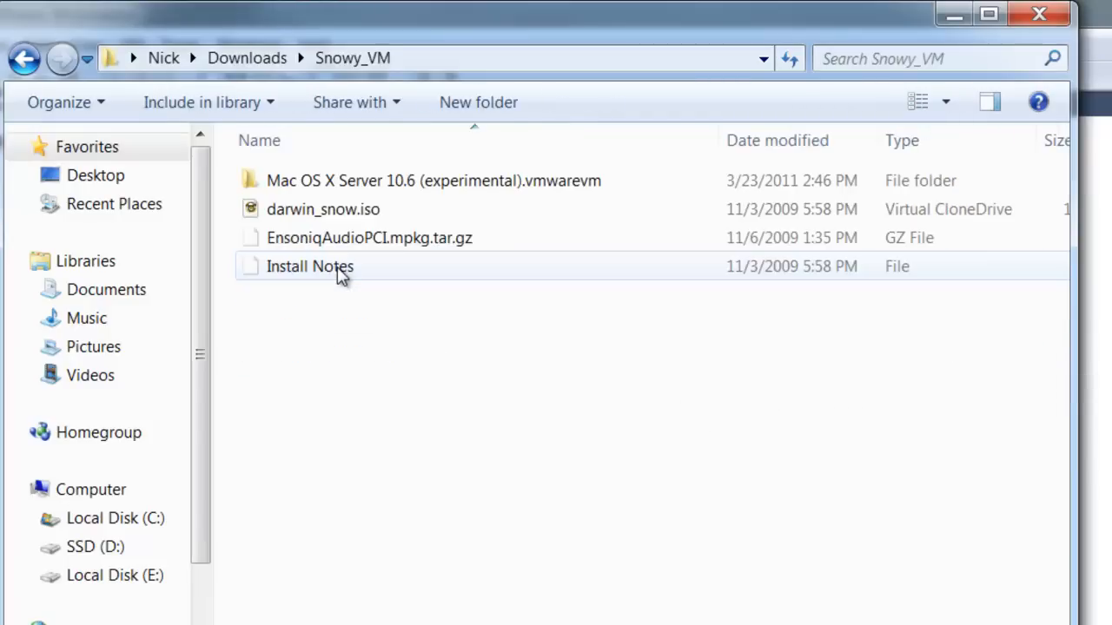
pyautogui.moveTo(481, 398)
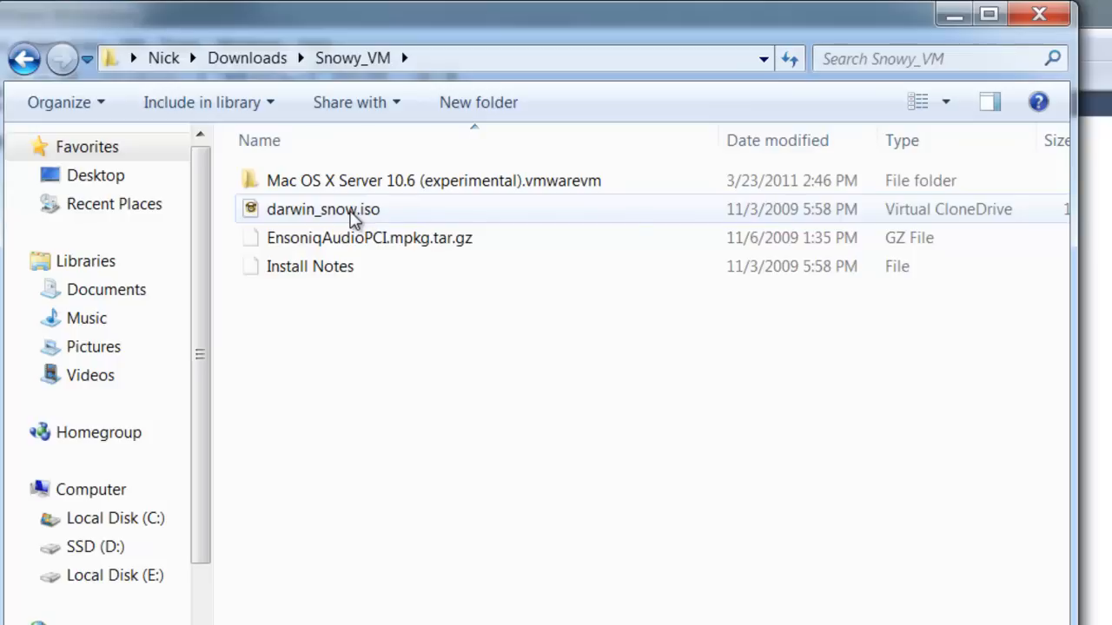
pyautogui.moveTo(389, 208)
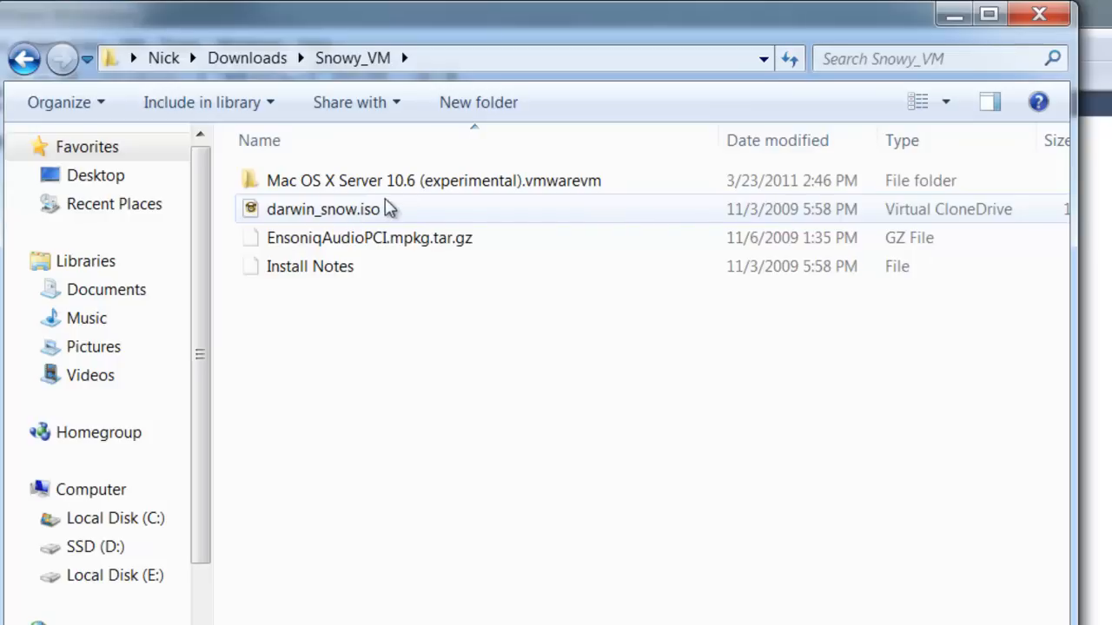
# Enter the Mac OS X Server 10.6 .vmwarevm folder and locate its .vmx configuration file.
pyautogui.doubleClick(434, 181)
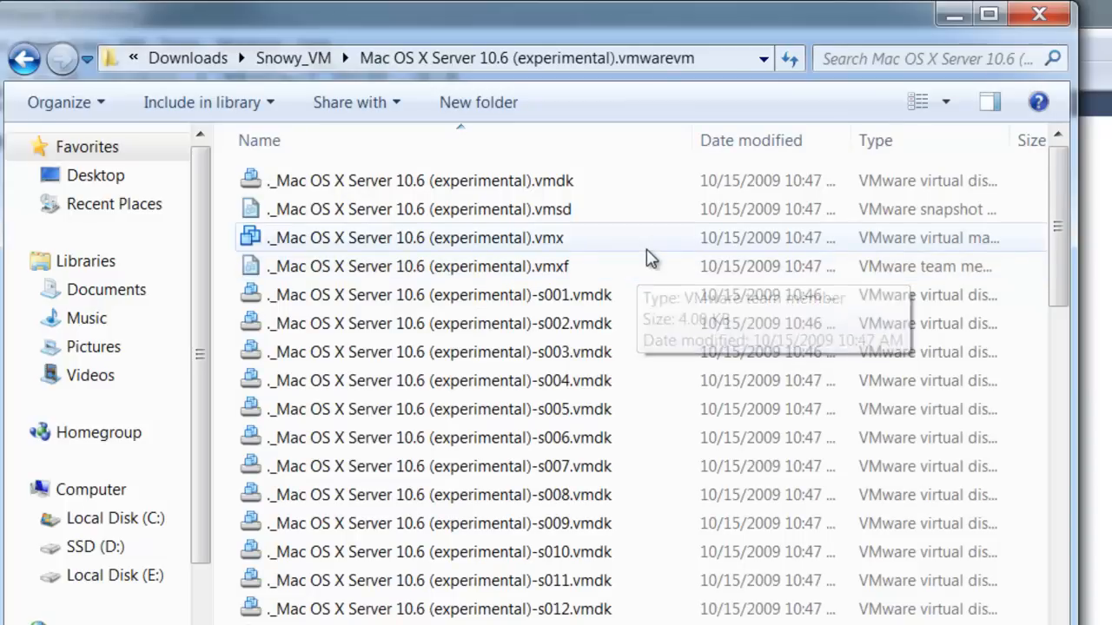
pyautogui.scroll(-3)
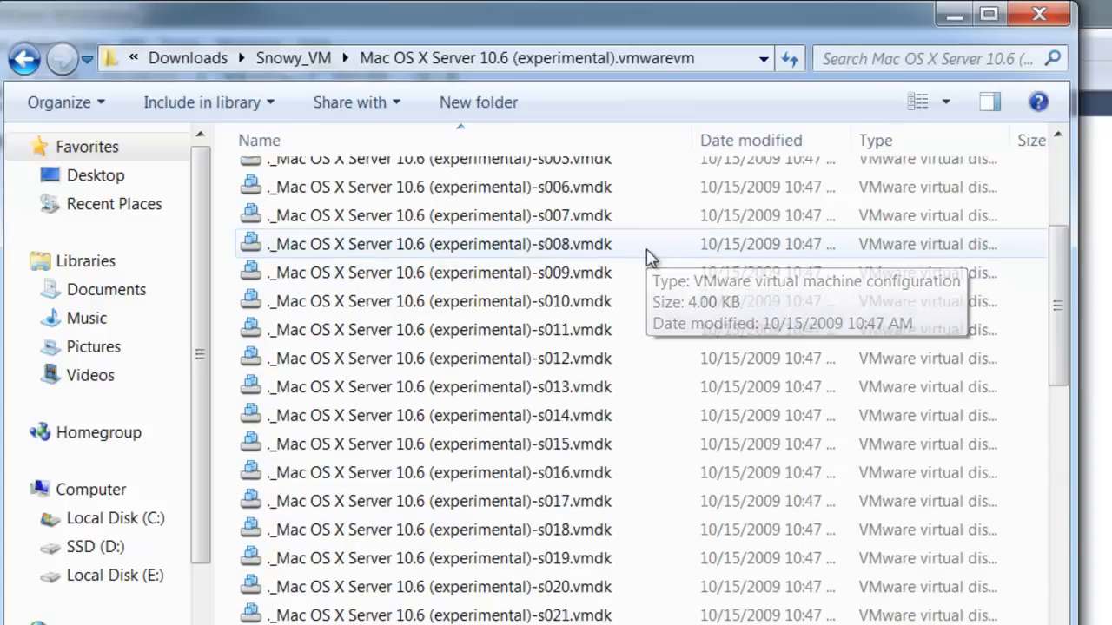
pyautogui.scroll(-3)
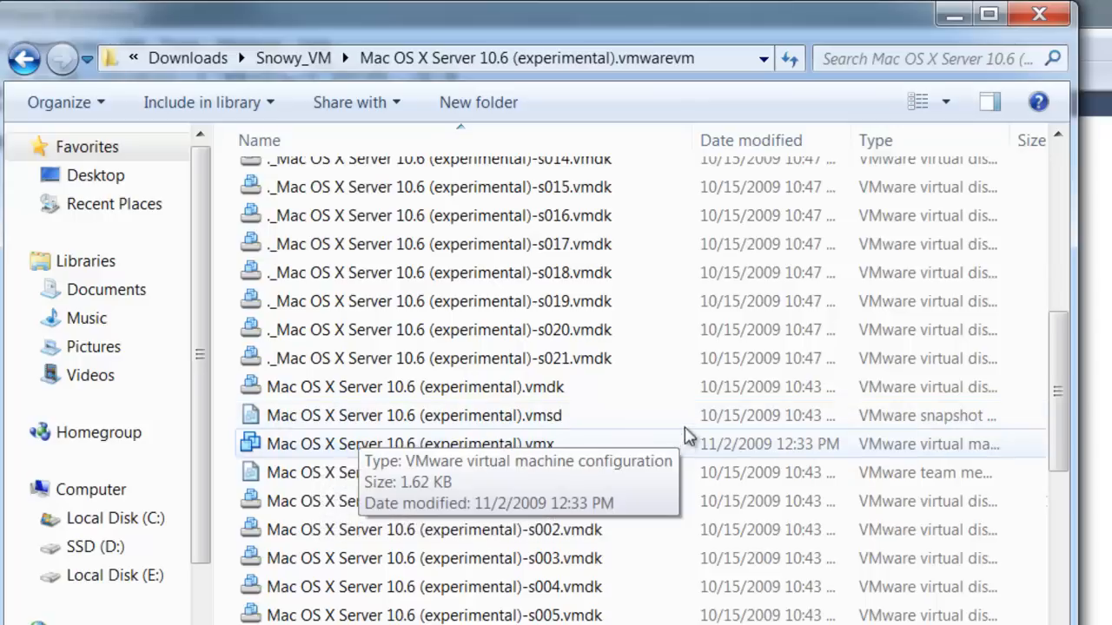
pyautogui.moveTo(653, 423)
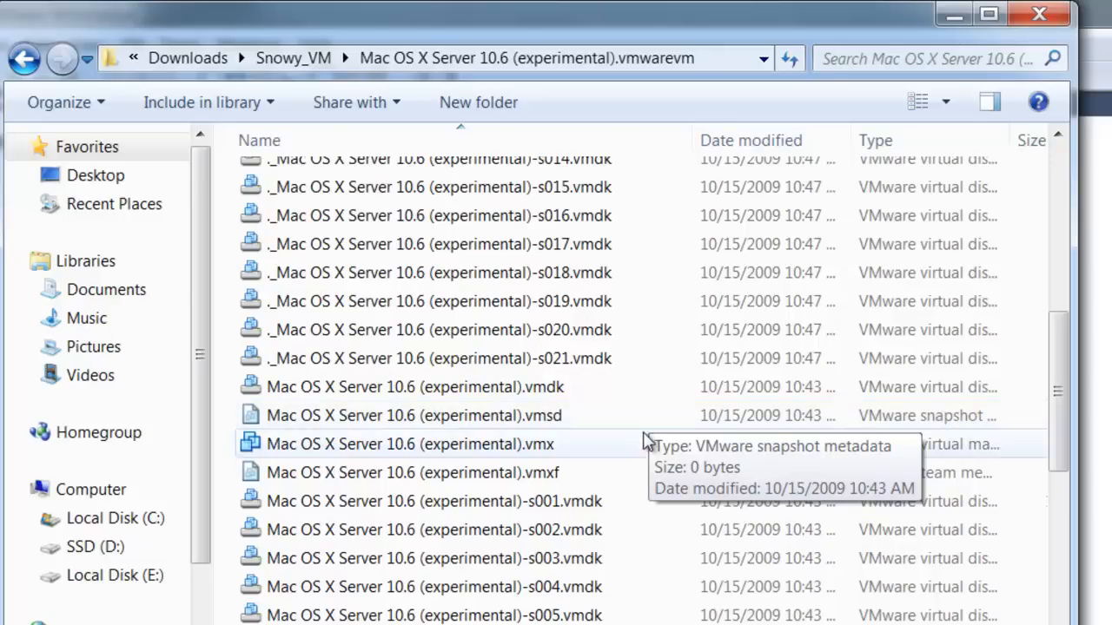
pyautogui.moveTo(539, 452)
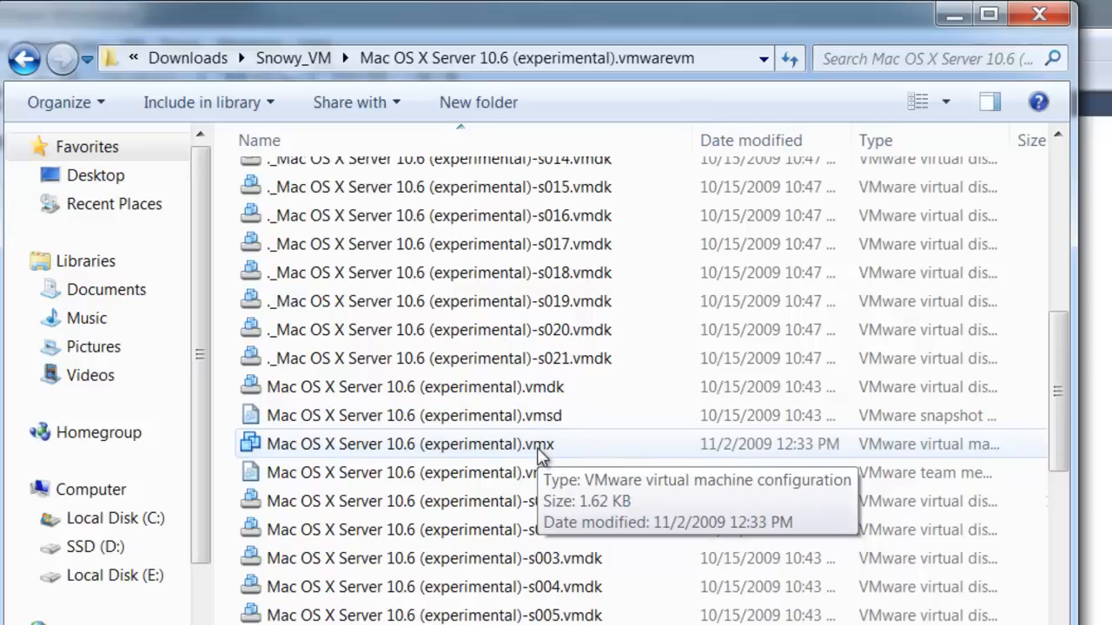
pyautogui.rightClick(408, 445)
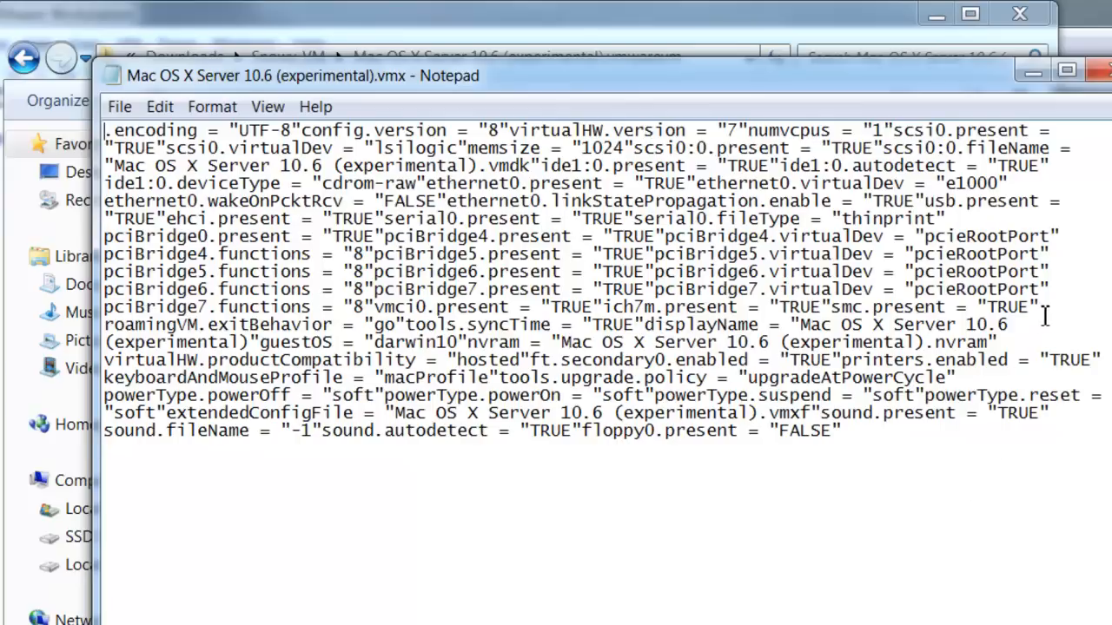
# Review the configuration lines of the .vmx file in Notepad.
pyautogui.moveTo(834, 305); pyautogui.dragTo(1039, 306)
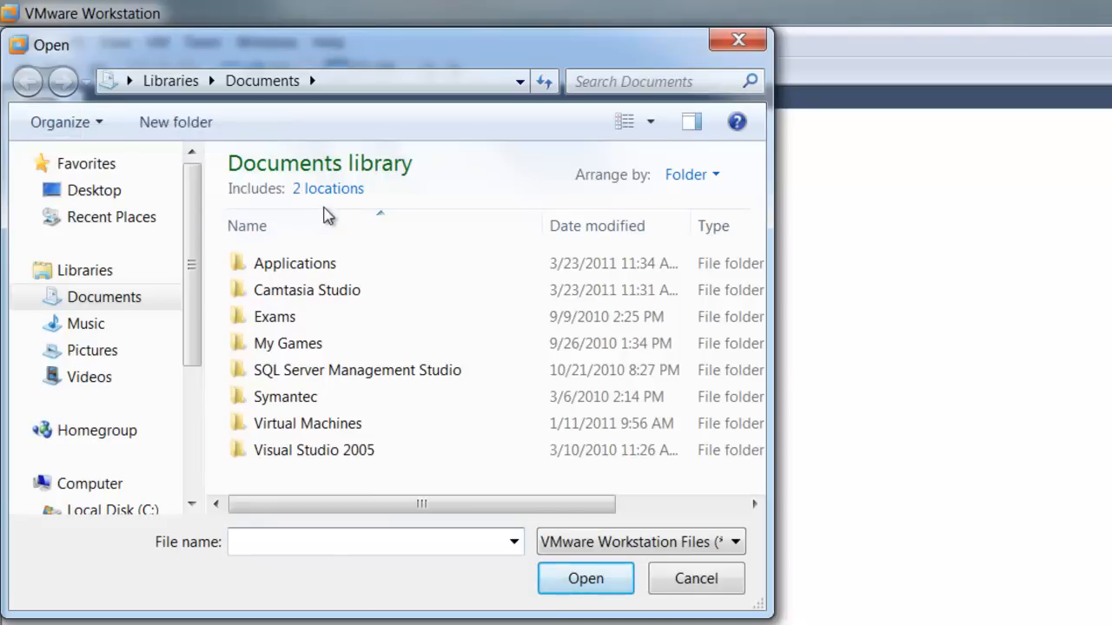
pyautogui.moveTo(193, 215)
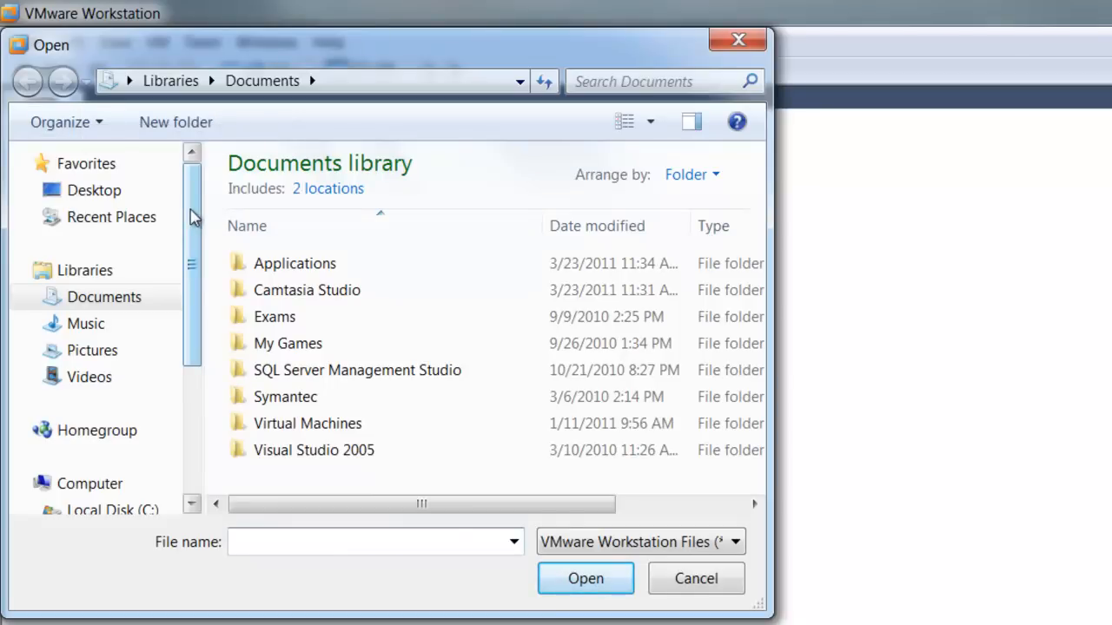
# Open Mac OS X Server 10.6 (experimental).vmx from Users > Nick.M4400 > Downloads > Snowy_VM.
pyautogui.scroll(-3)
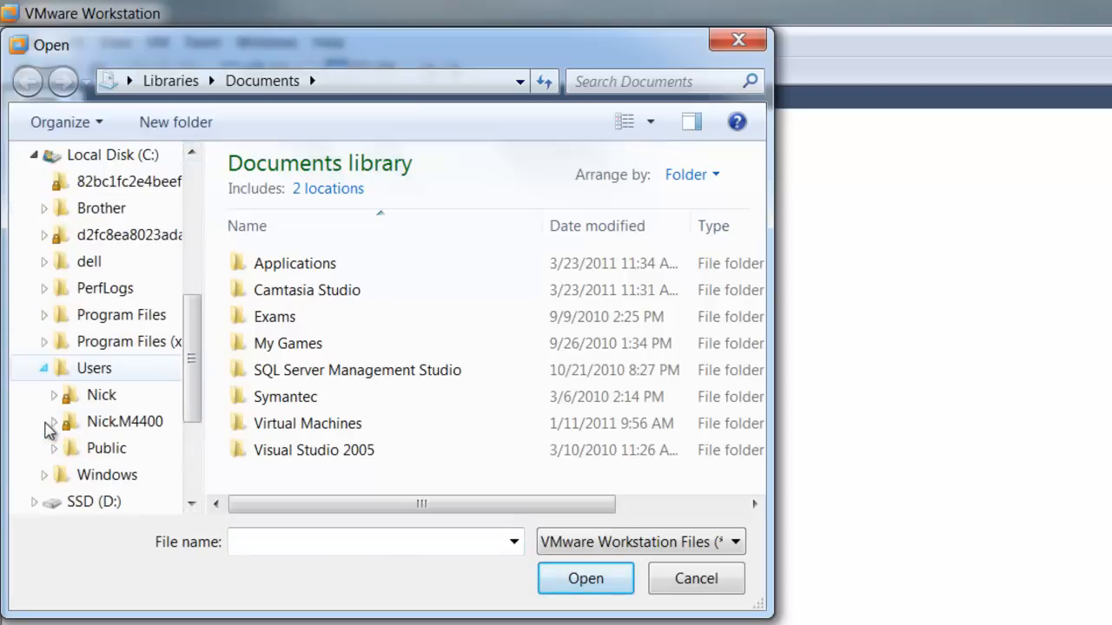
pyautogui.click(54, 422)
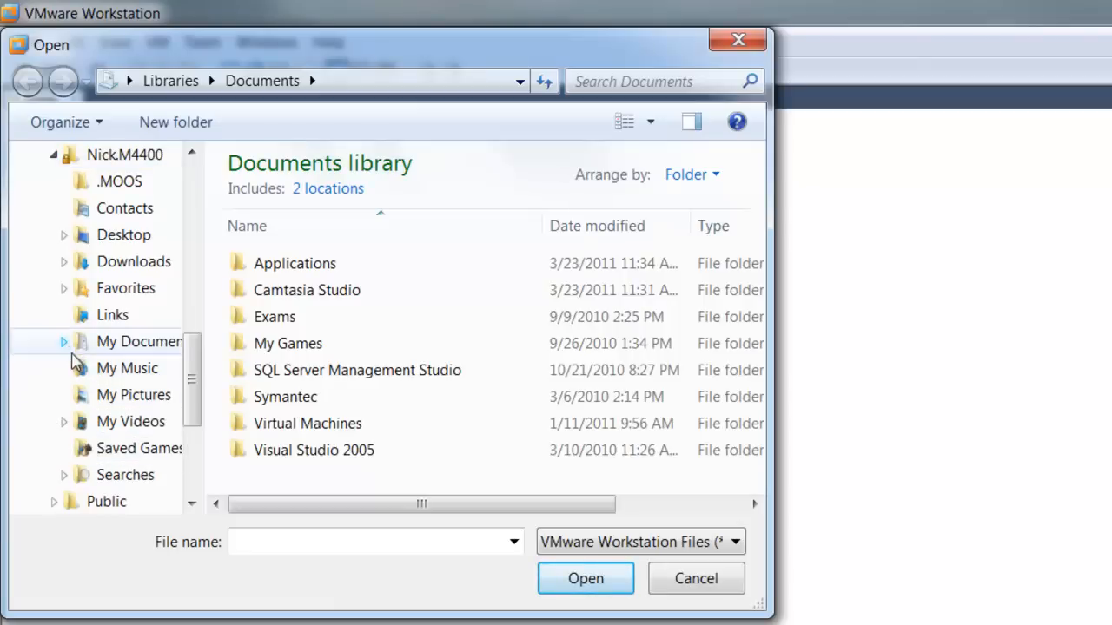
pyautogui.click(62, 341)
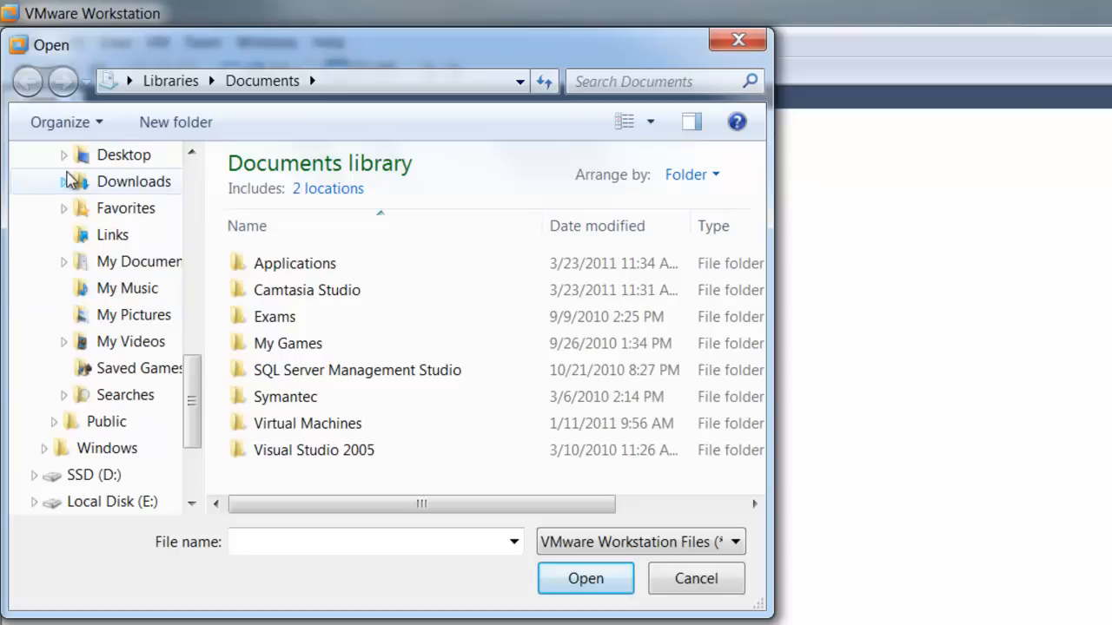
pyautogui.click(62, 182)
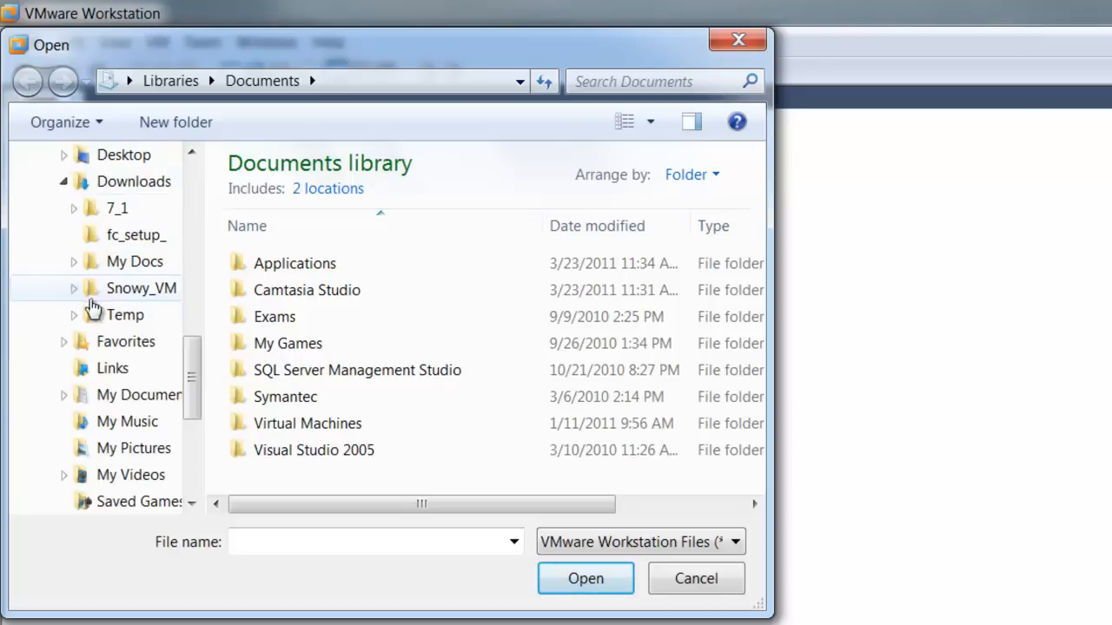
pyautogui.click(73, 288)
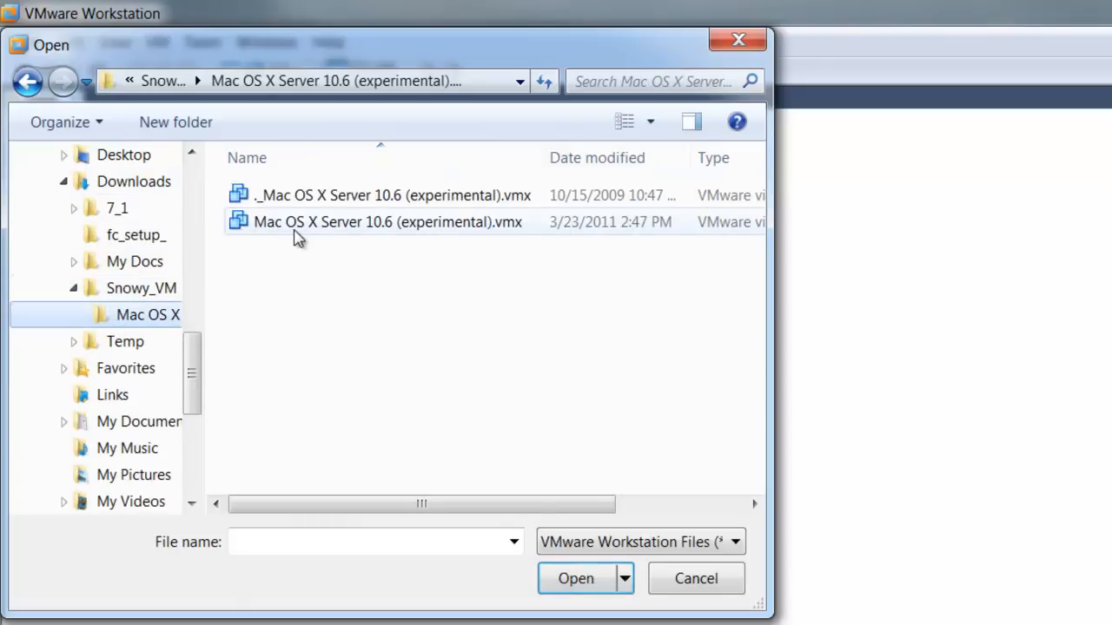
pyautogui.click(387, 222)
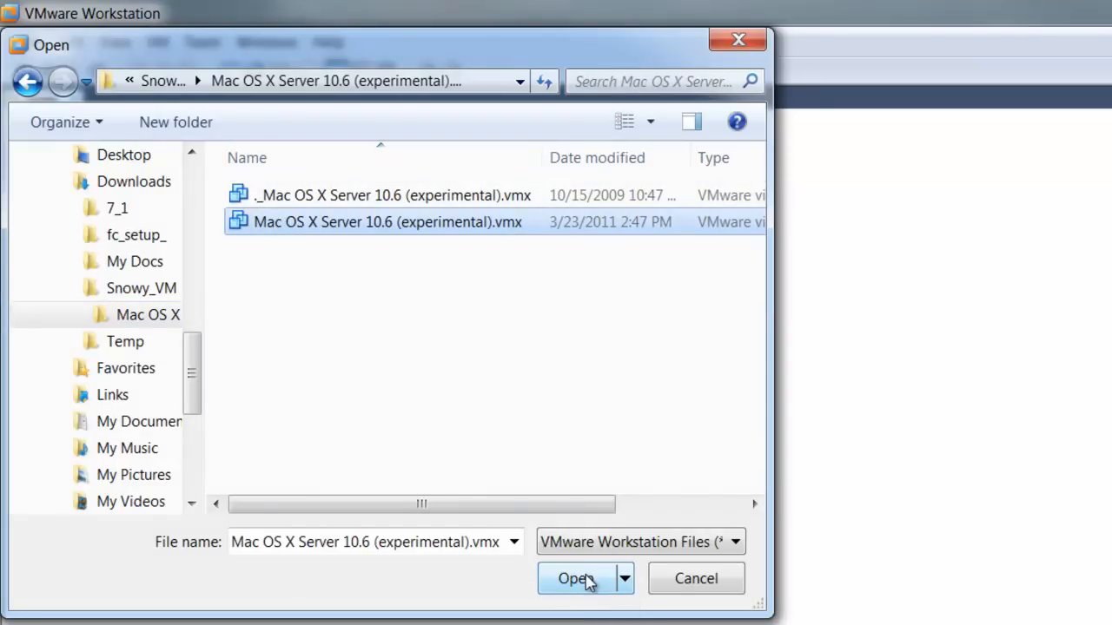
pyautogui.click(574, 578)
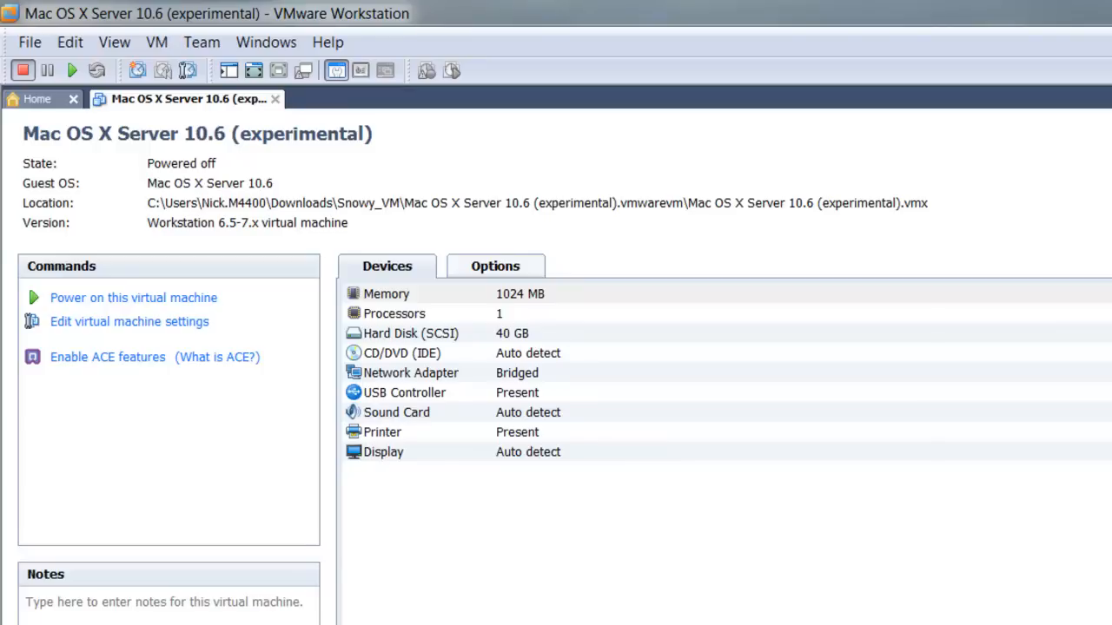
# Bring up Virtual Machine Settings on Memory, currently 1024 MB.
pyautogui.click(385, 294)
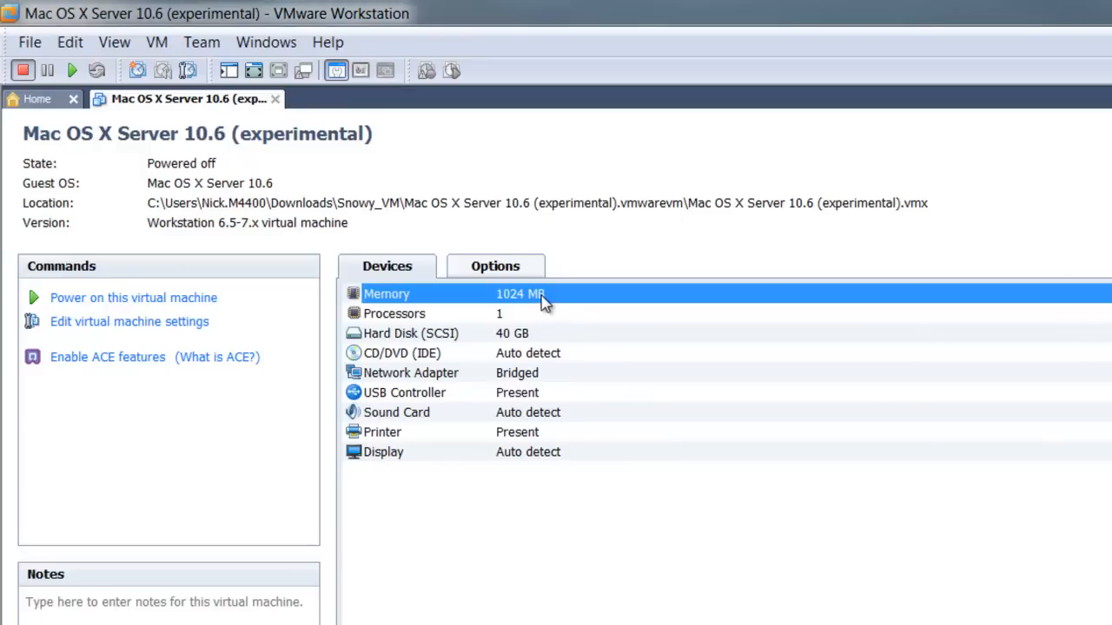
pyautogui.click(129, 321)
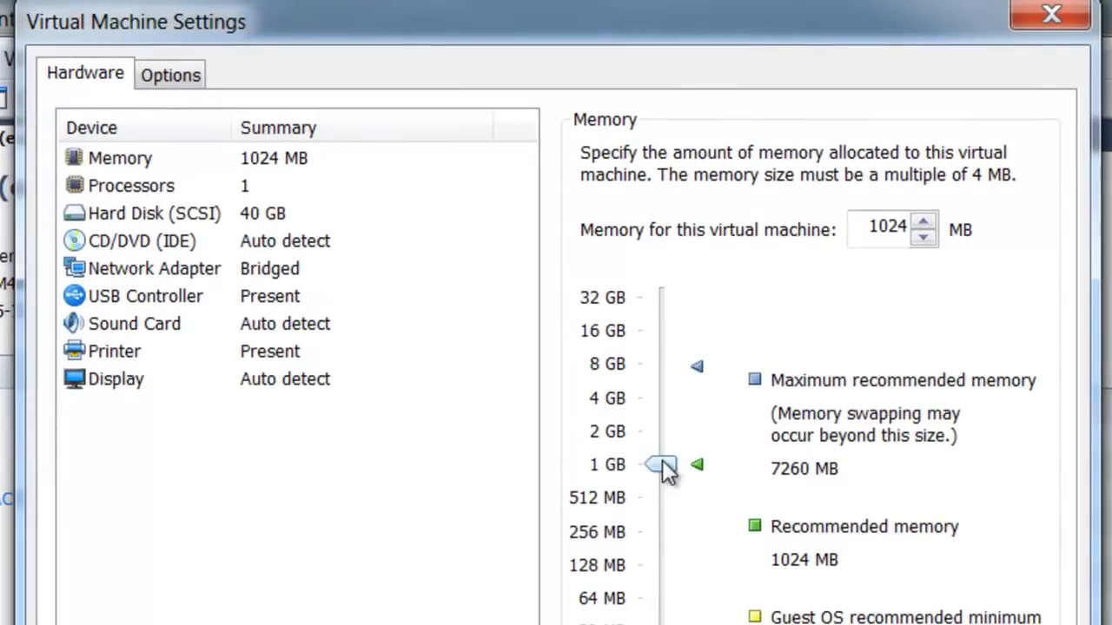
# Raise memory to 2048 MB and set 2 processors with 2 cores each.
pyautogui.moveTo(664, 465); pyautogui.dragTo(660, 431)
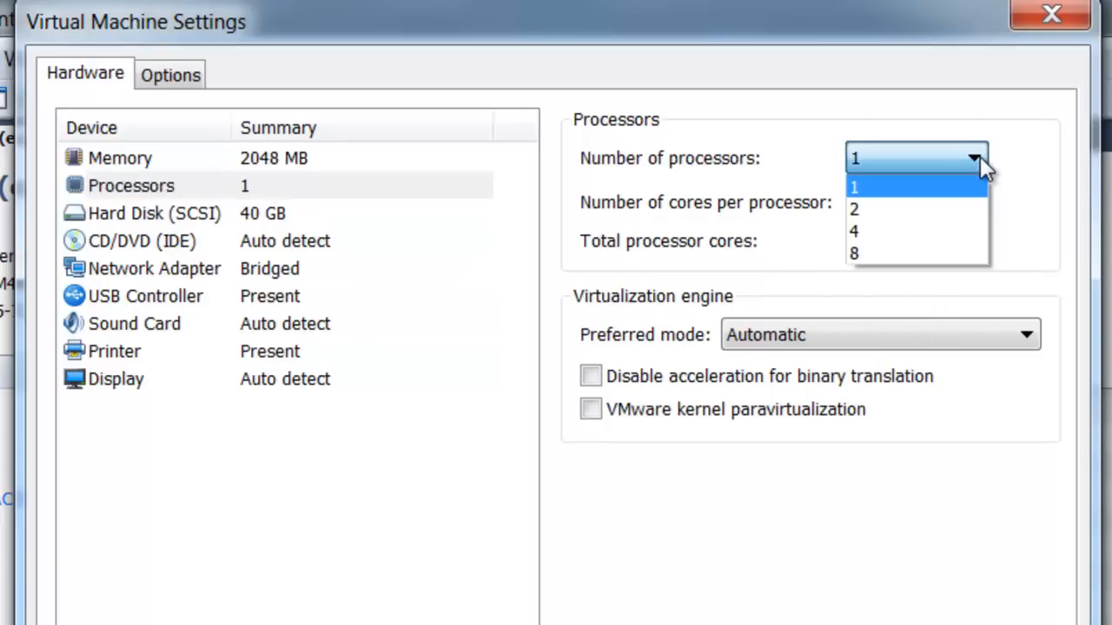
pyautogui.click(855, 209)
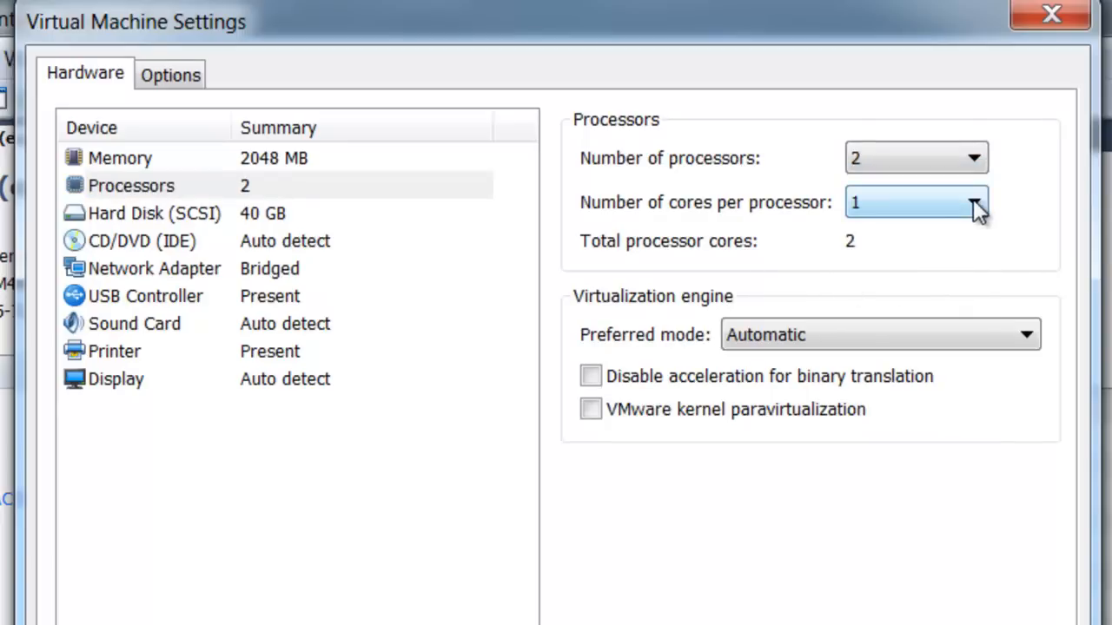
pyautogui.click(974, 202)
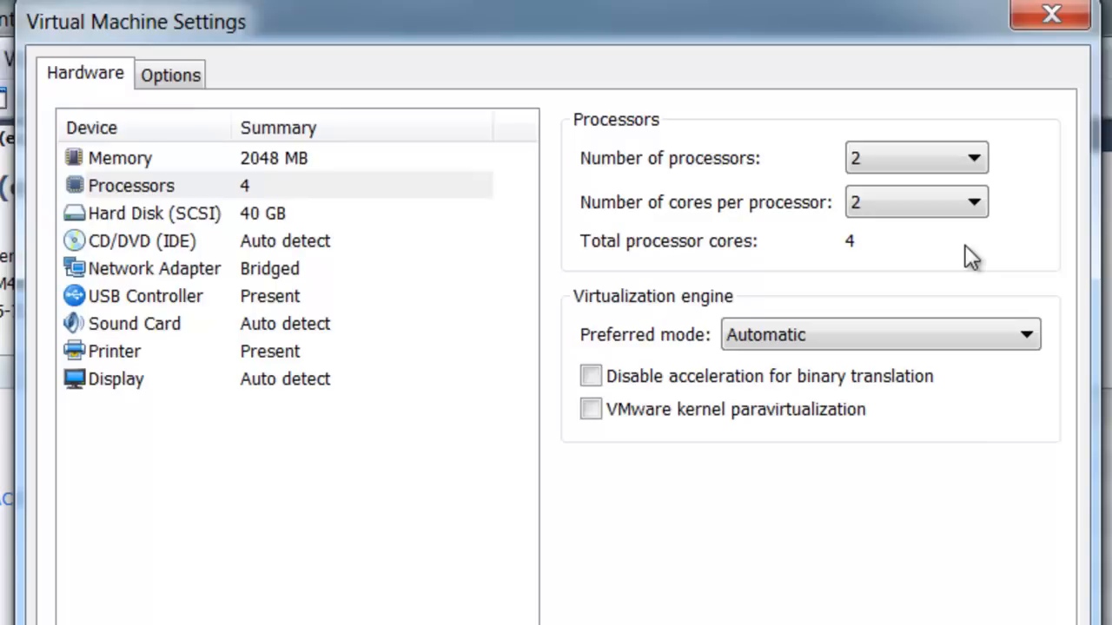
pyautogui.moveTo(282, 274)
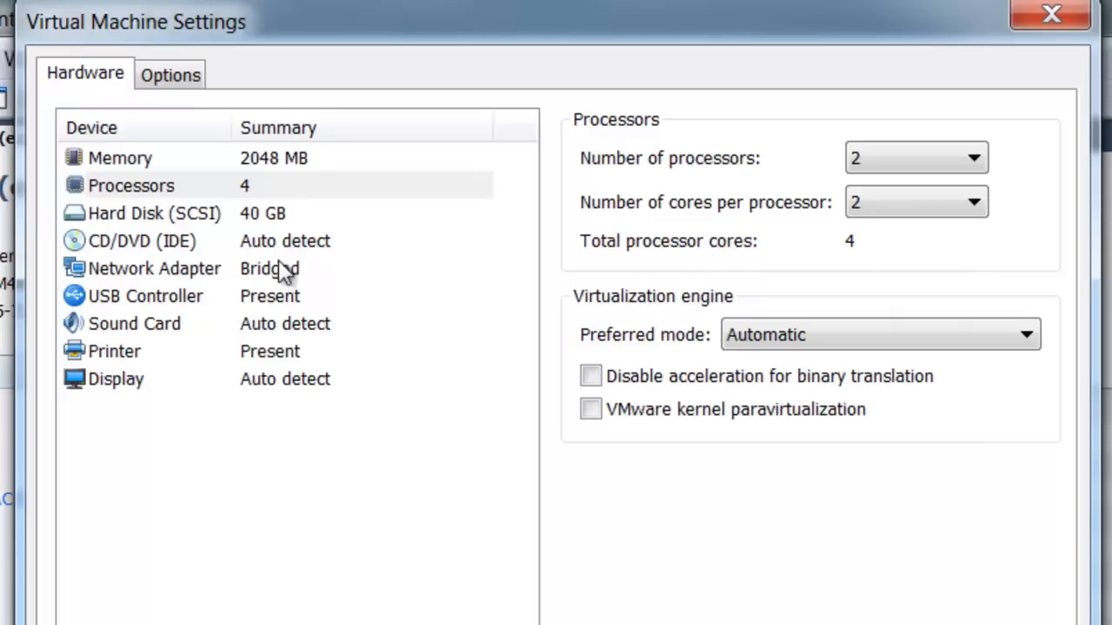
# Set the CD/DVD drive to use the darwin_snow.iso image file.
pyautogui.click(143, 240)
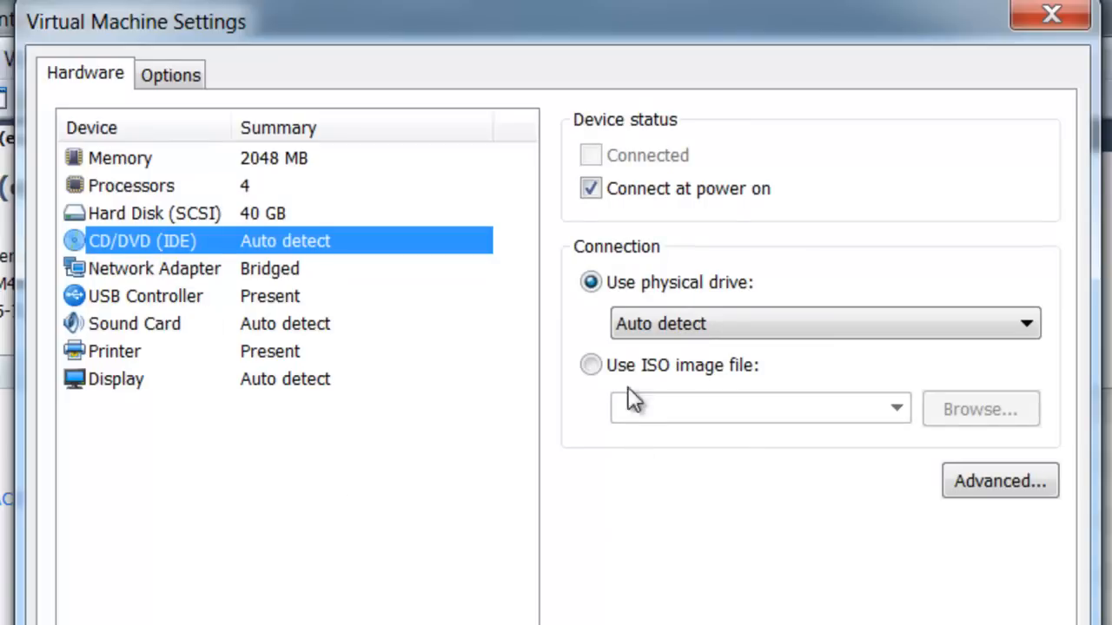
pyautogui.click(590, 365)
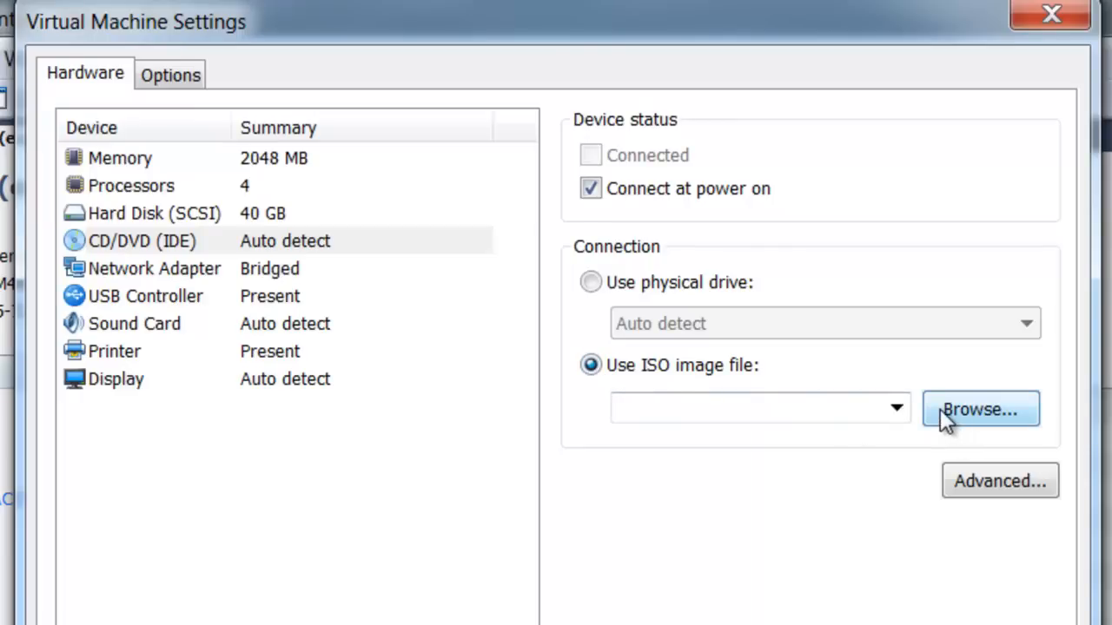
pyautogui.click(980, 410)
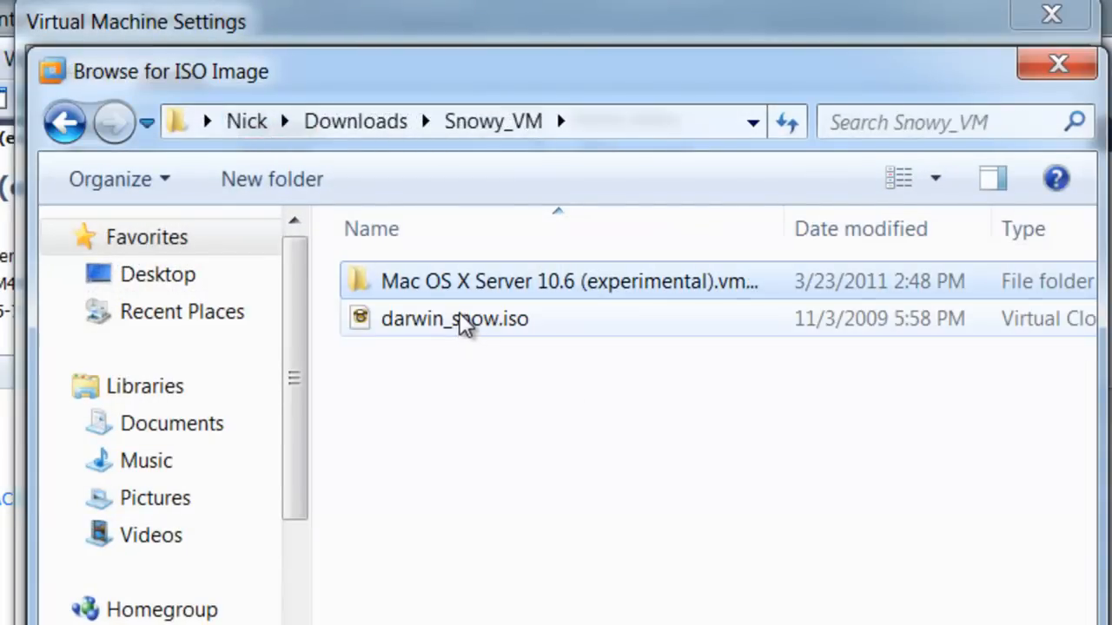
pyautogui.doubleClick(455, 319)
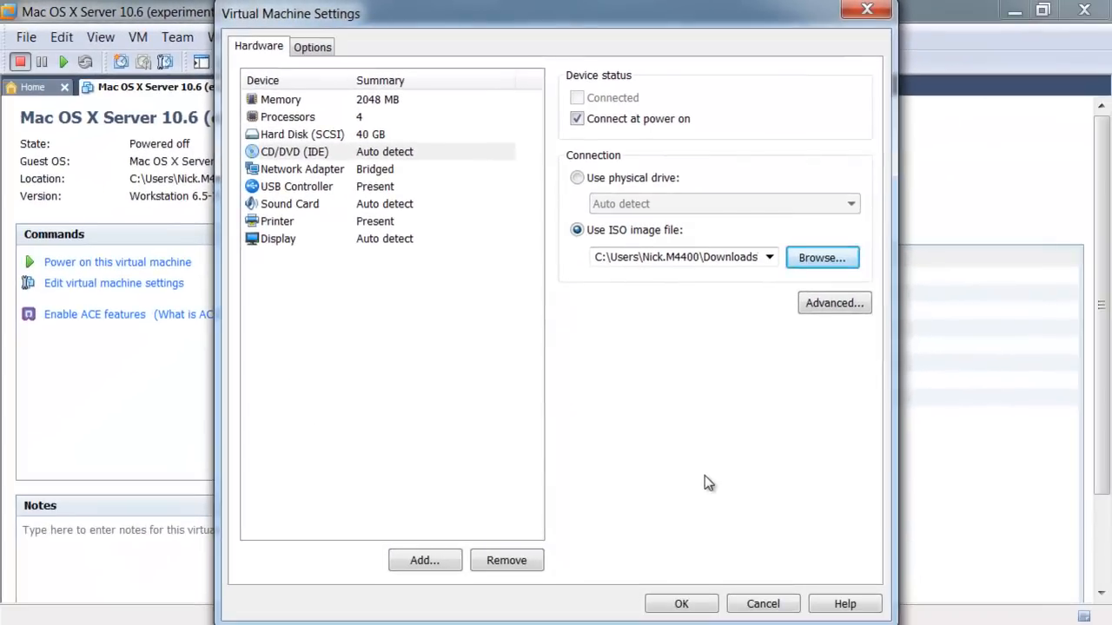
pyautogui.moveTo(490, 296)
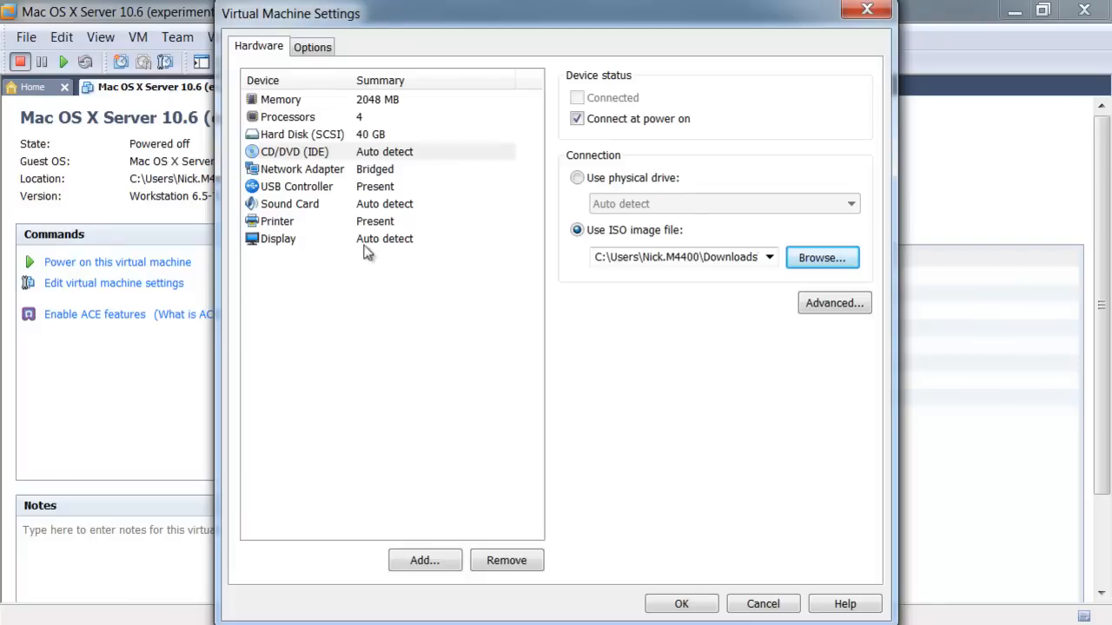
# Turn on Accelerate 3D graphics in Display and save the hardware settings.
pyautogui.click(278, 238)
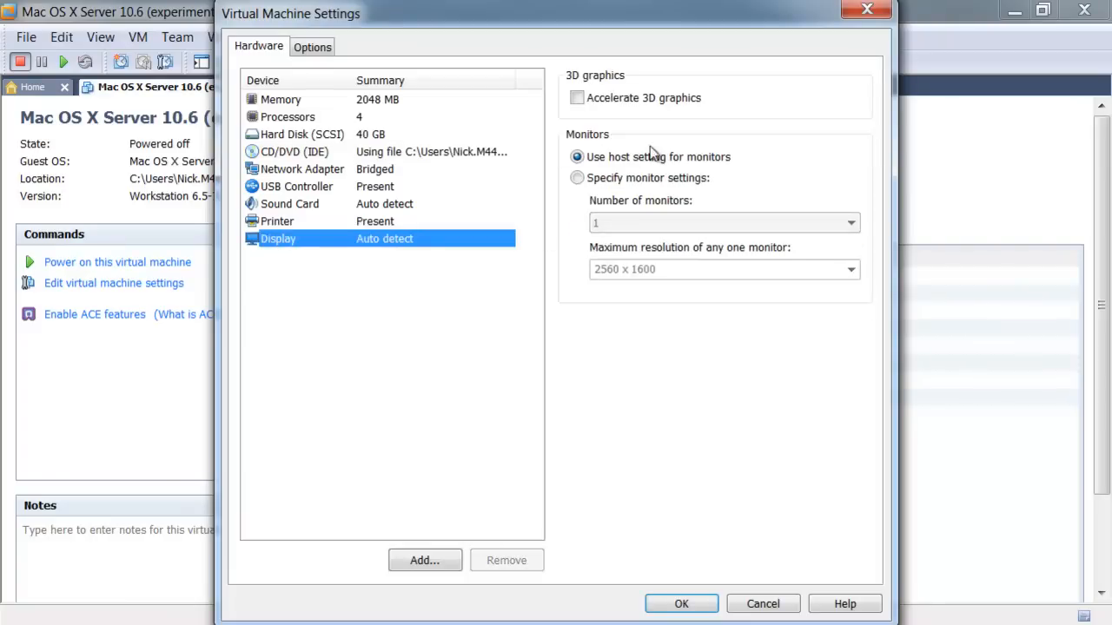
pyautogui.click(577, 98)
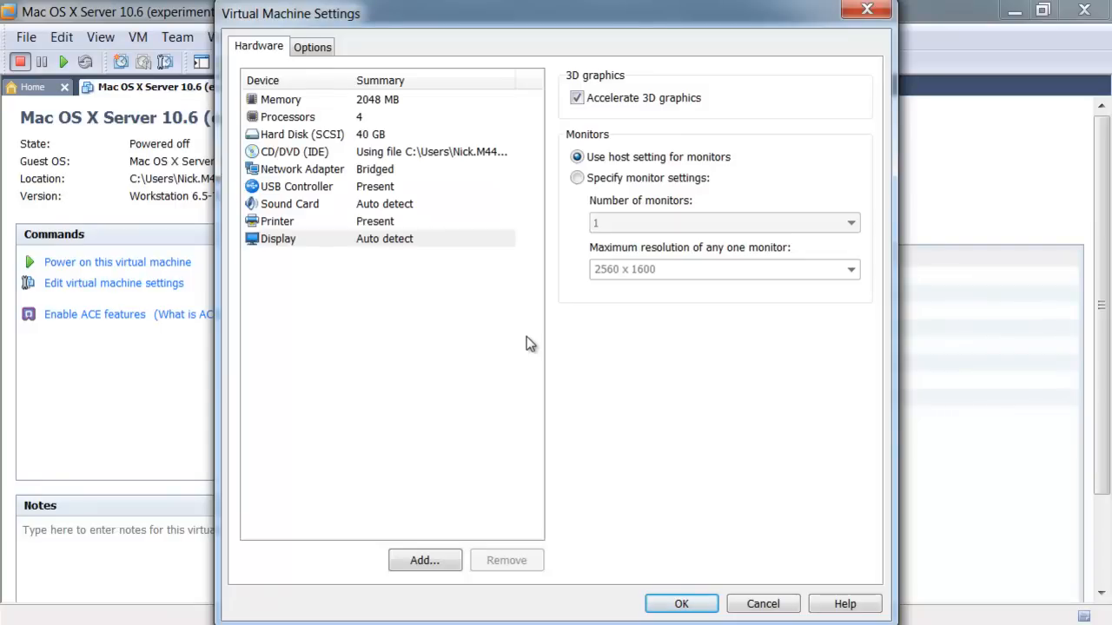
pyautogui.moveTo(483, 333)
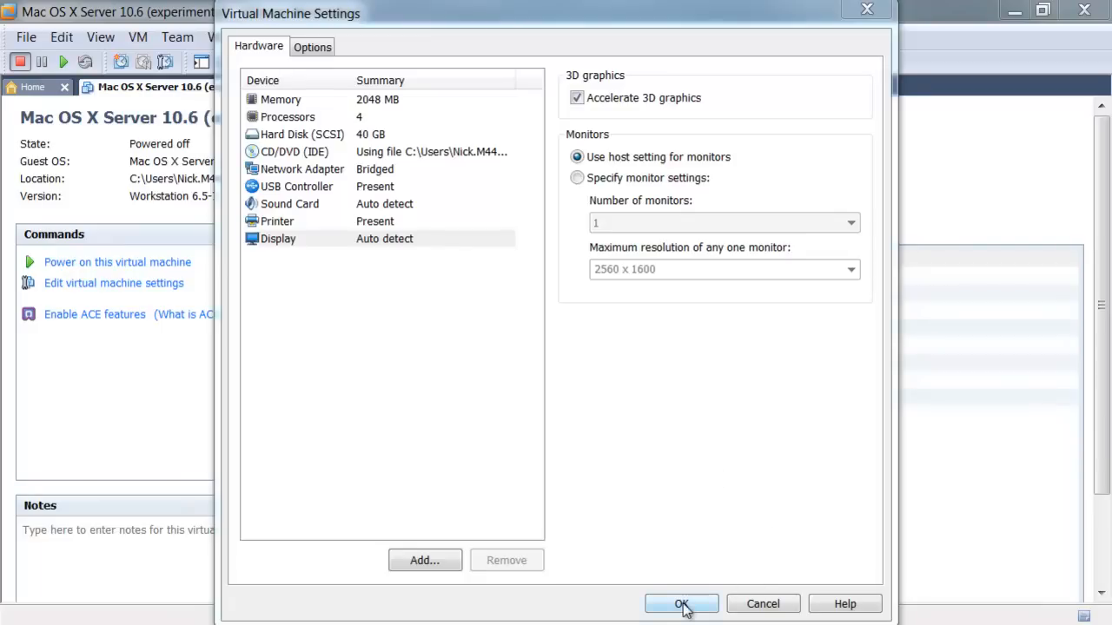
pyautogui.click(681, 605)
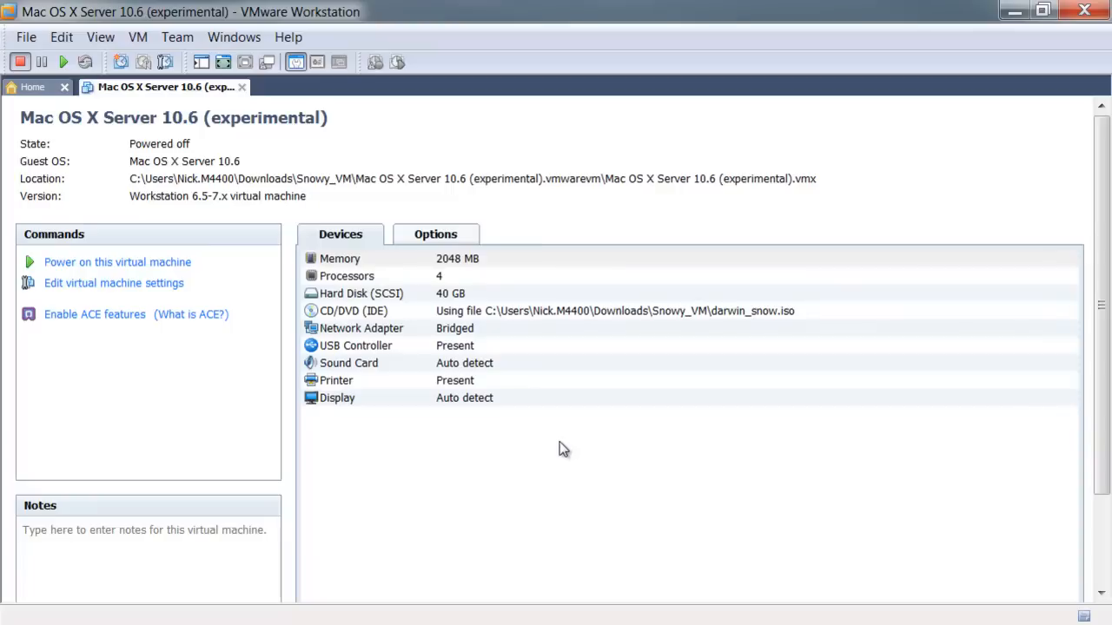
pyautogui.moveTo(177, 373)
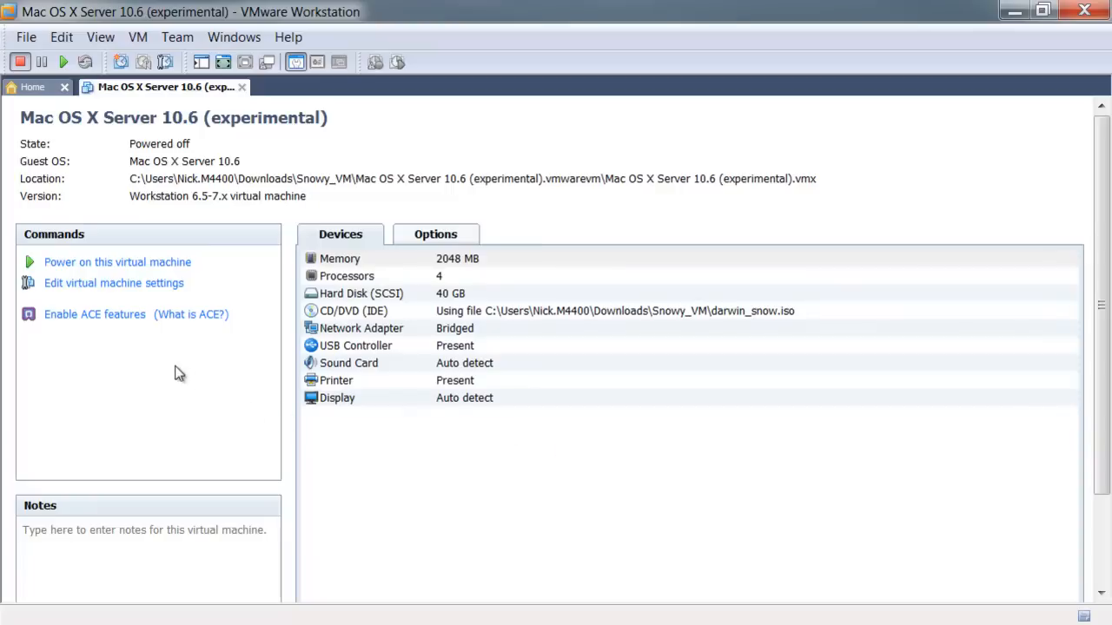
# Power on the Mac OS X Server 10.6 virtual machine.
pyautogui.click(118, 261)
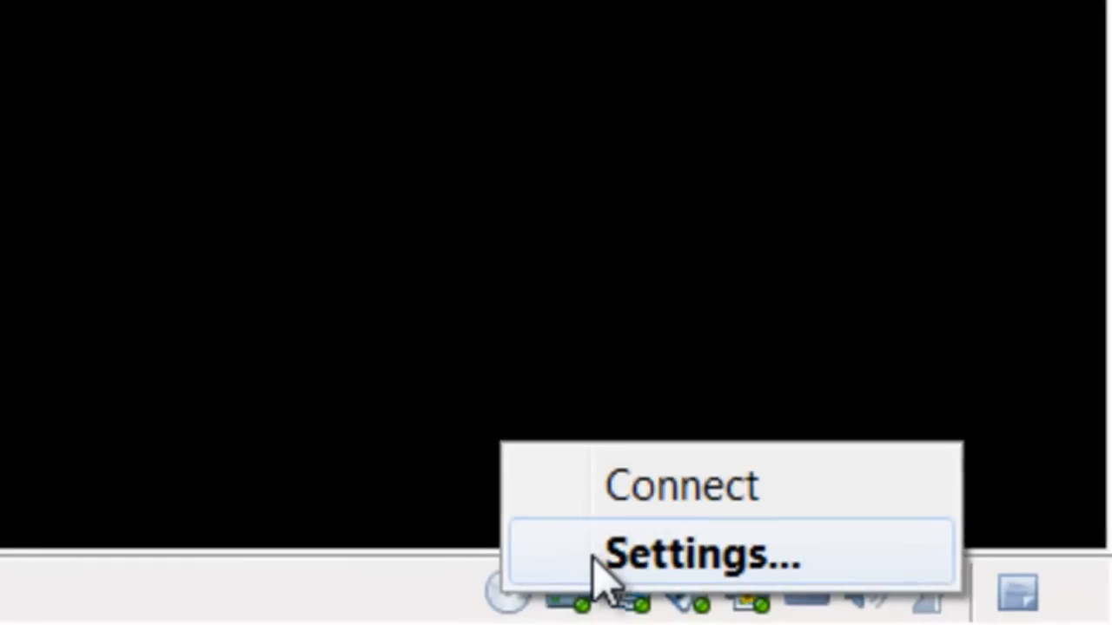
# Swap the virtual CD to E:\snow leopard\SnowLeopard.iso and connect it to the running VM.
pyautogui.click(698, 553)
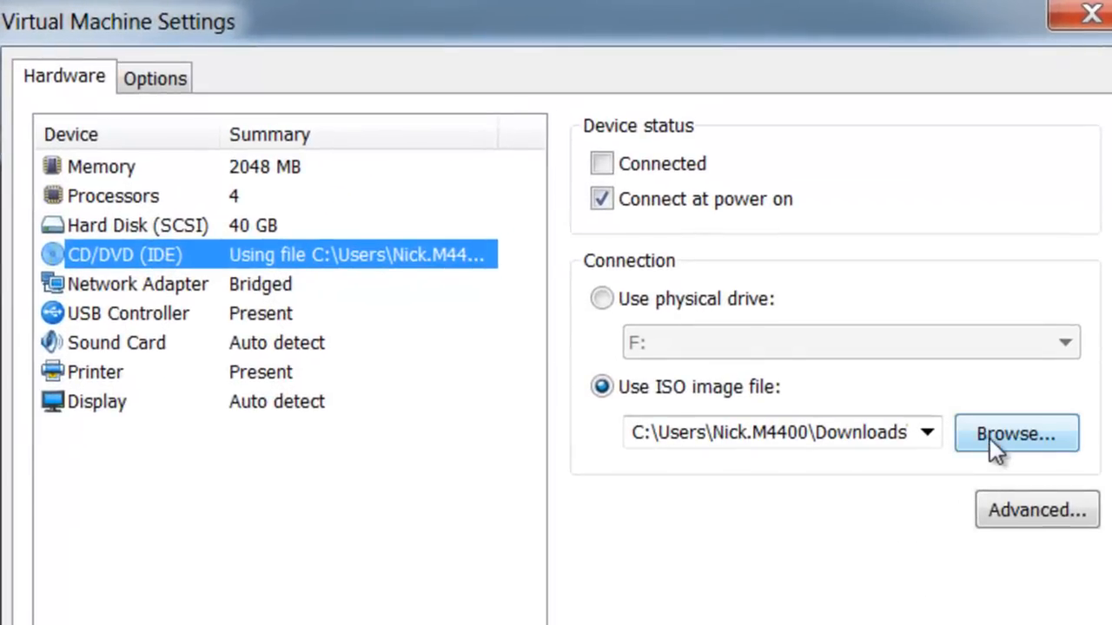
pyautogui.click(1015, 434)
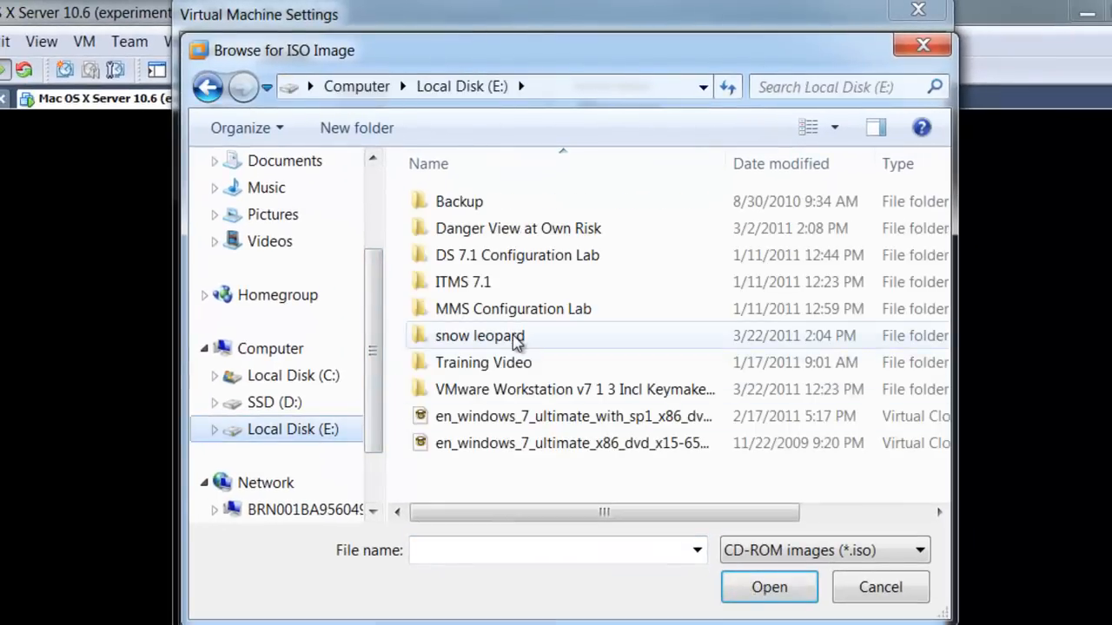
pyautogui.doubleClick(480, 337)
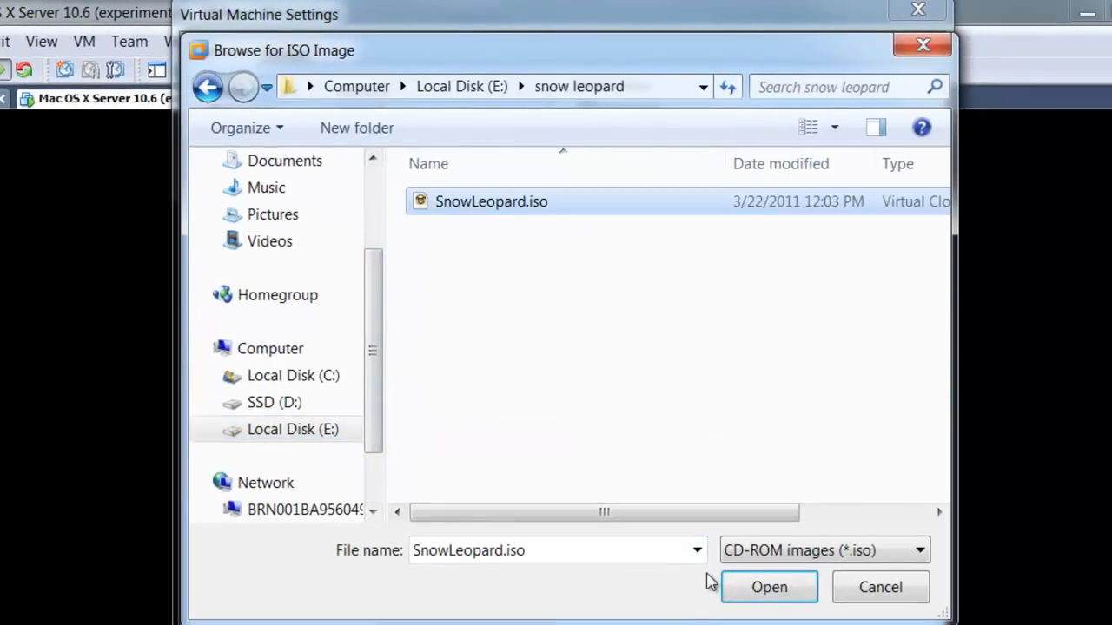
pyautogui.click(767, 587)
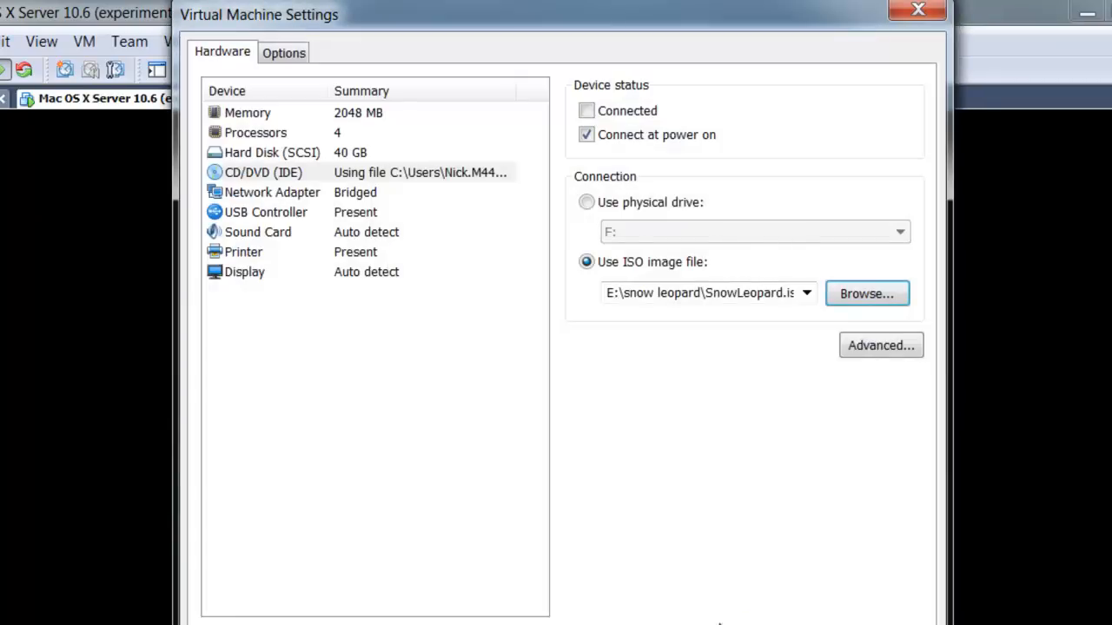
pyautogui.moveTo(577, 156)
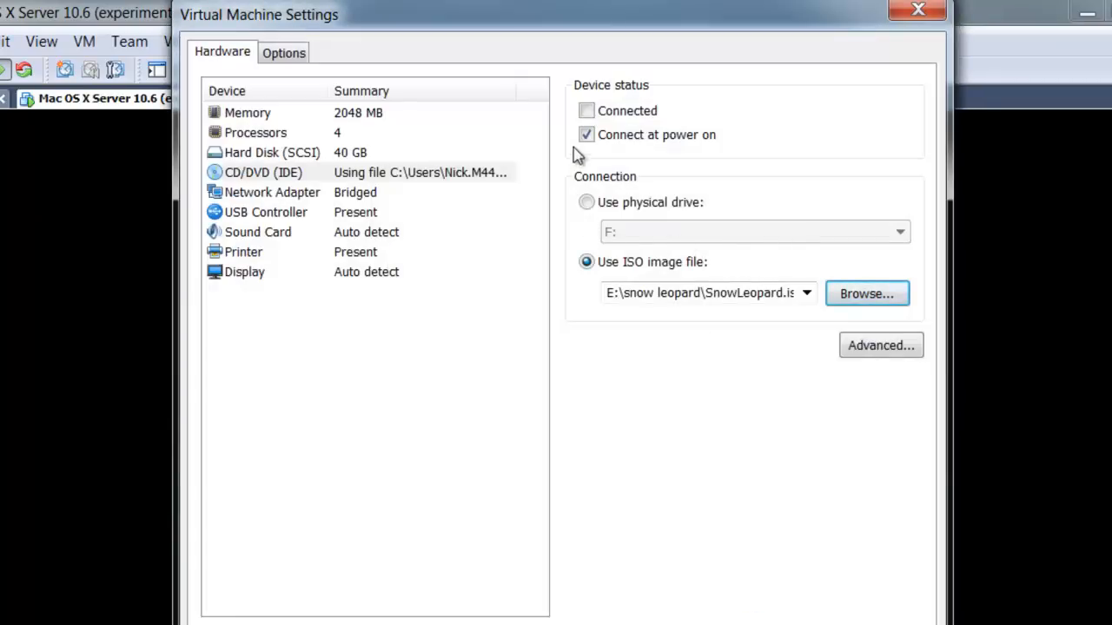
pyautogui.click(585, 111)
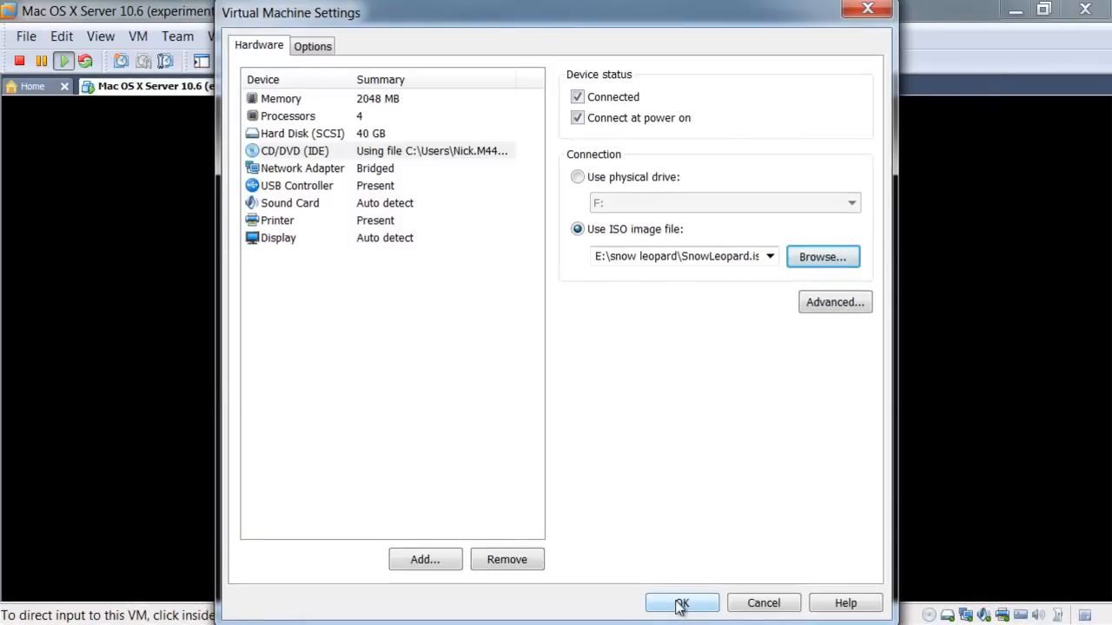
pyautogui.click(681, 603)
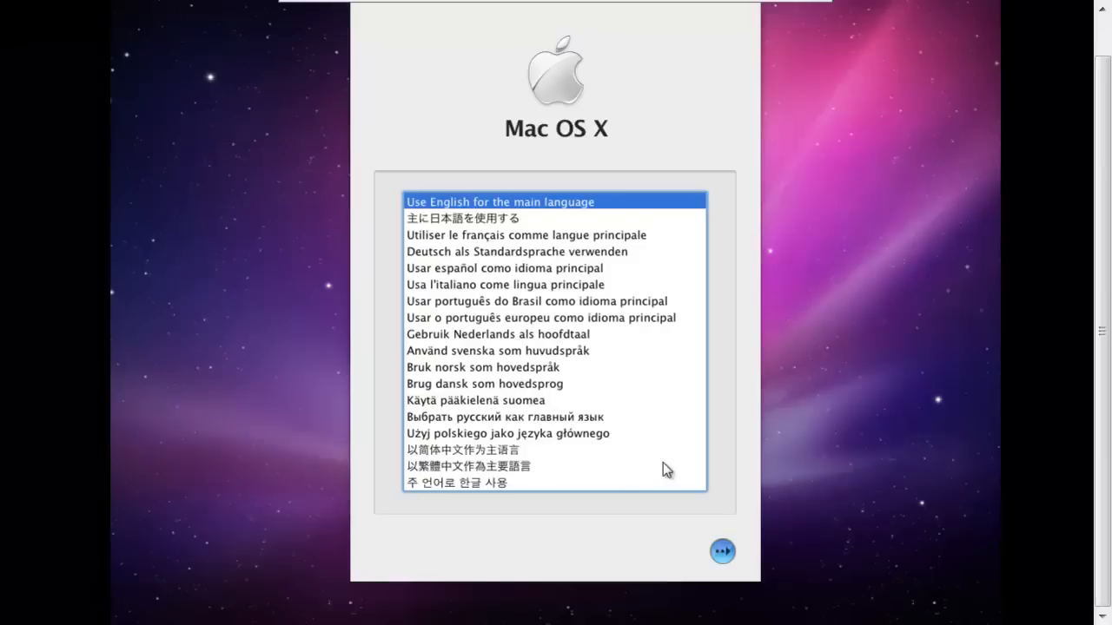
pyautogui.moveTo(720, 444)
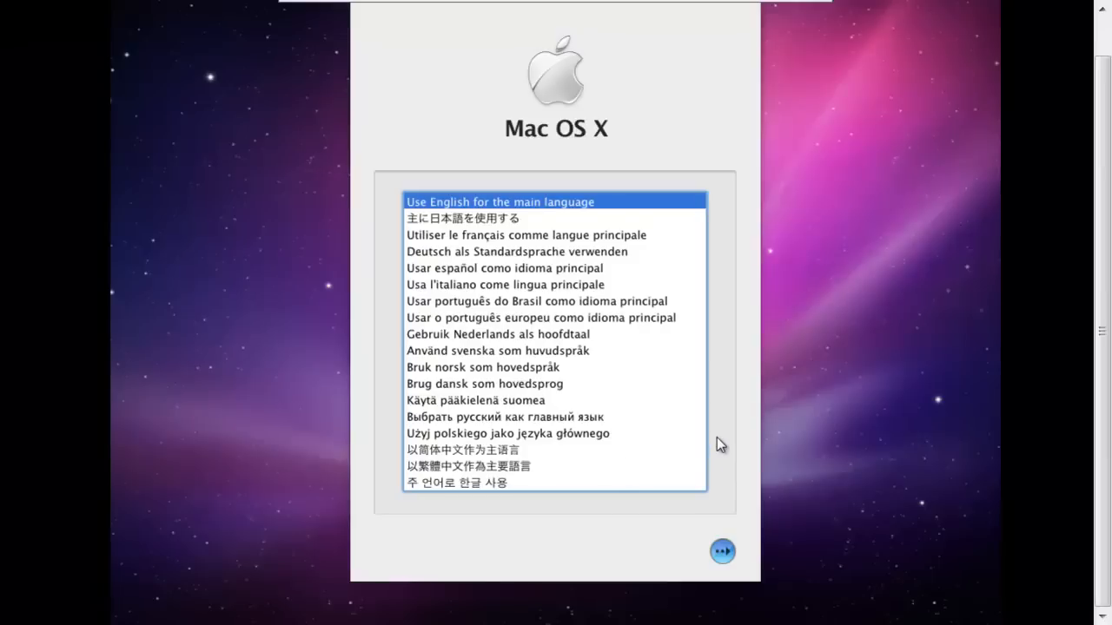
pyautogui.moveTo(733, 533)
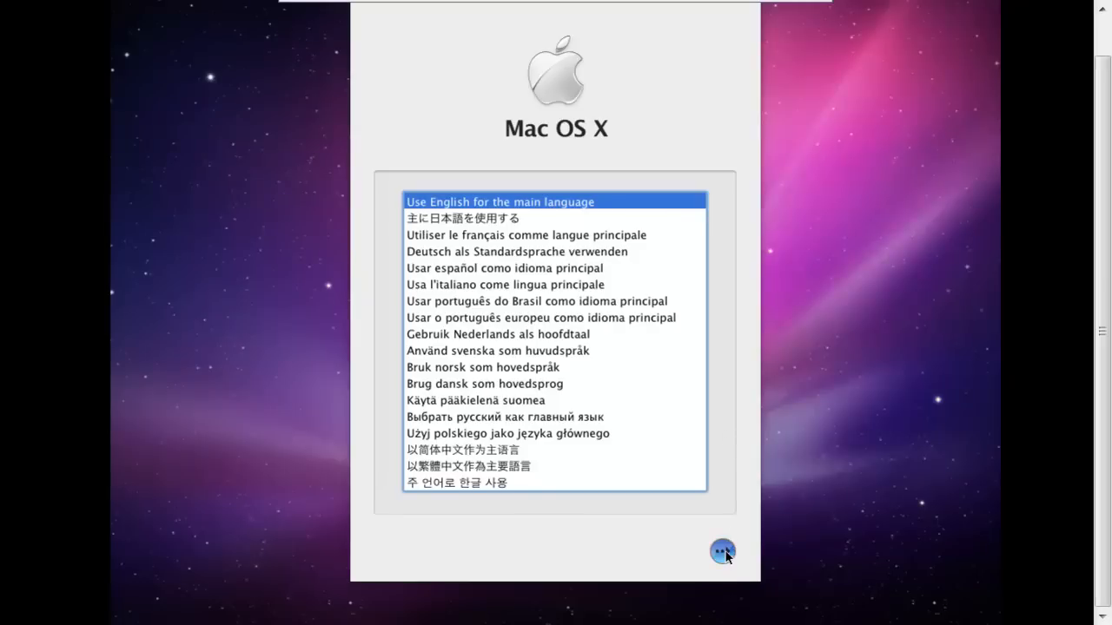
# Proceed in English, agree to the license, and install Mac OS X onto Macintosh HD.
pyautogui.click(723, 550)
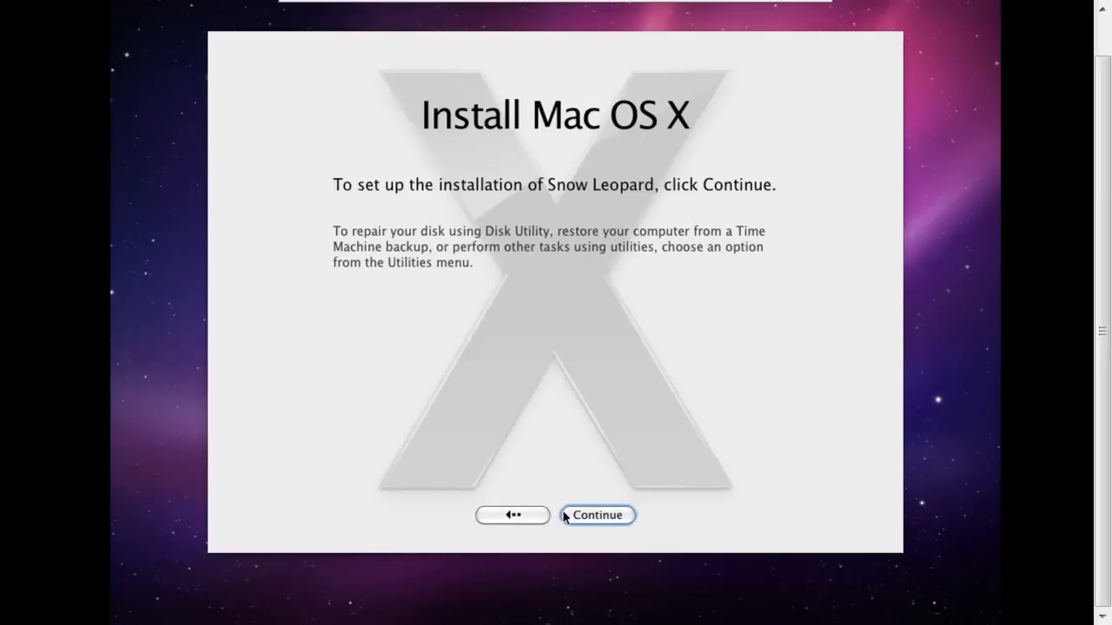
pyautogui.click(597, 514)
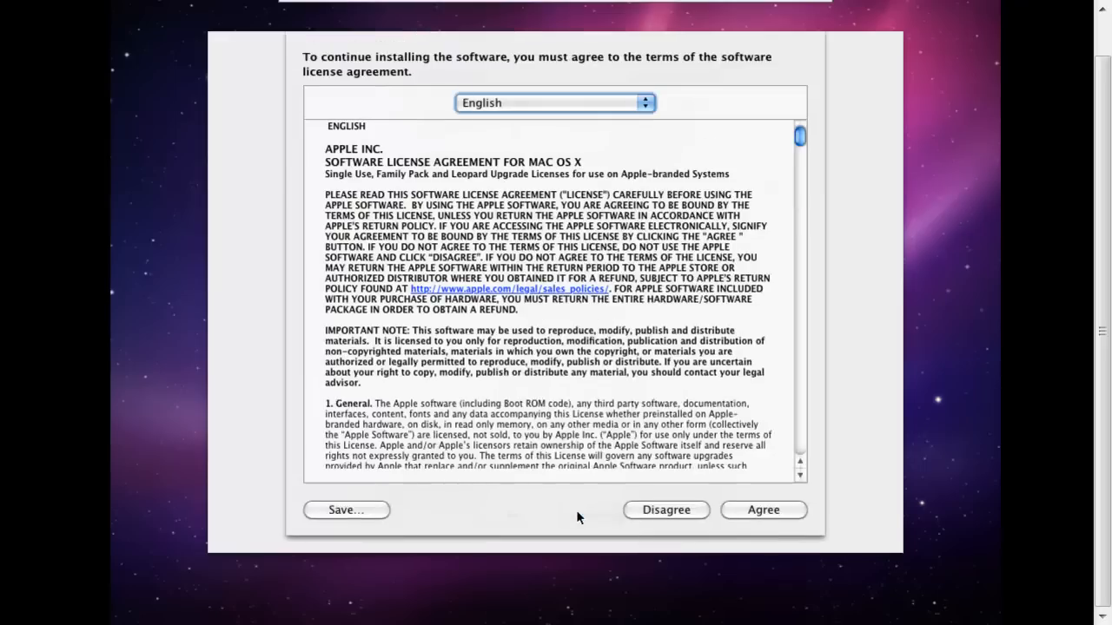
pyautogui.click(764, 511)
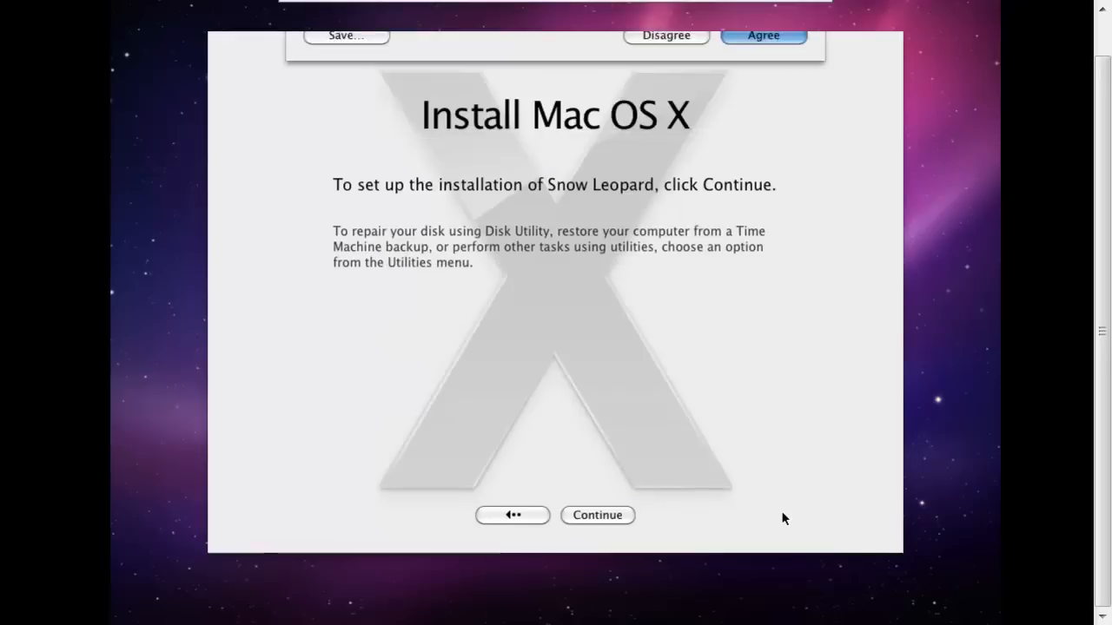
pyautogui.click(598, 514)
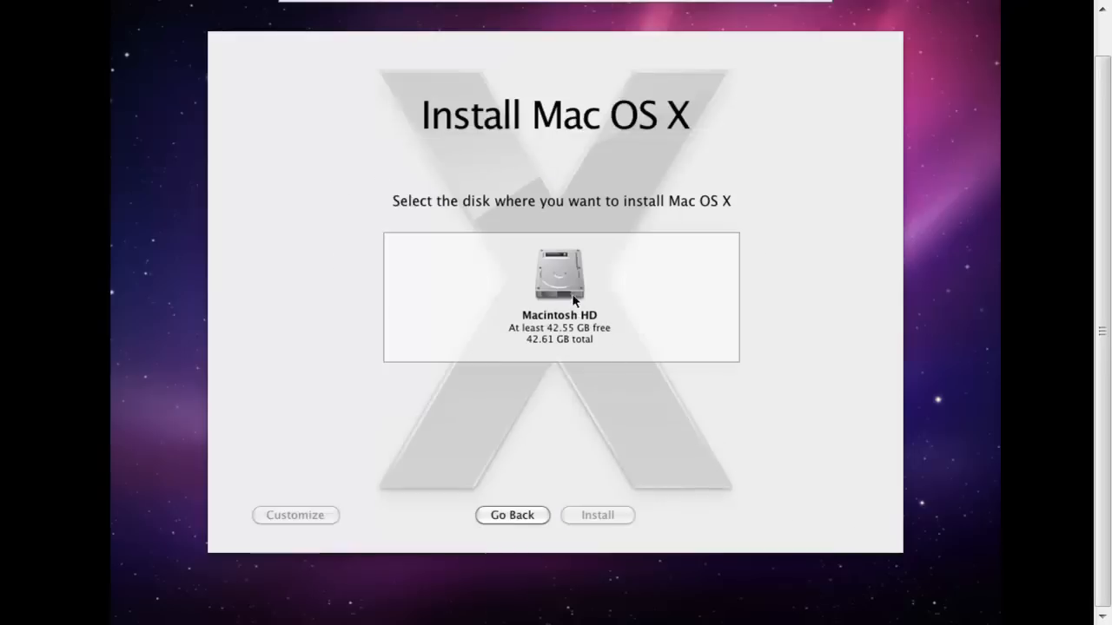
pyautogui.click(559, 276)
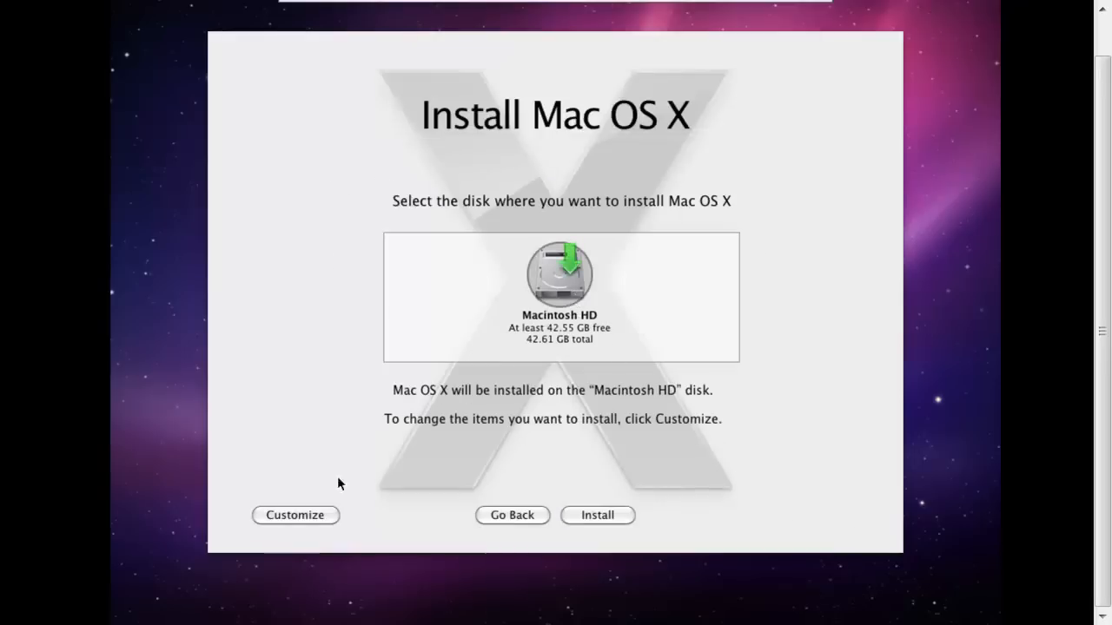
pyautogui.moveTo(323, 497)
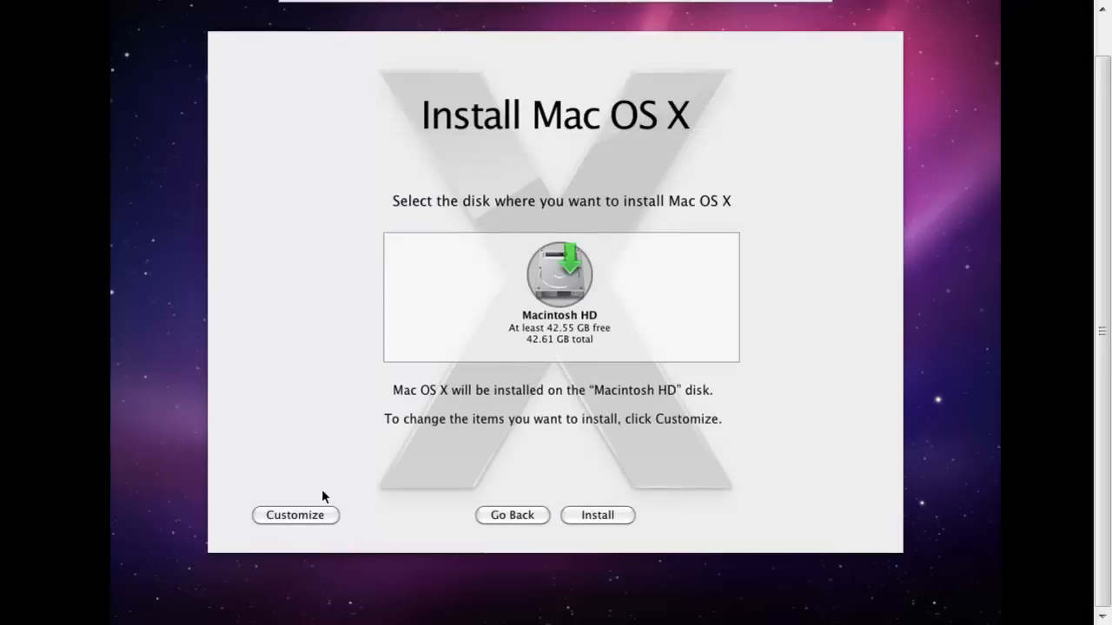
pyautogui.moveTo(337, 488)
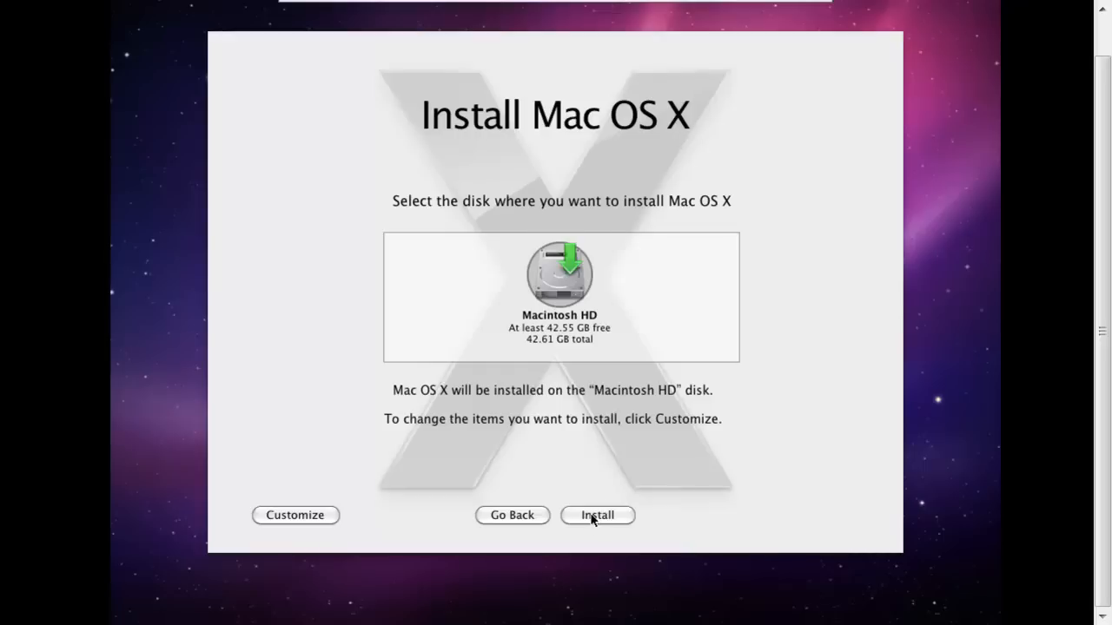
pyautogui.click(597, 514)
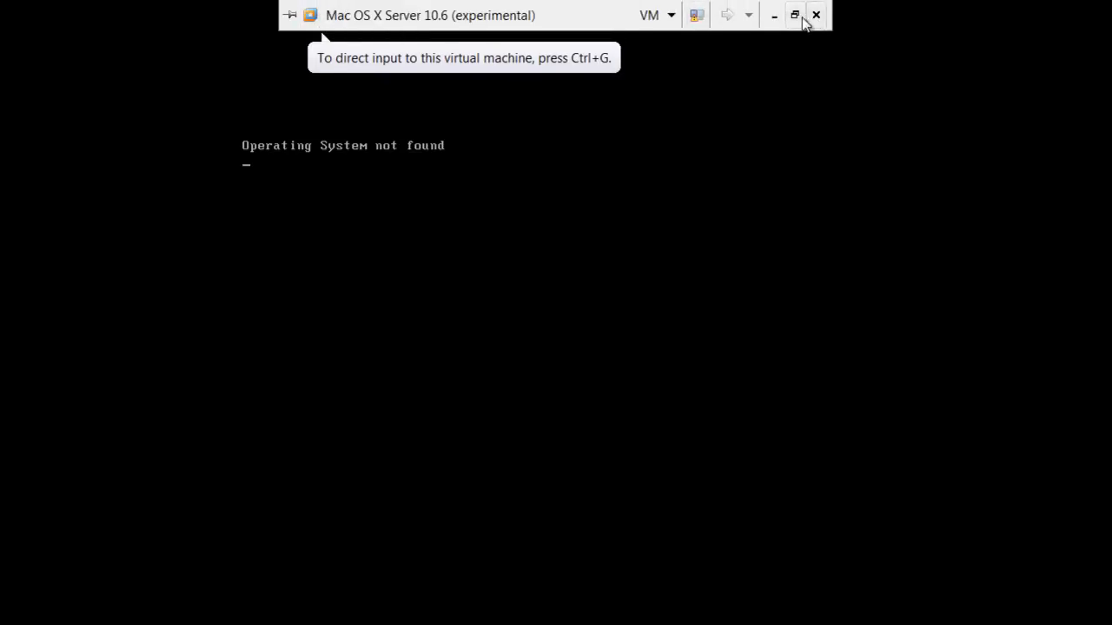
# Point the CD/DVD drive at darwin_snow.iso in Downloads\Snowy_VM and apply the change.
pyautogui.click(26, 70)
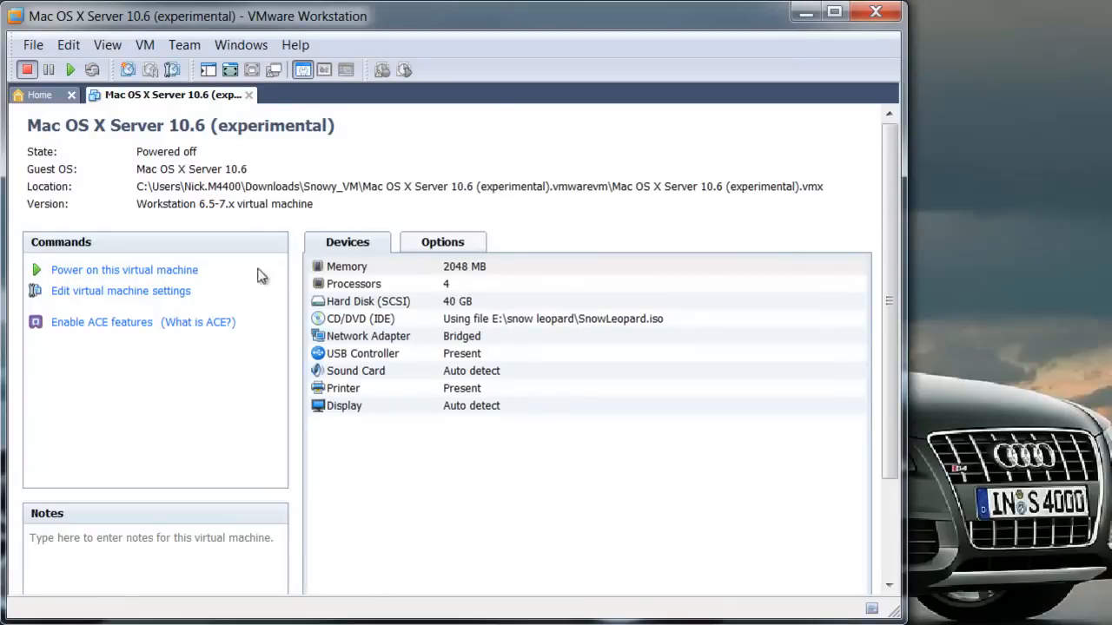
pyautogui.moveTo(382, 337)
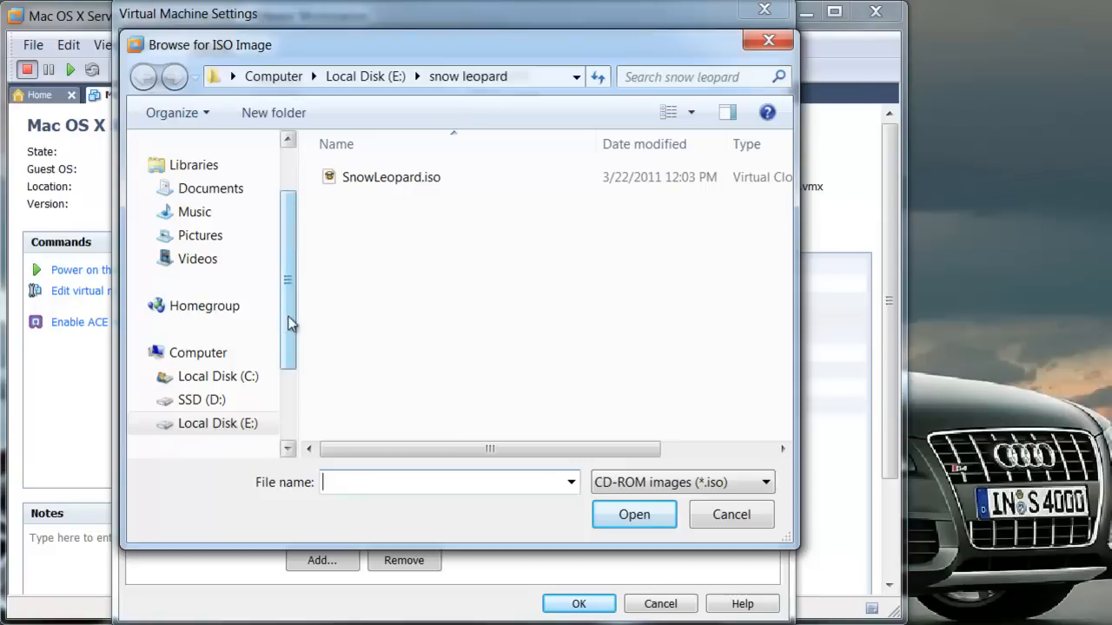
pyautogui.click(217, 375)
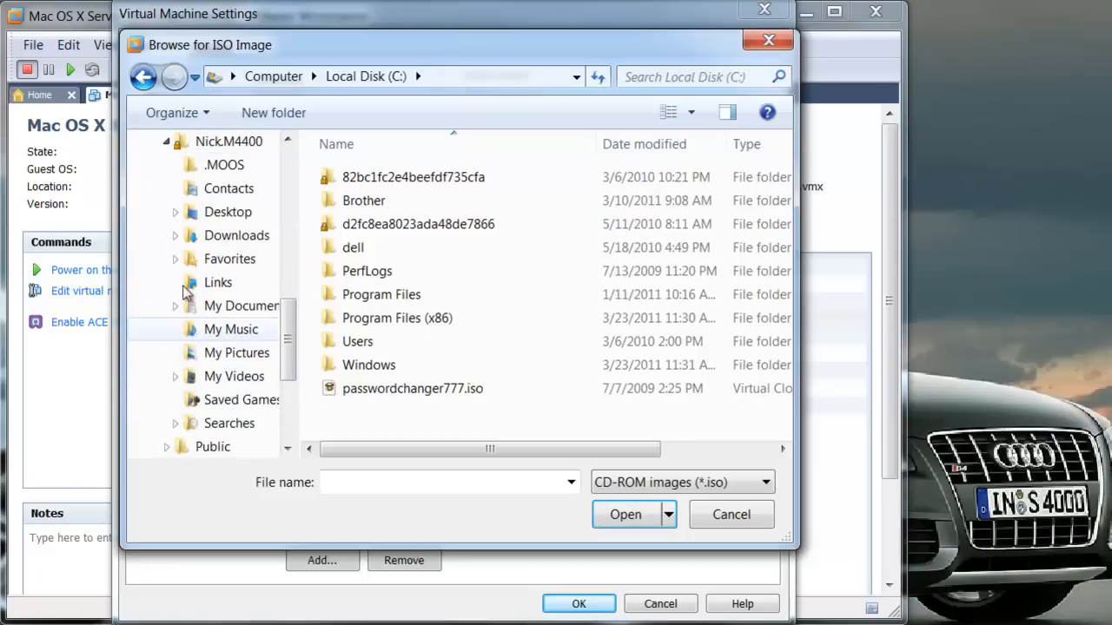
pyautogui.click(173, 236)
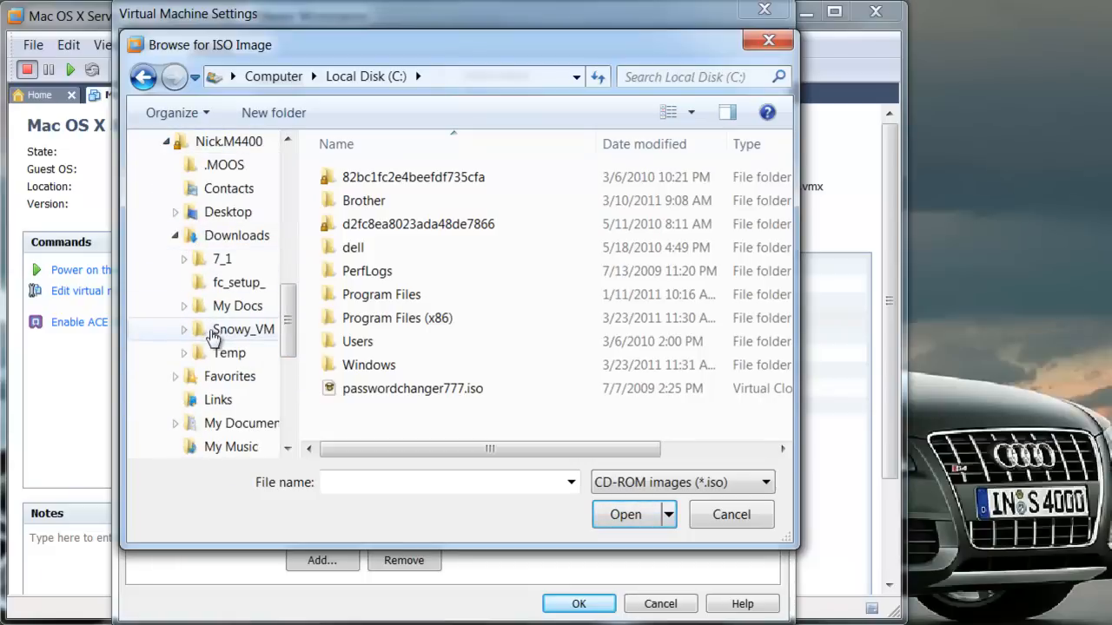
pyautogui.doubleClick(243, 330)
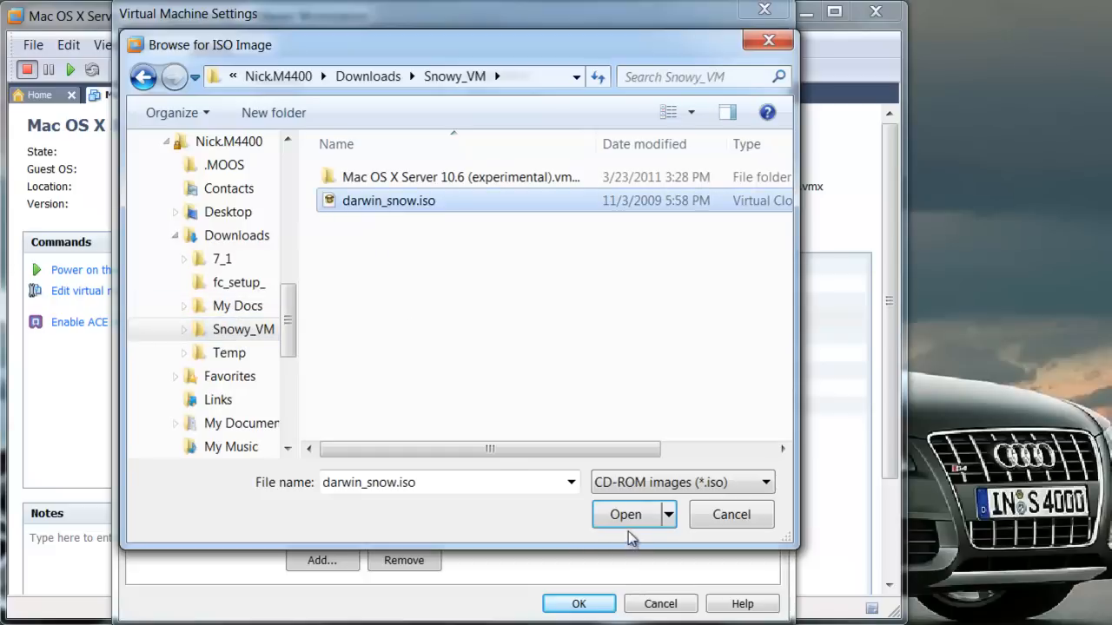
pyautogui.click(625, 515)
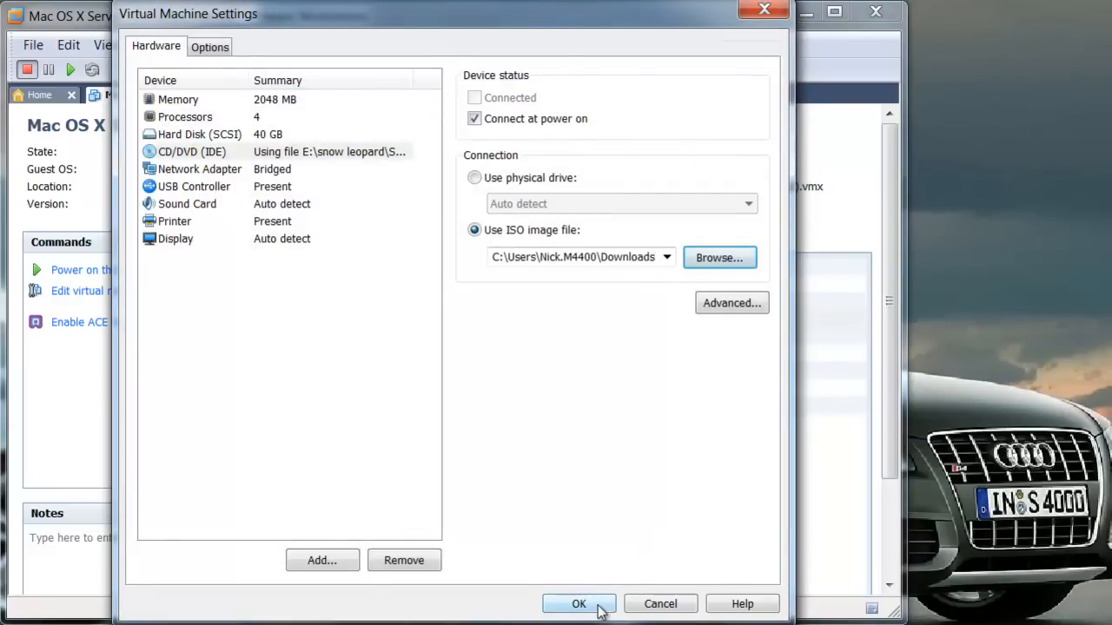
pyautogui.click(579, 605)
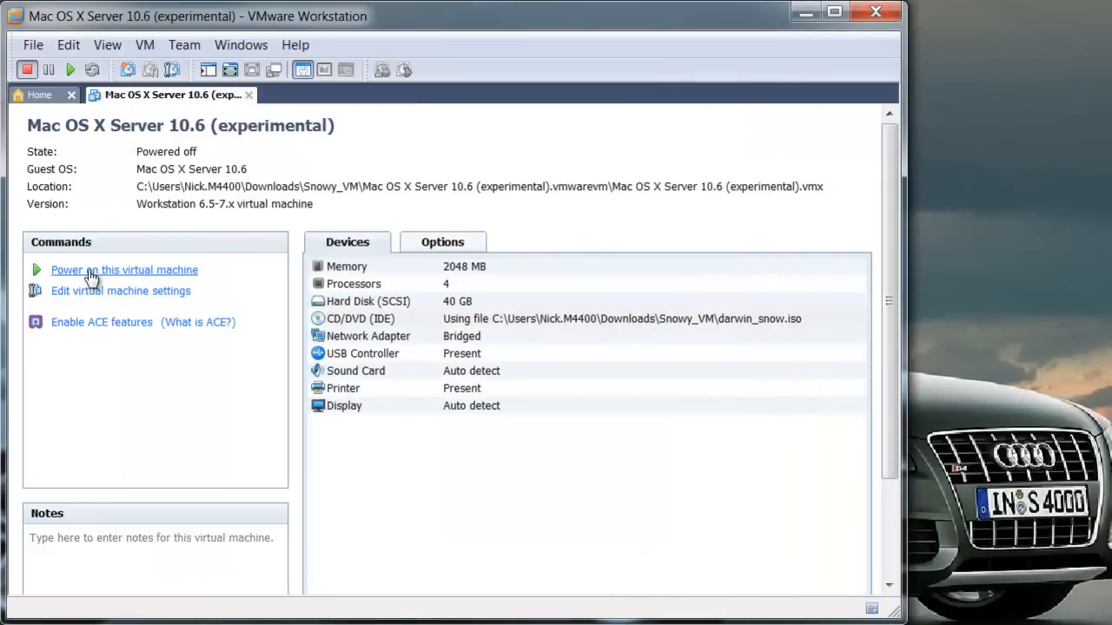
# Power on the VM and step through setup with United States region, U.S. keyboard, no data transfer, no Apple ID or registration.
pyautogui.click(126, 271)
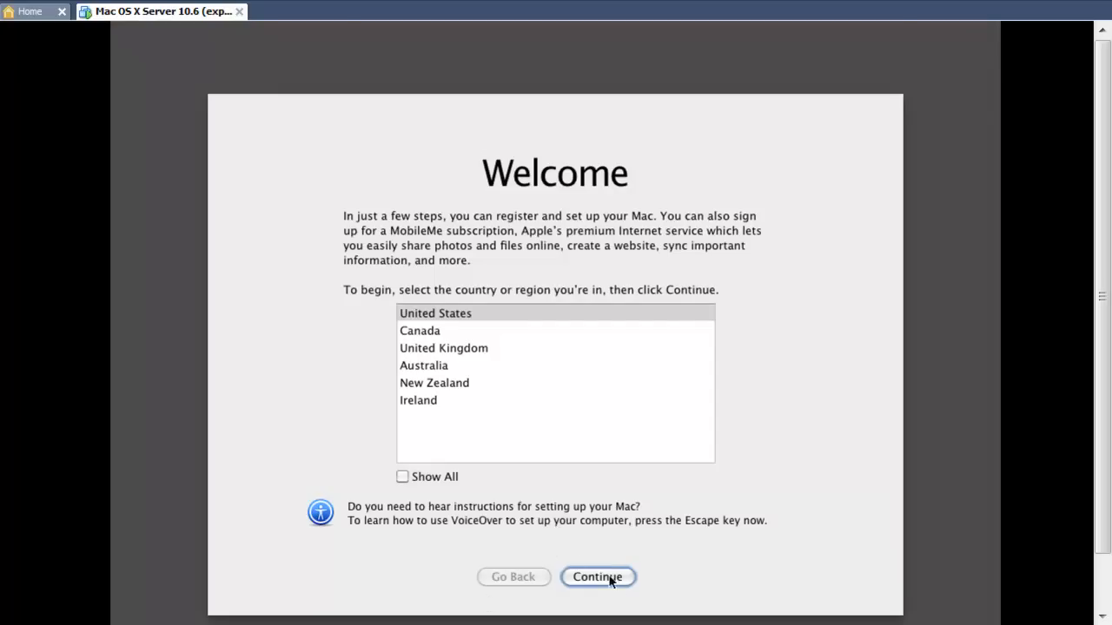
pyautogui.click(597, 577)
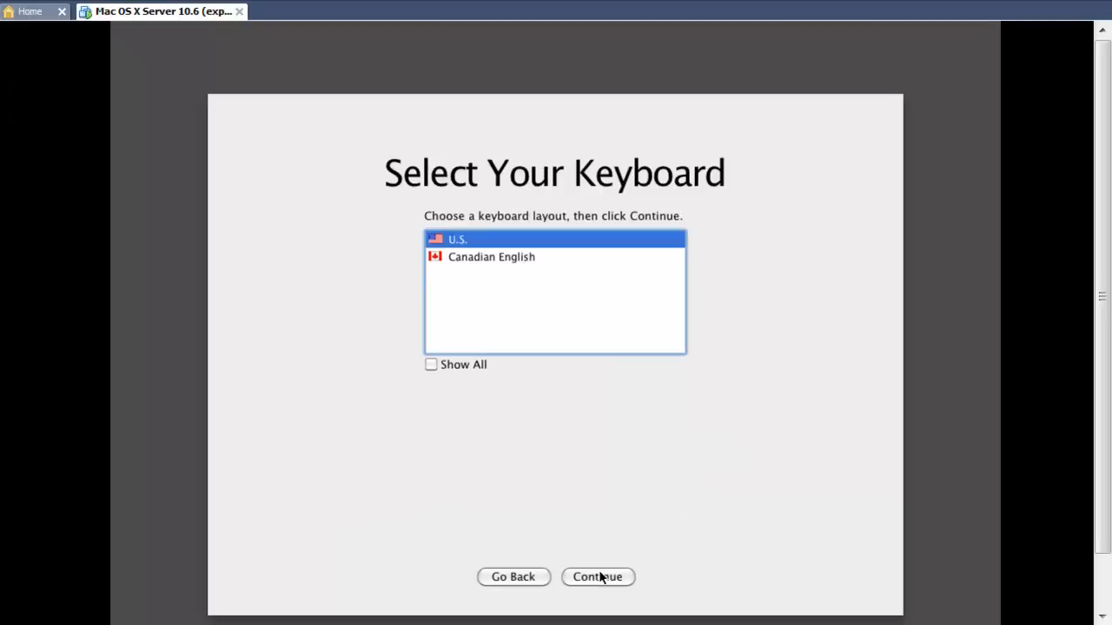
pyautogui.click(597, 576)
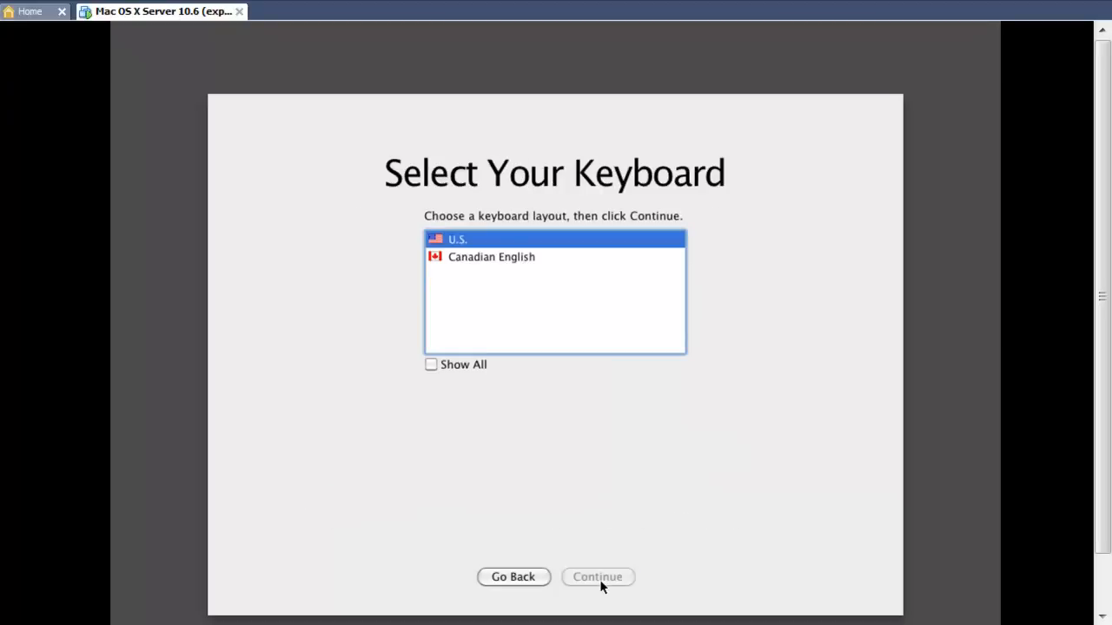
pyautogui.click(598, 577)
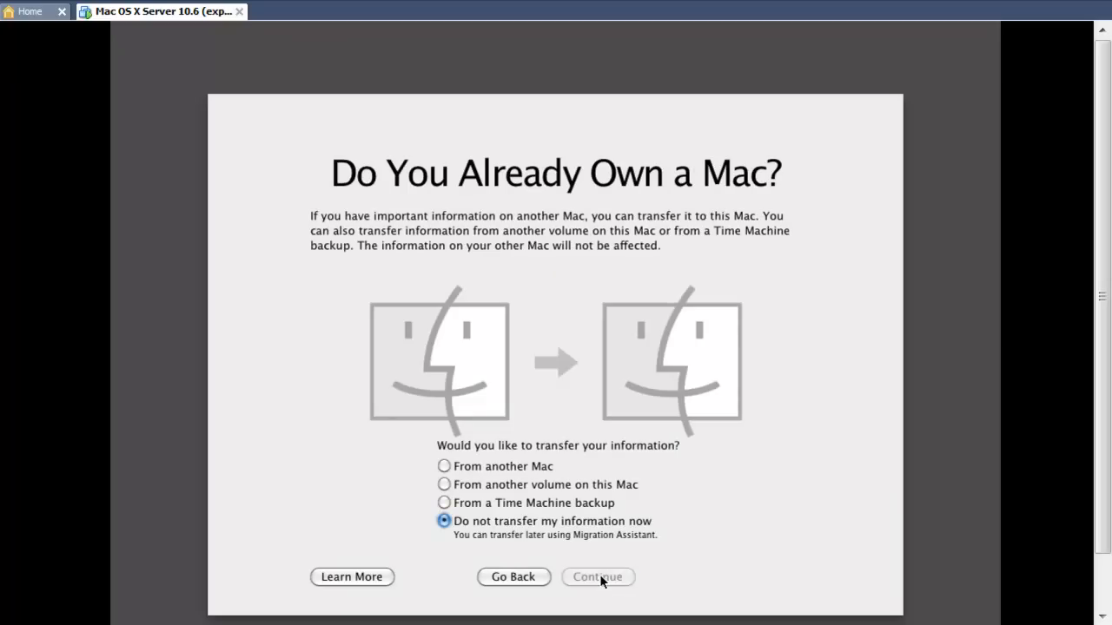
pyautogui.click(597, 577)
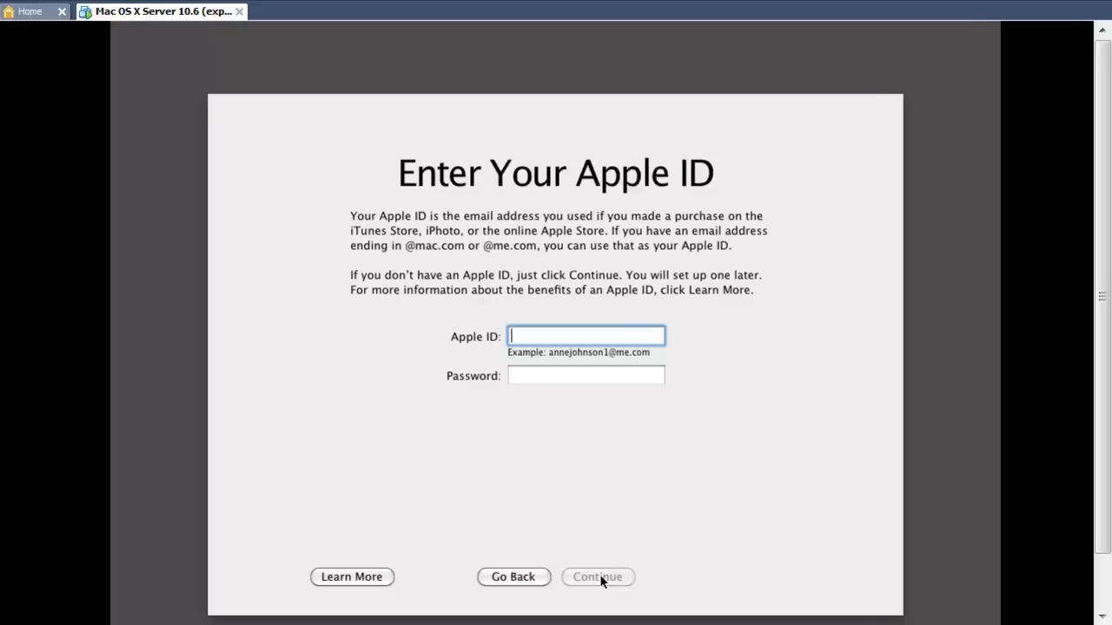
pyautogui.click(598, 577)
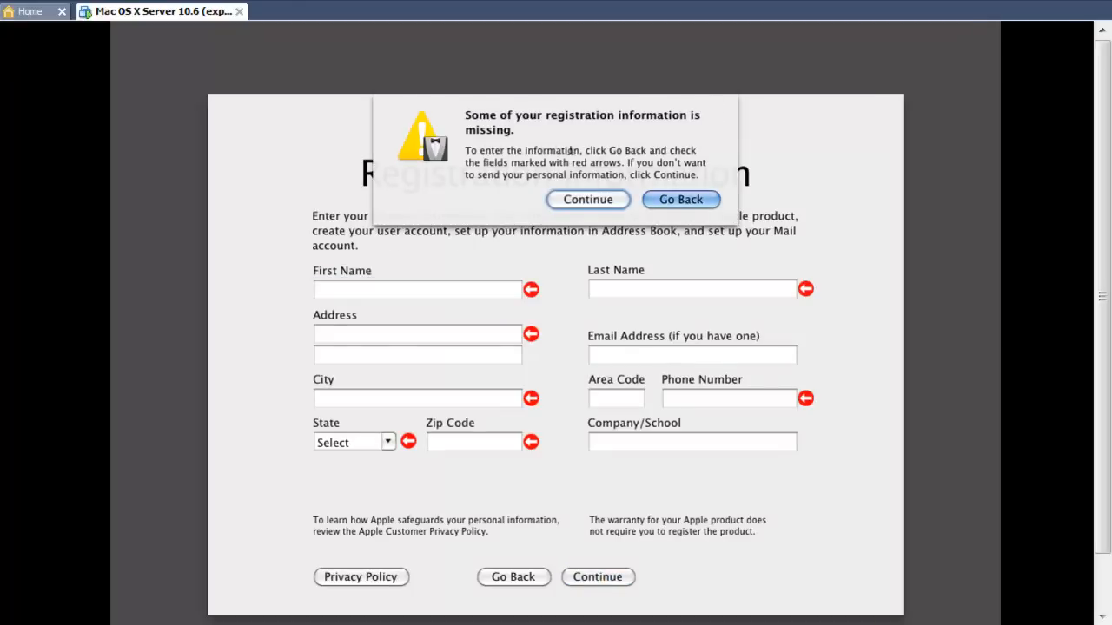
pyautogui.click(587, 198)
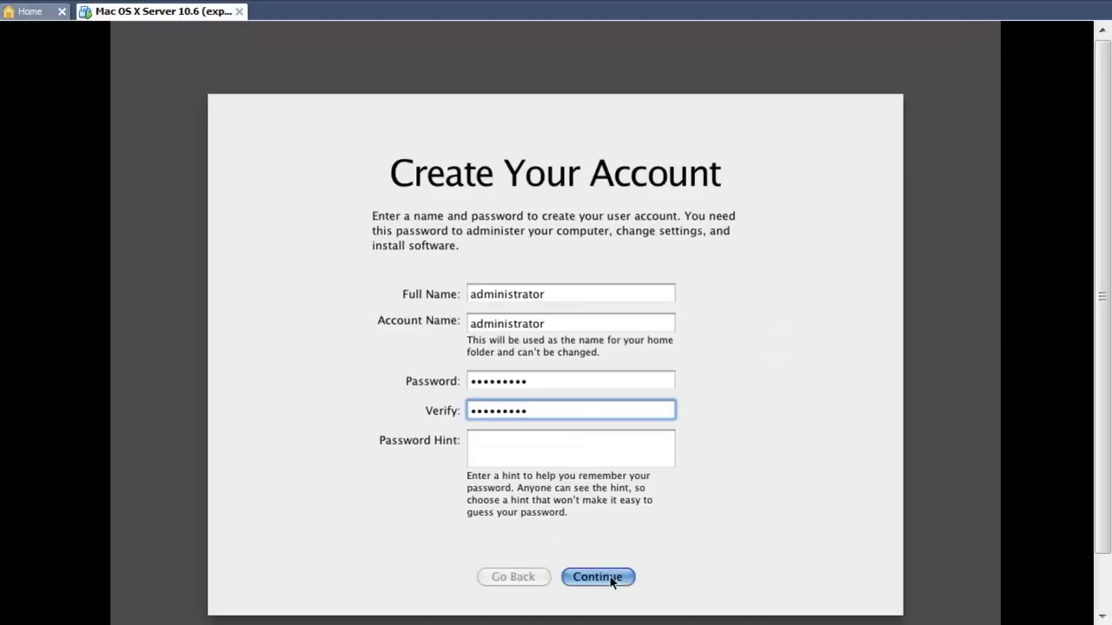
# Create the administrator account, set the Eastern time zone near Florida, and finish to the desktop.
pyautogui.click(597, 577)
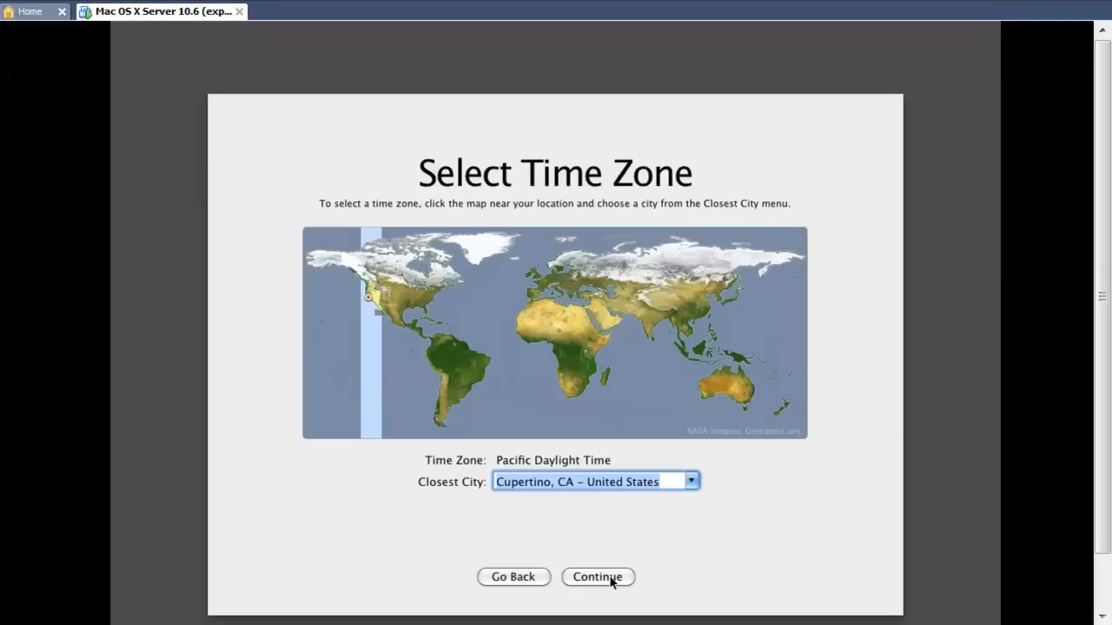
pyautogui.click(426, 309)
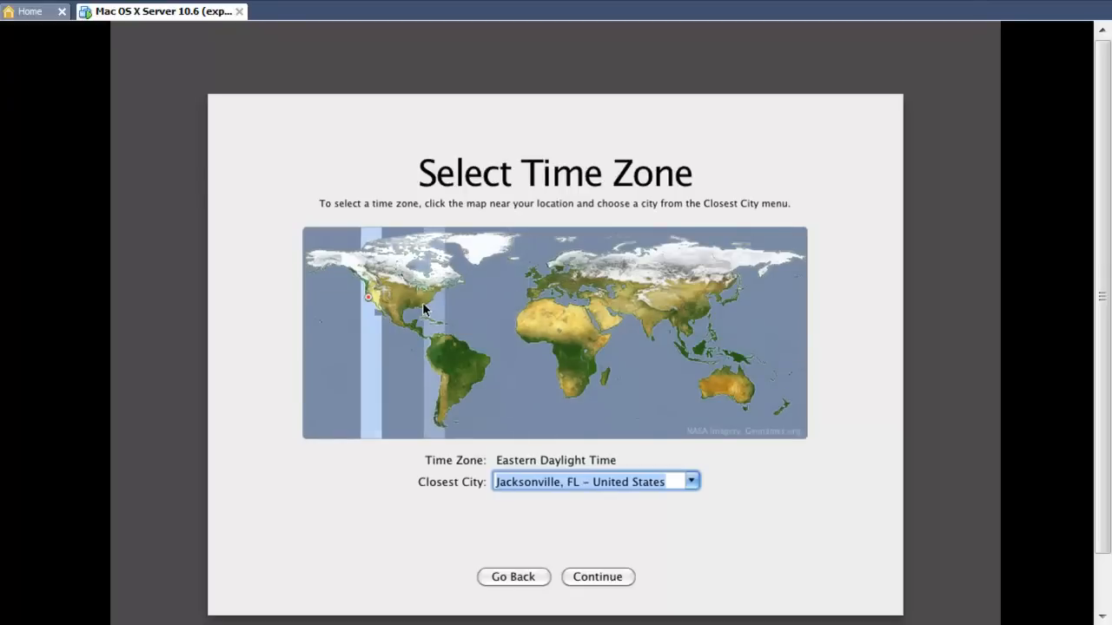
pyautogui.click(425, 306)
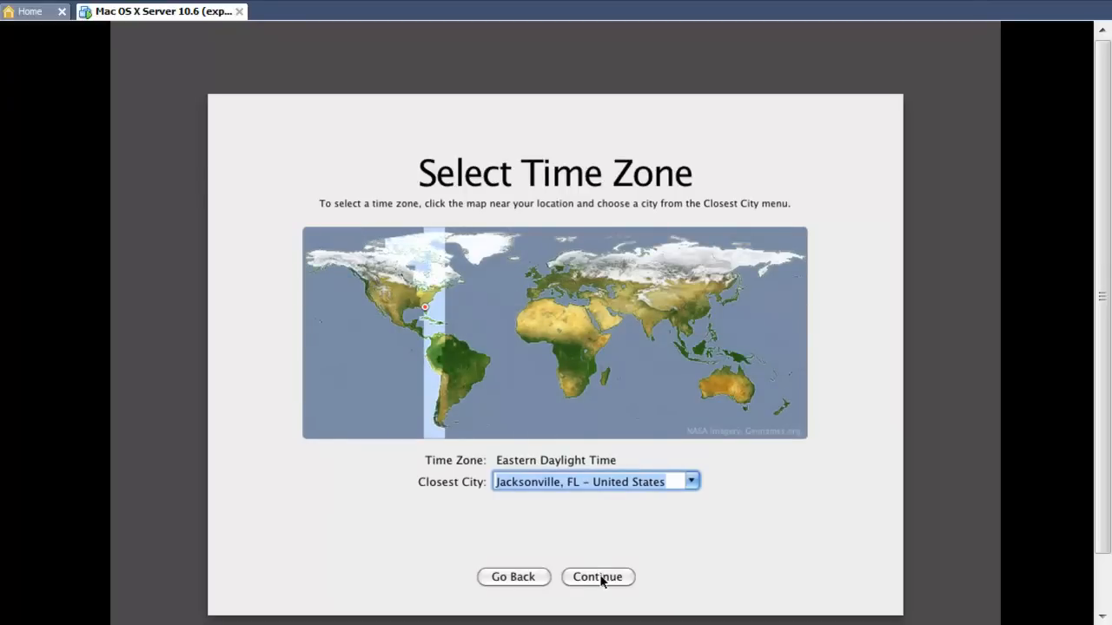
pyautogui.click(597, 577)
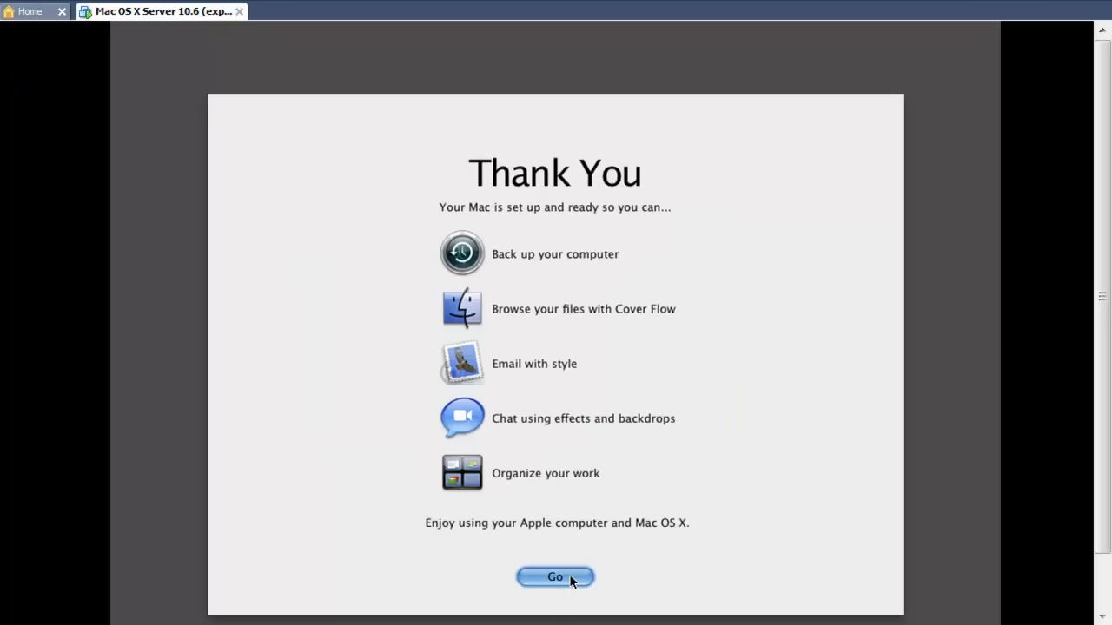
pyautogui.click(556, 577)
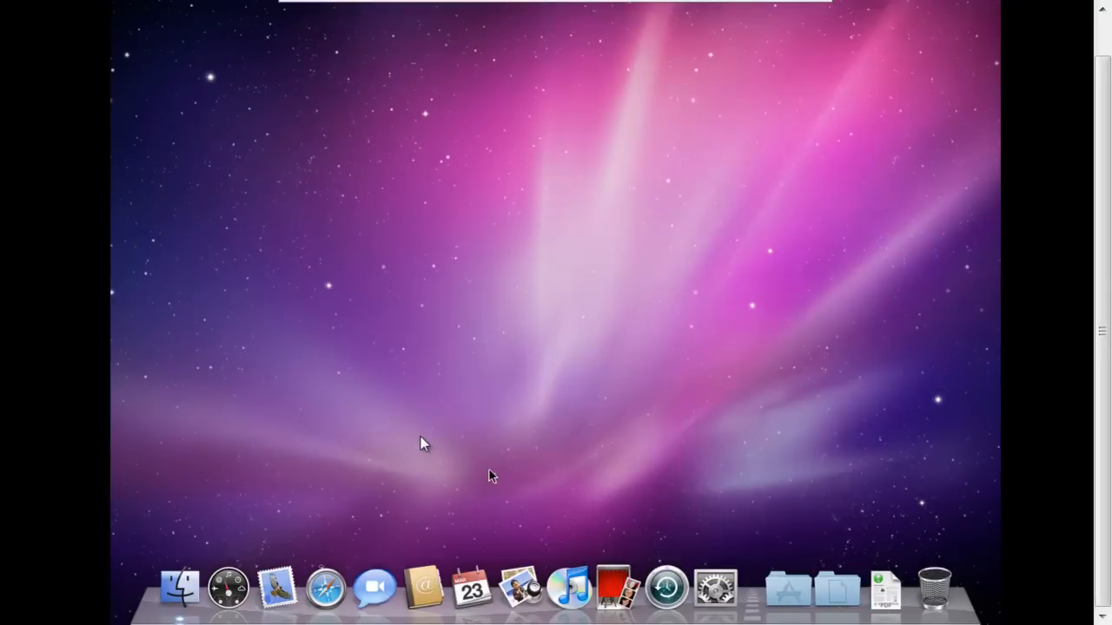
pyautogui.moveTo(653, 54)
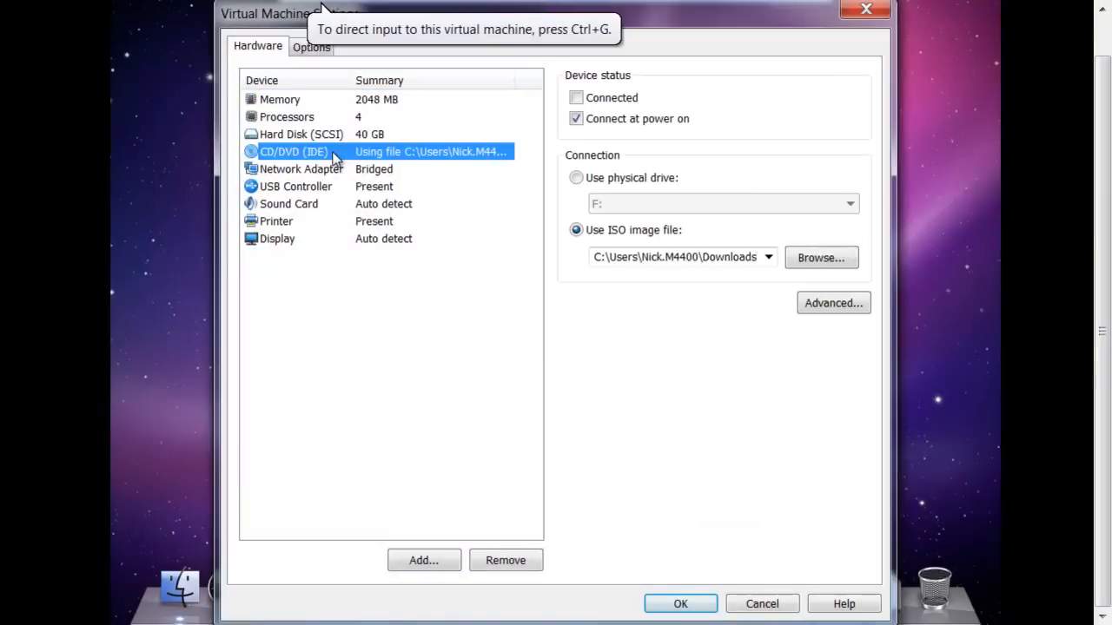
# Mark the CD/DVD (IDE) drive as Connected so the VMware Tools disc mounts in the guest.
pyautogui.click(575, 98)
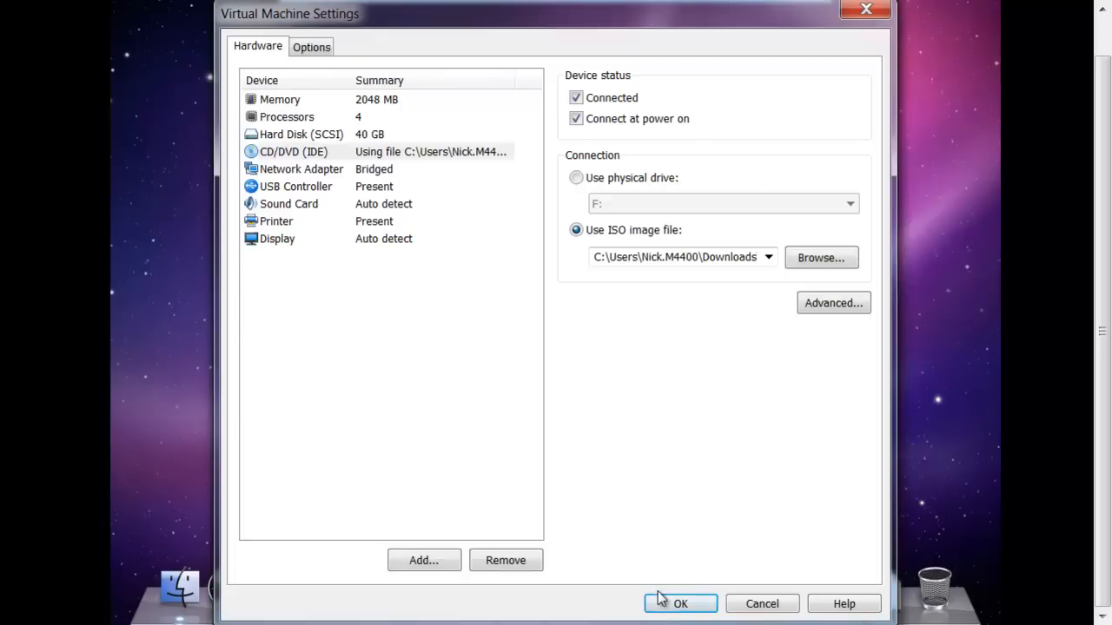
pyautogui.click(681, 604)
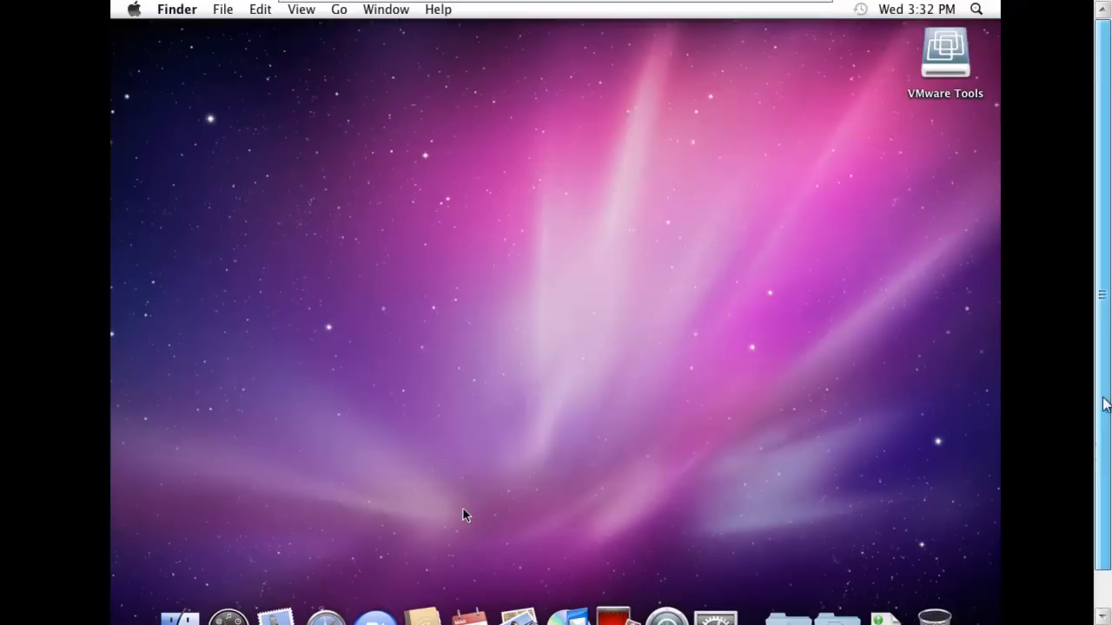
pyautogui.moveTo(847, 122)
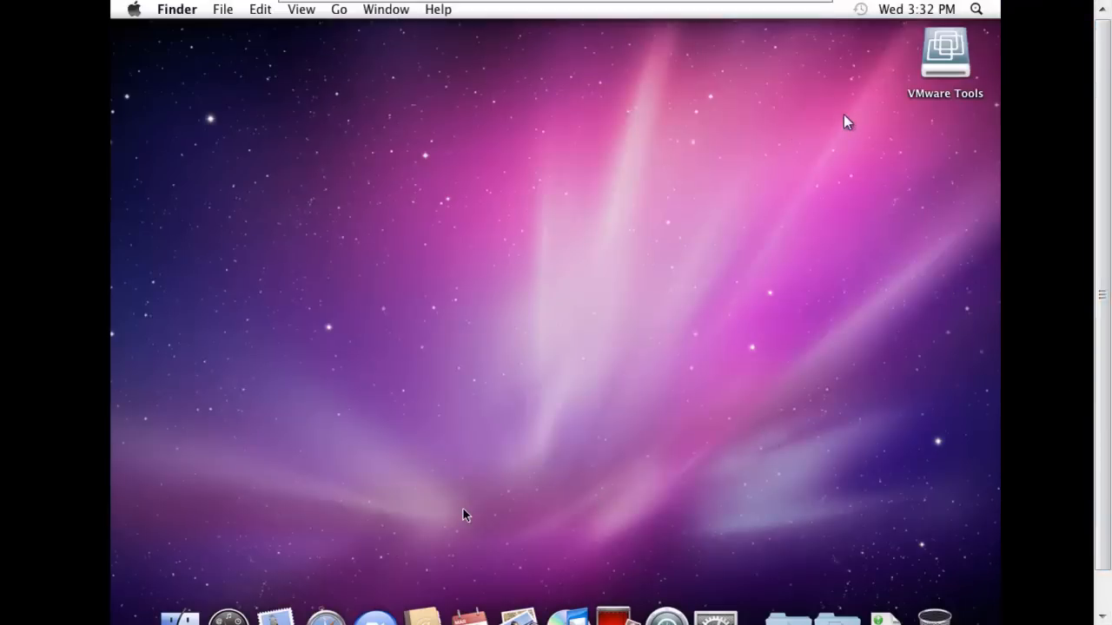
pyautogui.moveTo(936, 73)
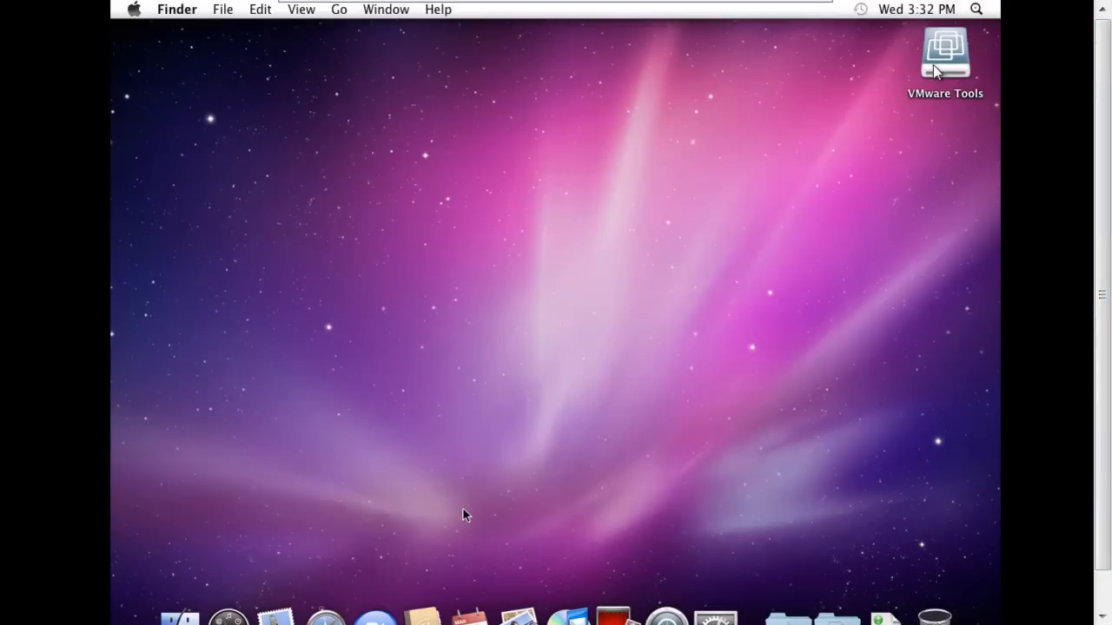
# Open the VMware Tools disc on the Mac desktop and launch Install VMware Tools.
pyautogui.click(945, 52)
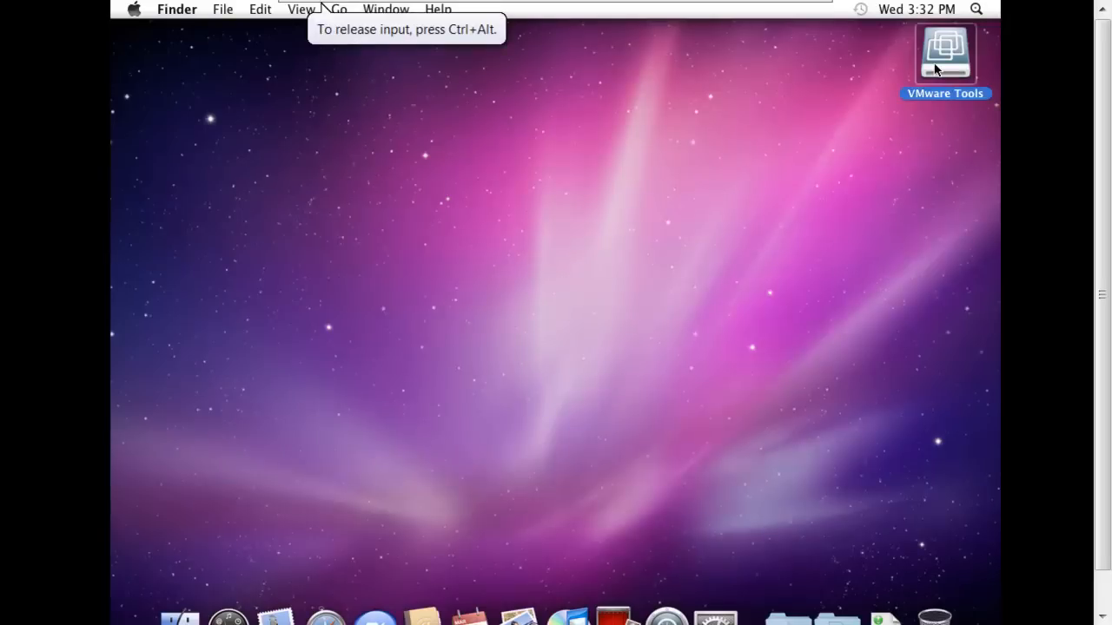
pyautogui.doubleClick(945, 52)
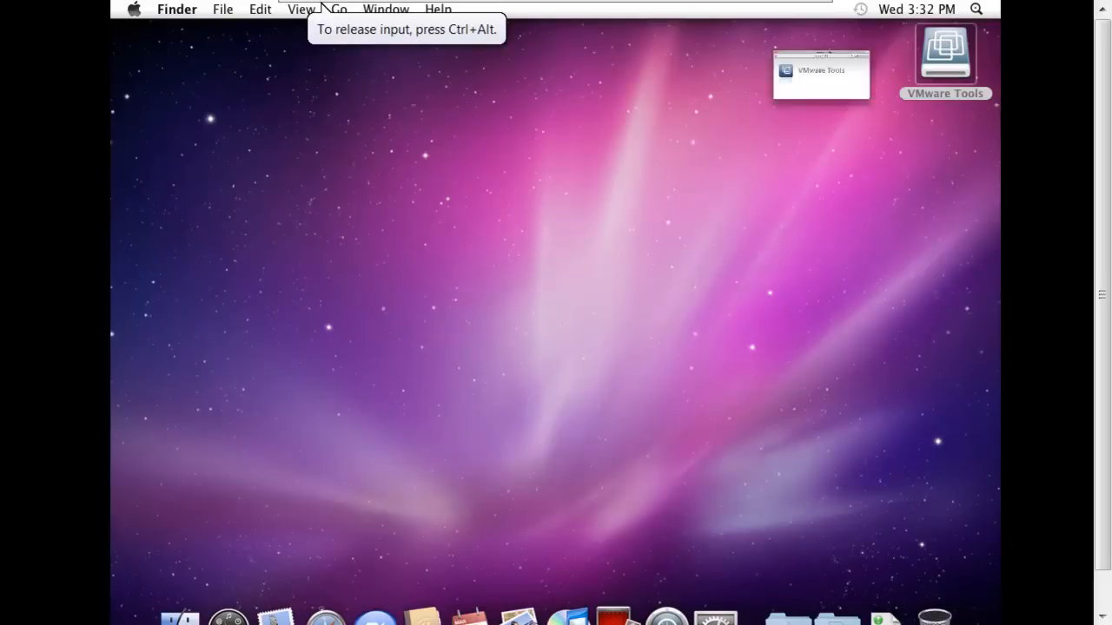
pyautogui.doubleClick(819, 73)
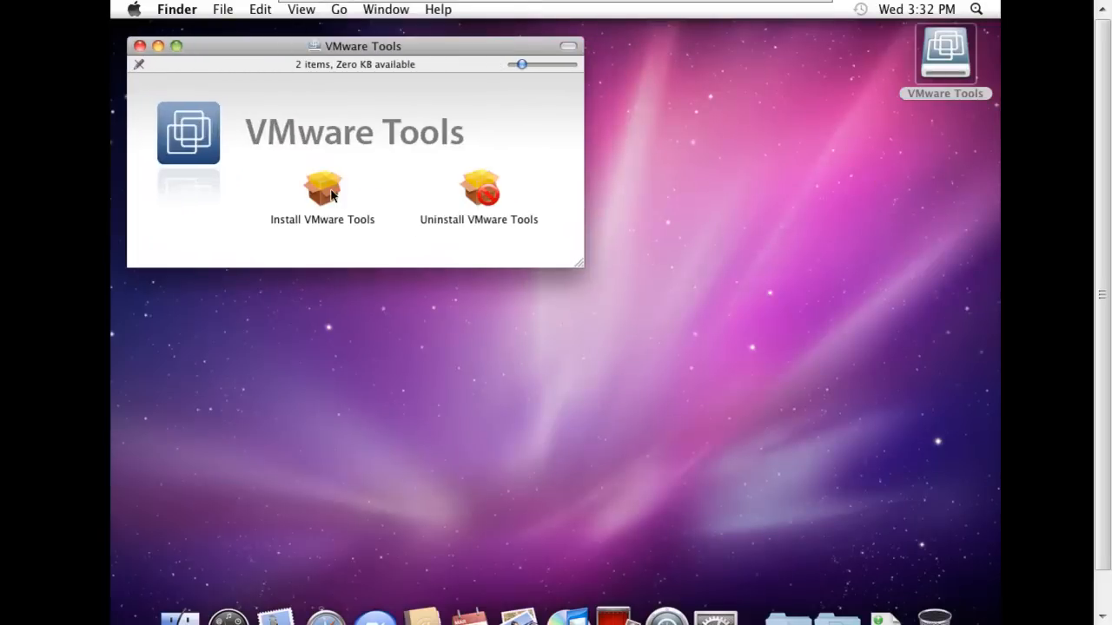
pyautogui.click(323, 188)
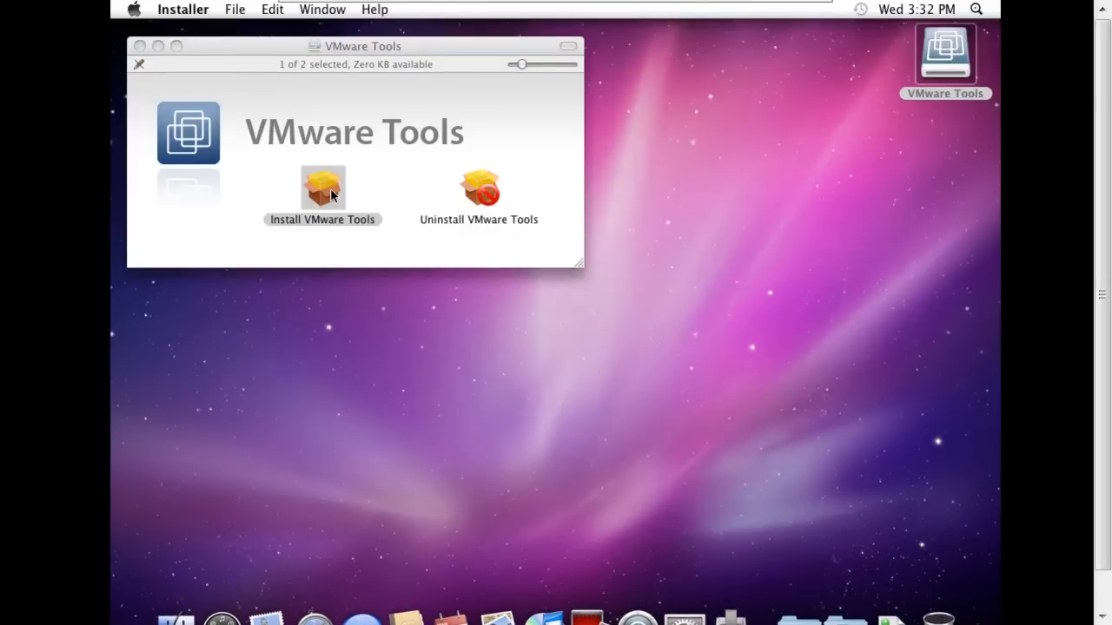
pyautogui.doubleClick(323, 188)
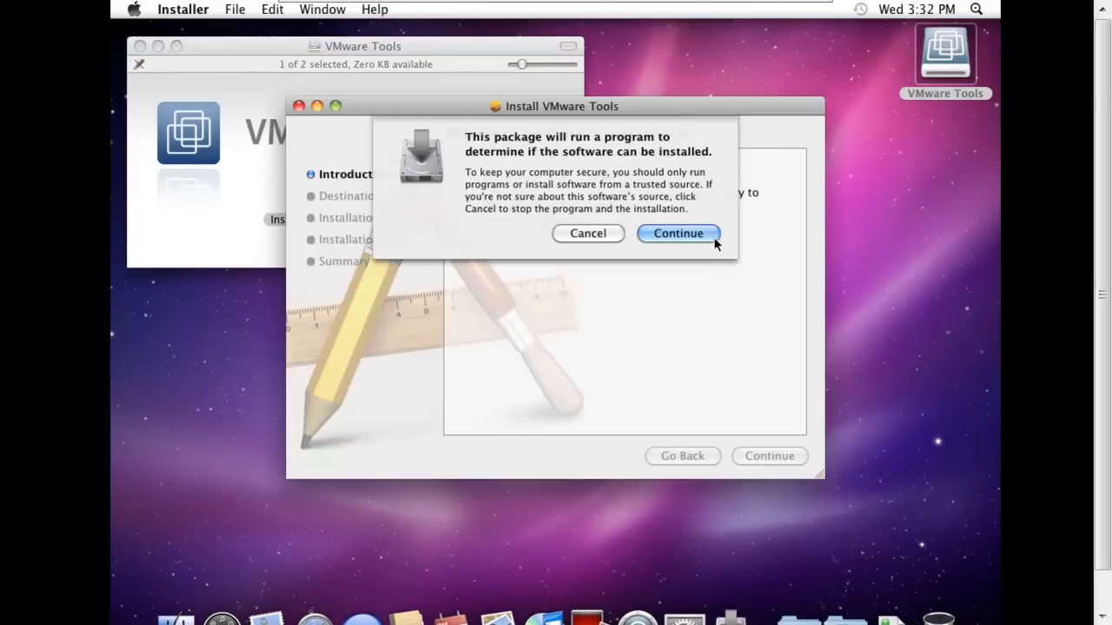
# Run the VMware Tools installer with a standard install onto Macintosh HD.
pyautogui.click(677, 232)
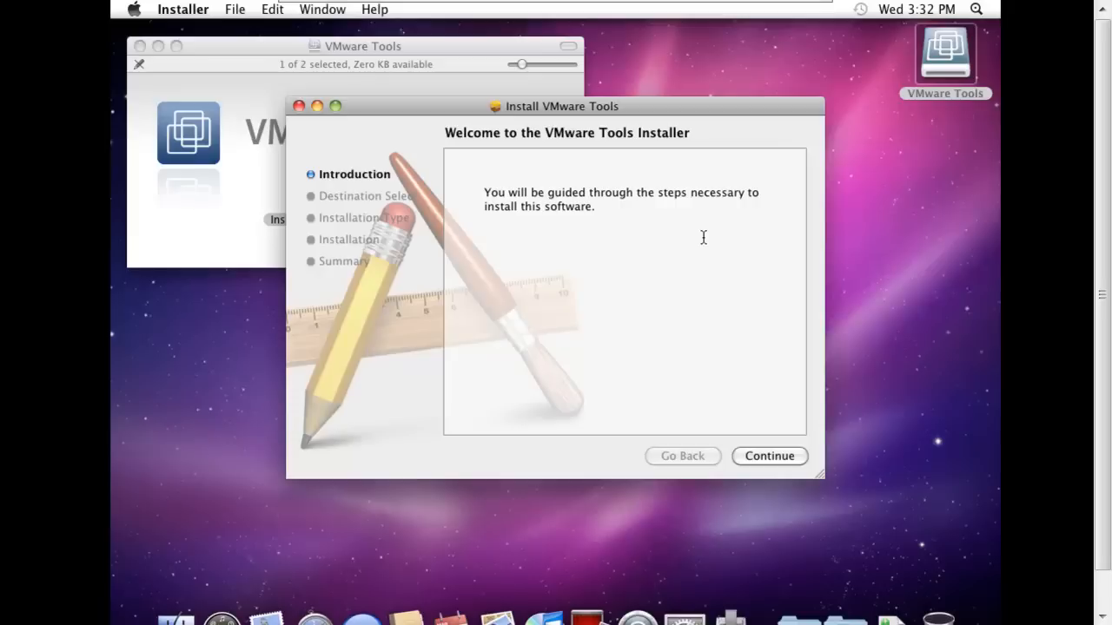
pyautogui.click(768, 456)
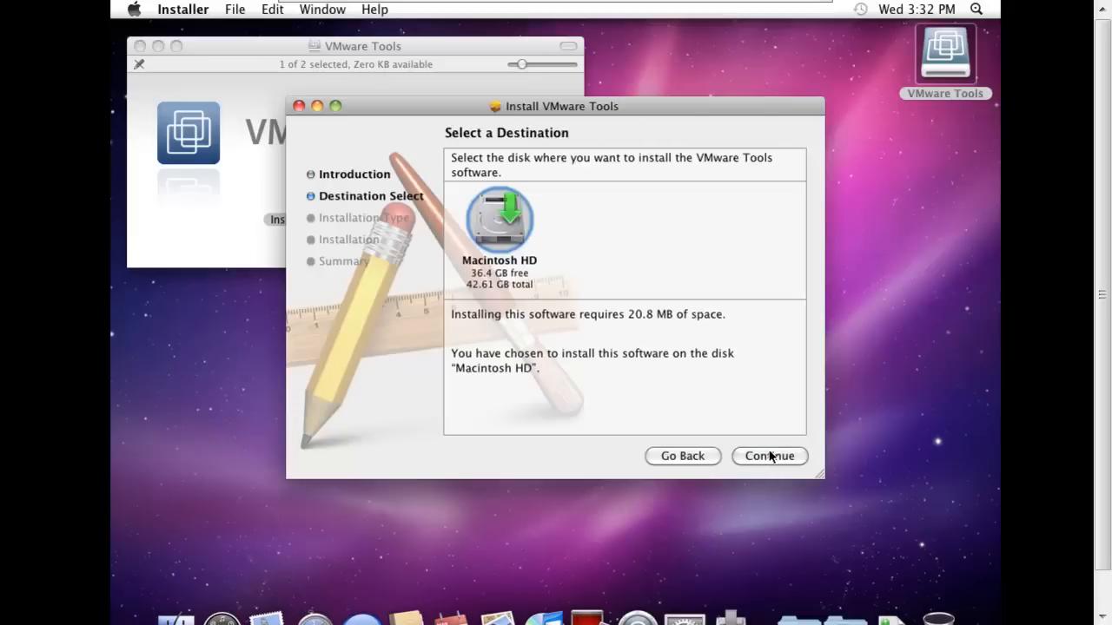
pyautogui.click(768, 455)
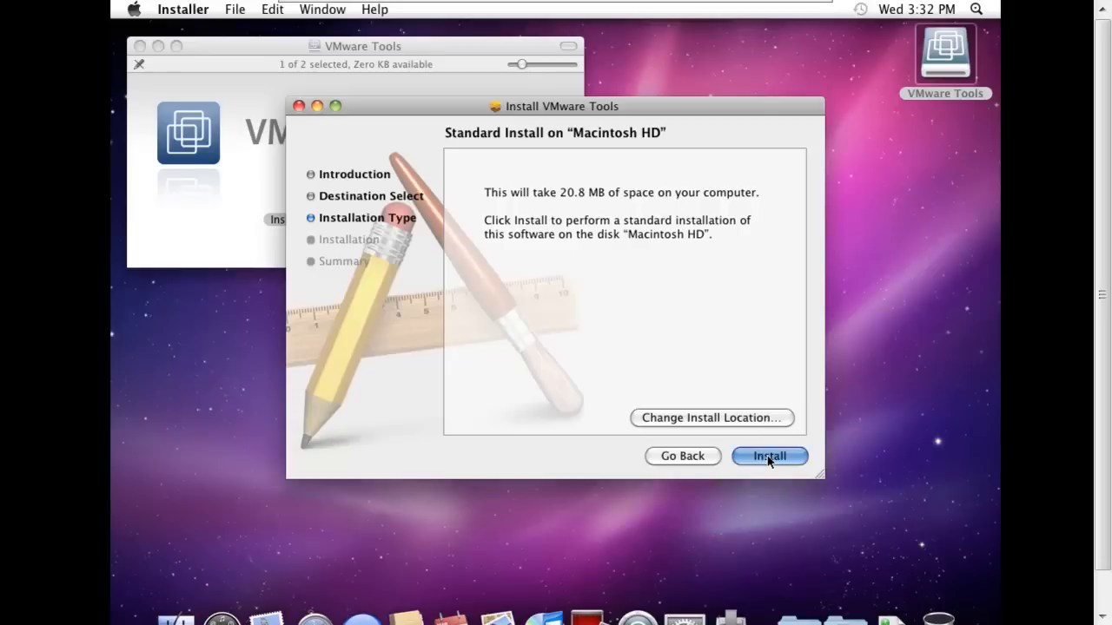
pyautogui.click(768, 455)
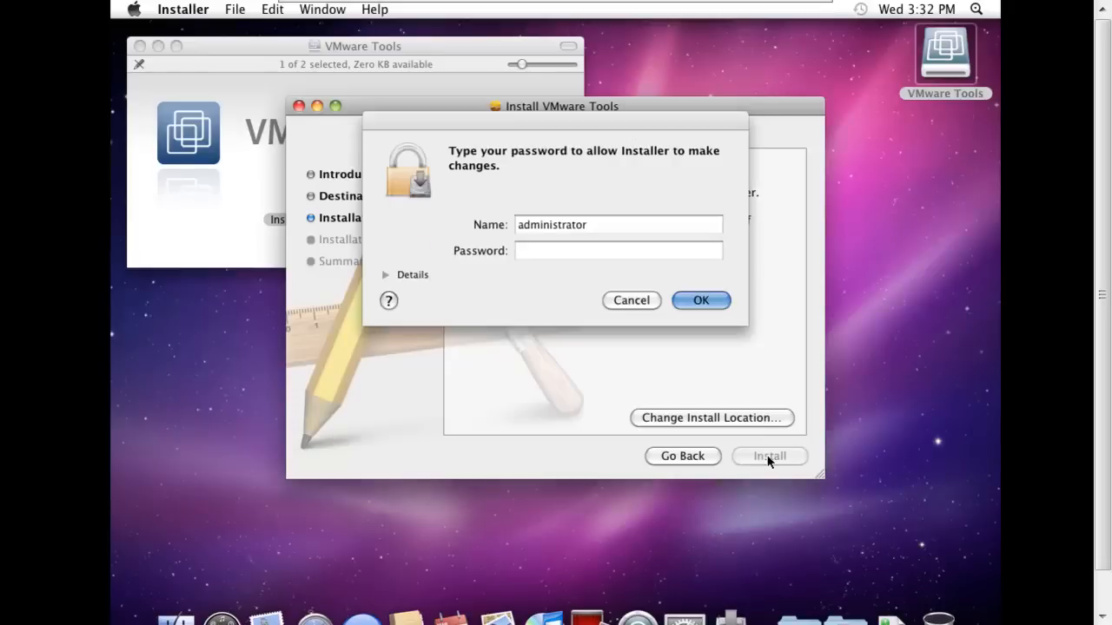
# Authorize with the administrator password, continue the installation, and restart the guest to finish.
pyautogui.click(619, 250)
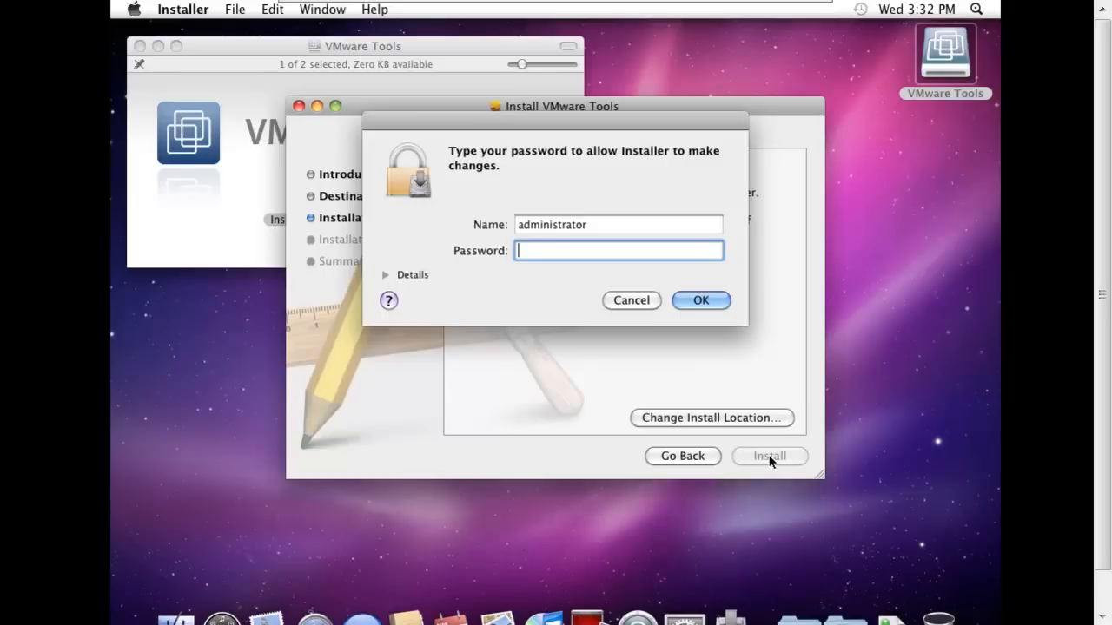
pyautogui.write('password')
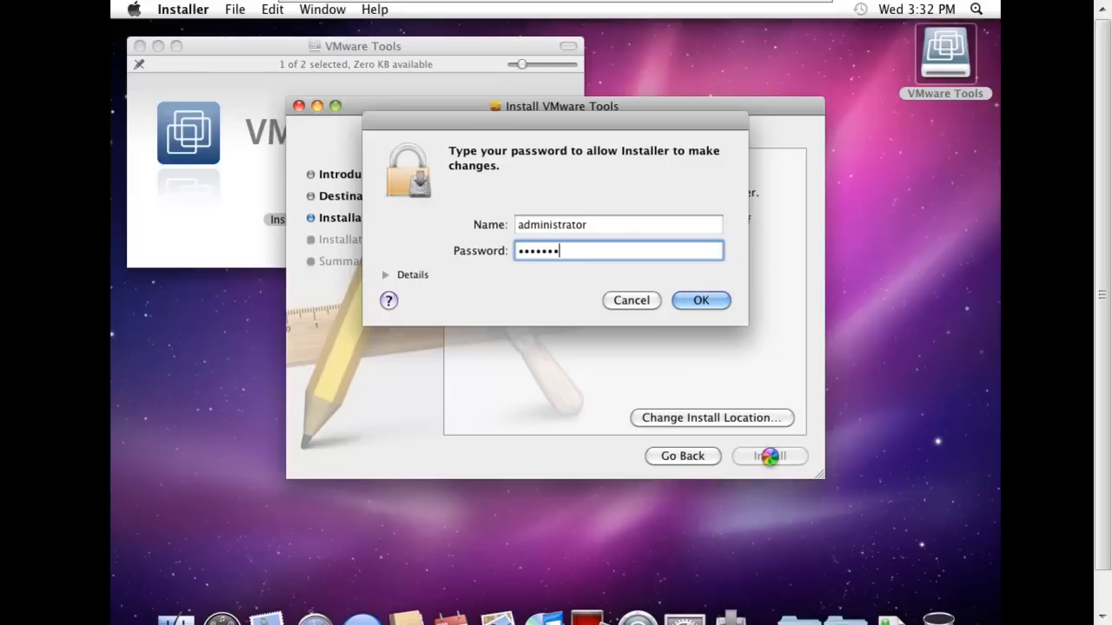
pyautogui.click(700, 299)
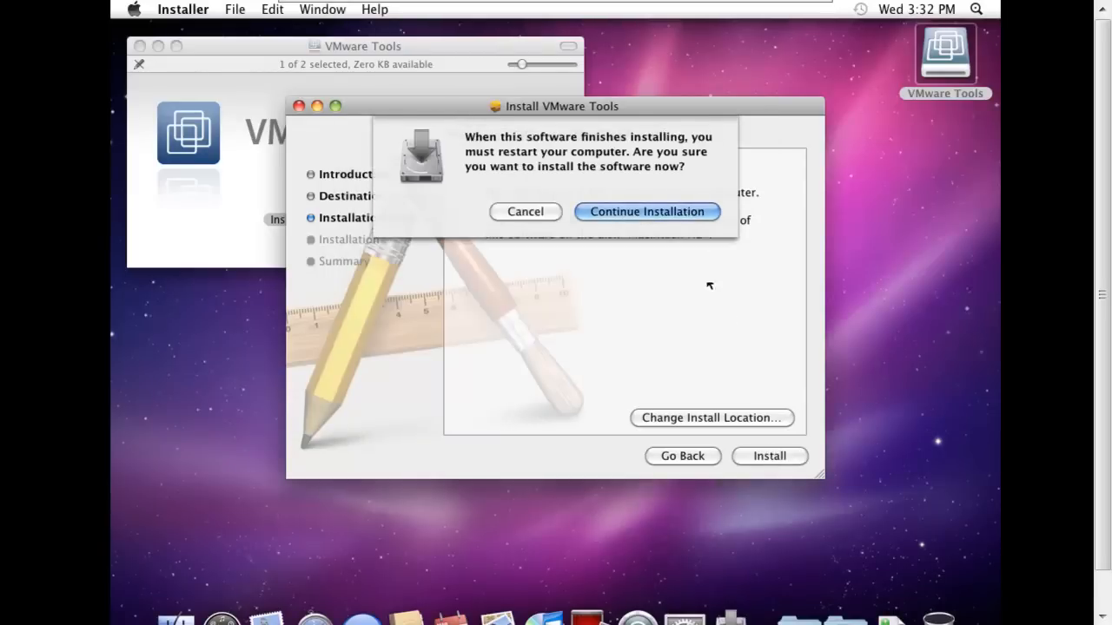
pyautogui.click(646, 212)
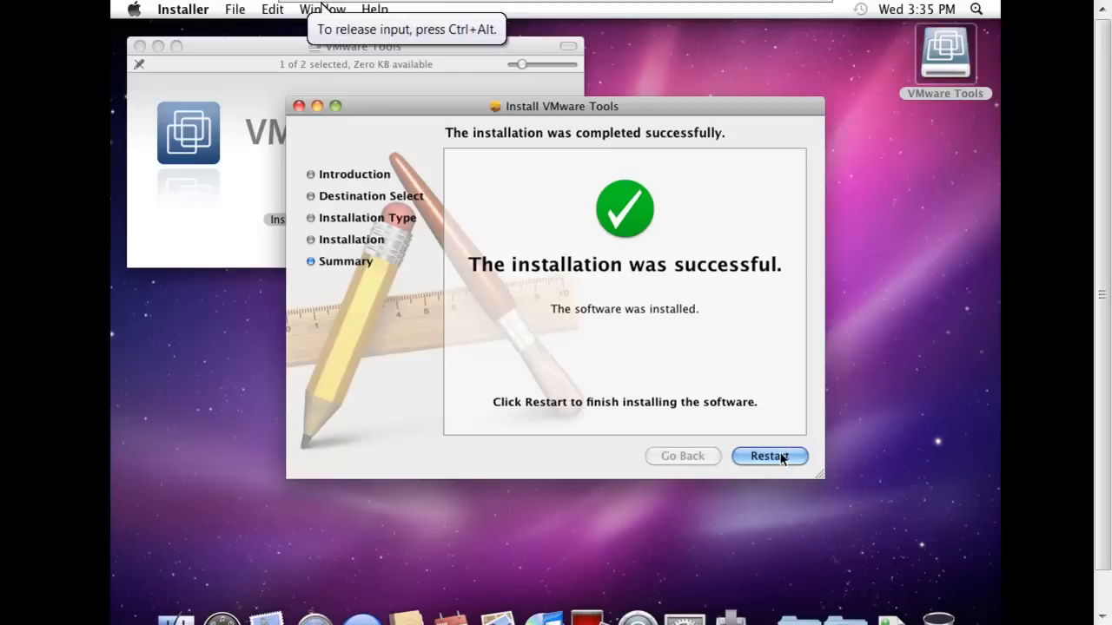
pyautogui.click(768, 455)
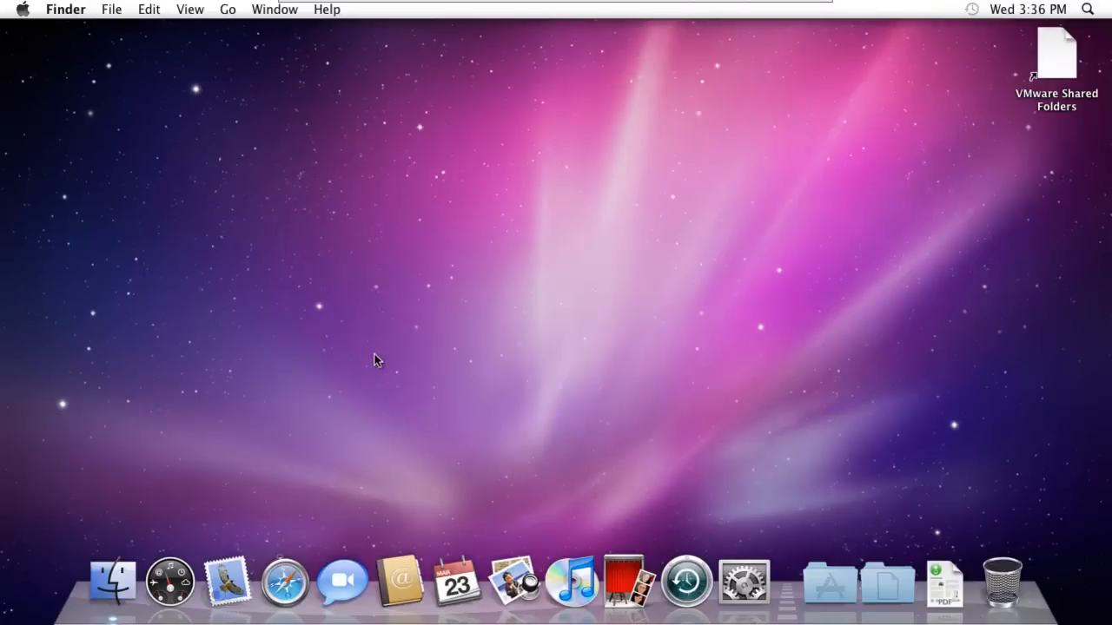
pyautogui.moveTo(278, 333)
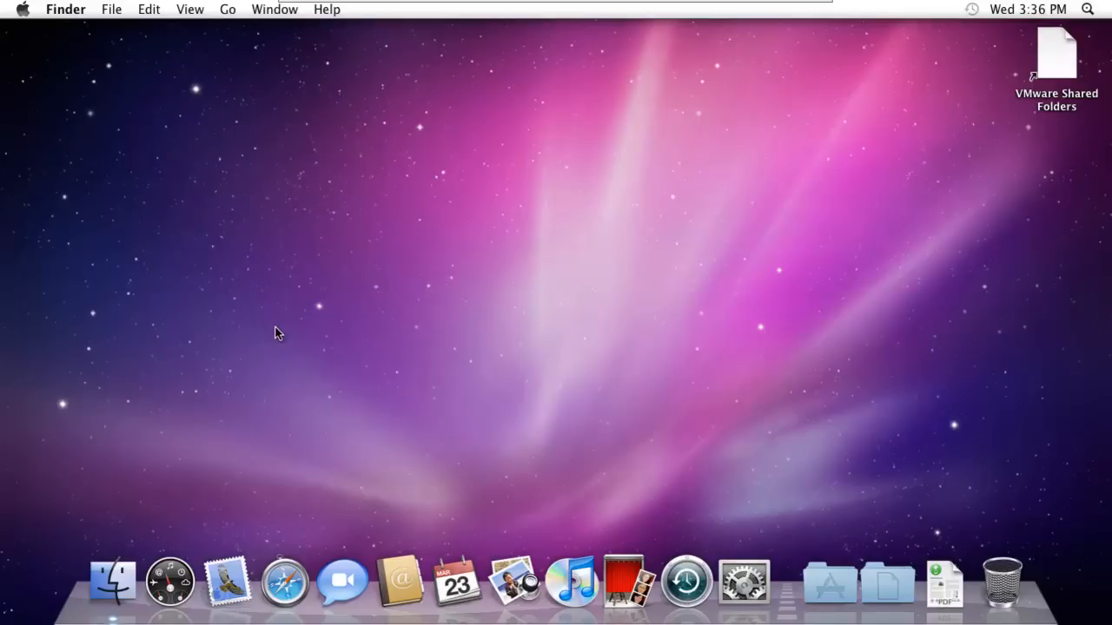
pyautogui.moveTo(951, 19)
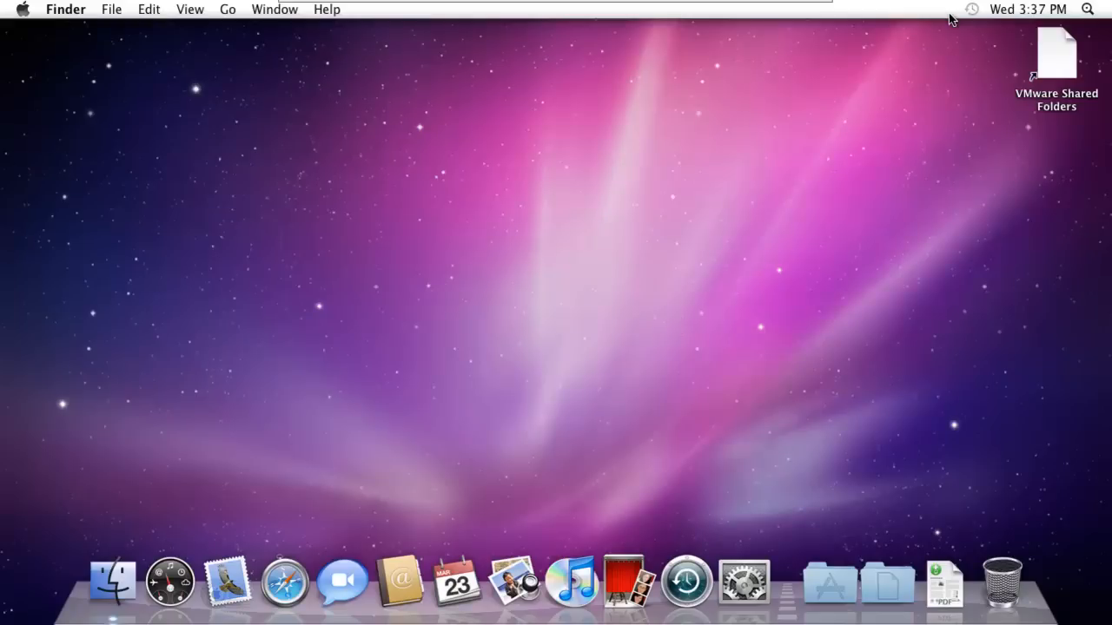
pyautogui.moveTo(862, 172)
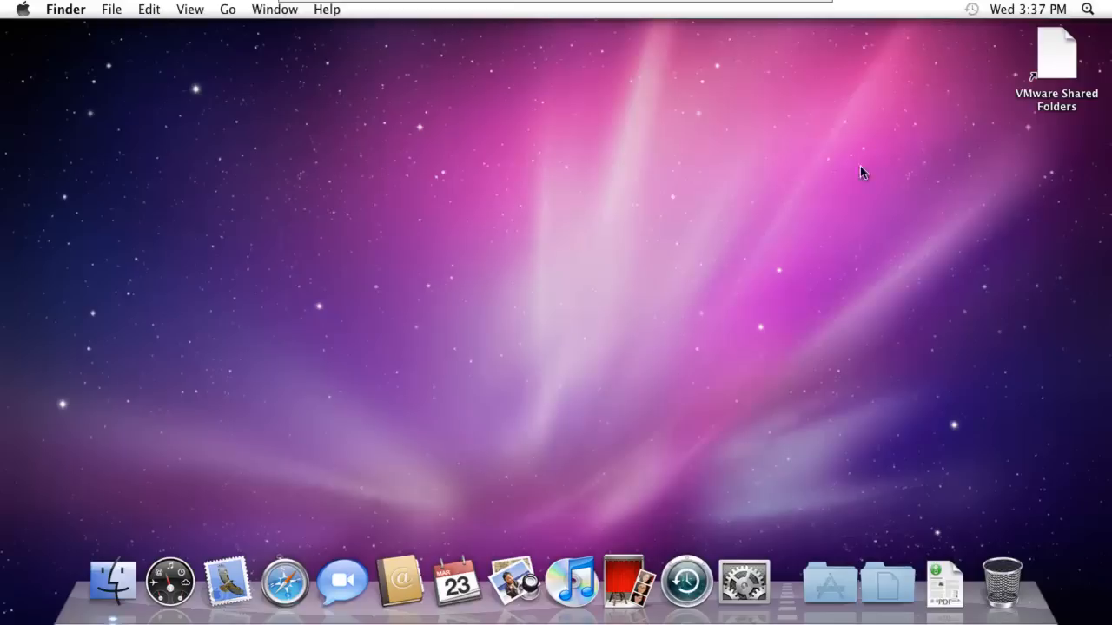
pyautogui.moveTo(713, 7)
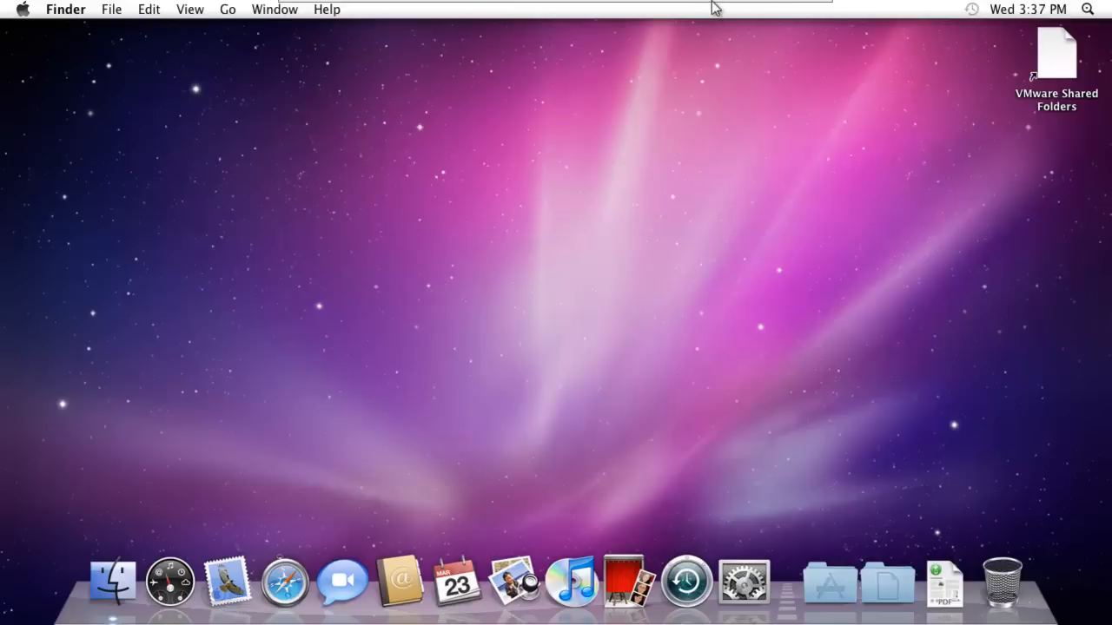
# Open the Virtual Machine Settings dialog from the VM menu.
pyautogui.click(649, 14)
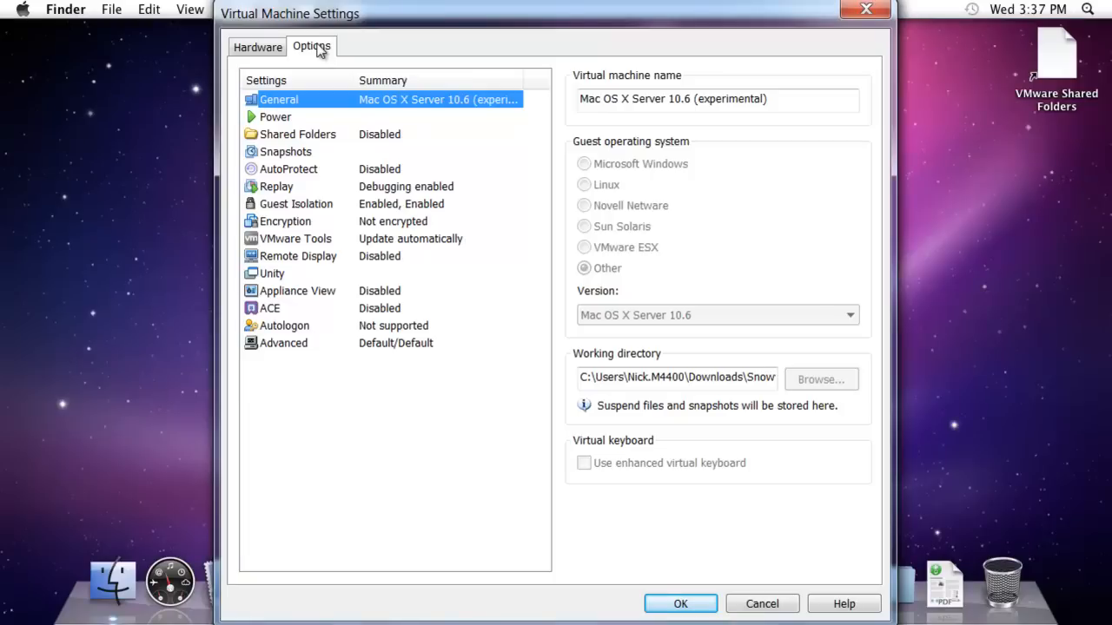
pyautogui.moveTo(311, 182)
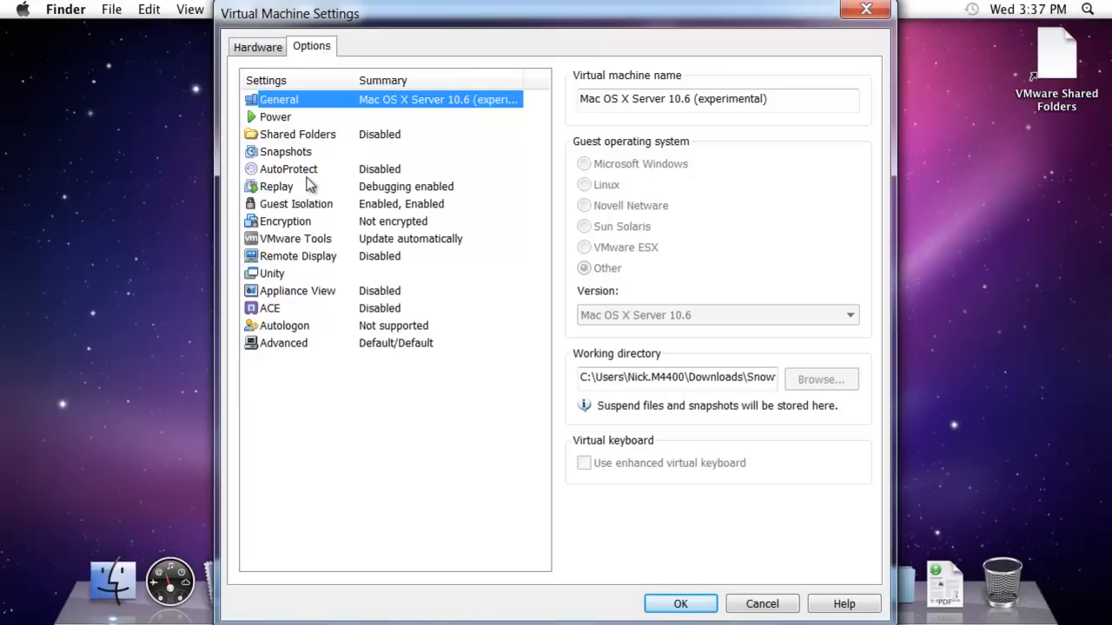
# Set Shared Folders to Always enabled, add the host Snowy_VM folder as an enabled share, and save the settings.
pyautogui.click(297, 133)
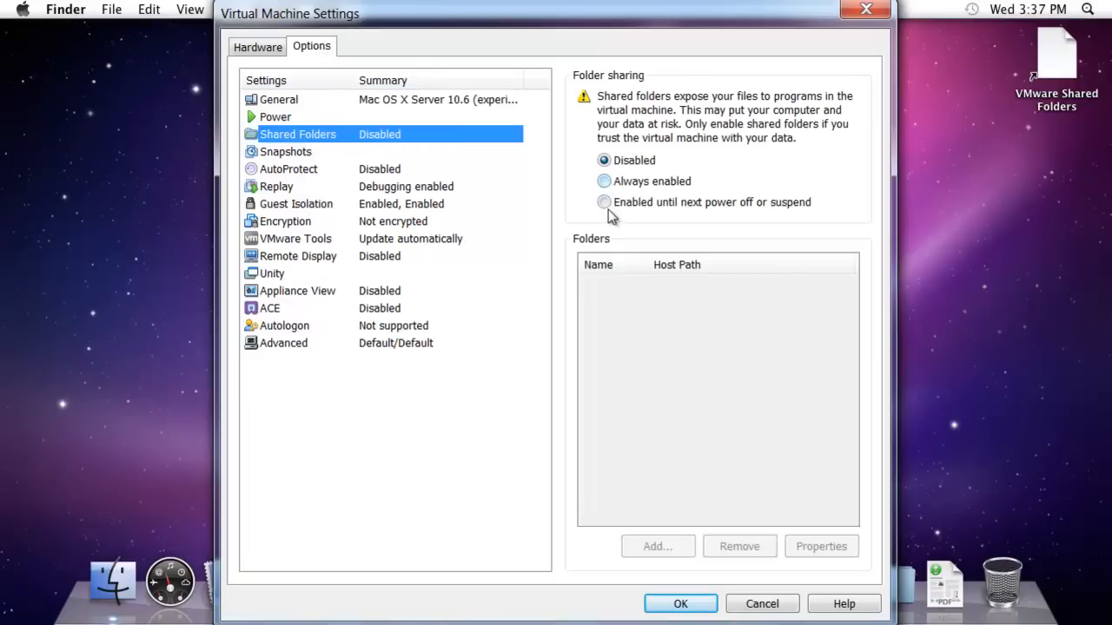
pyautogui.click(605, 180)
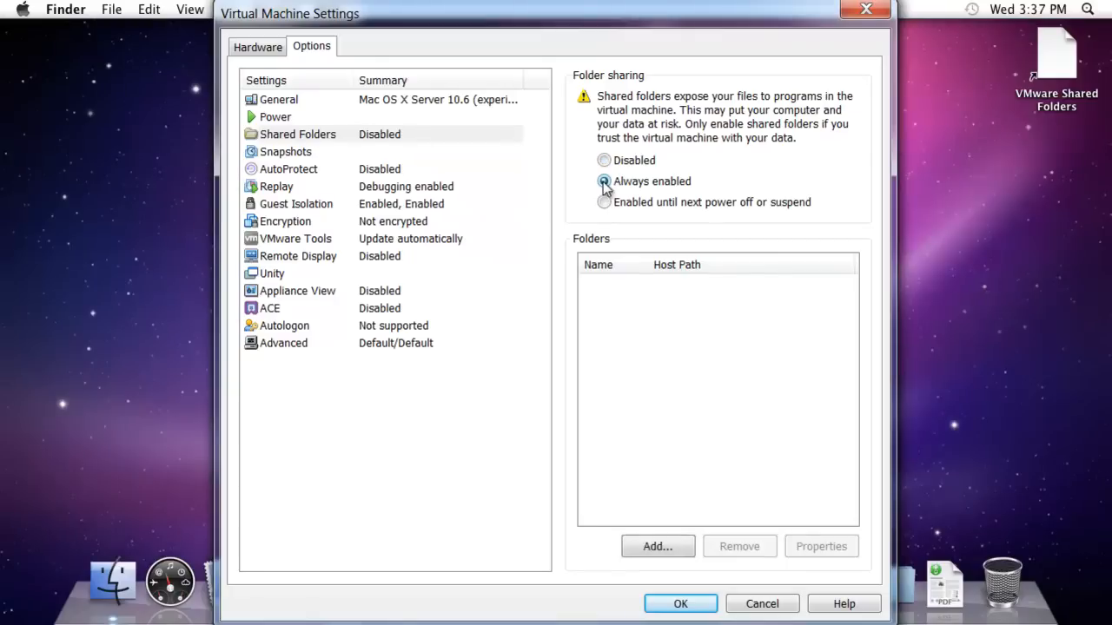
pyautogui.click(657, 546)
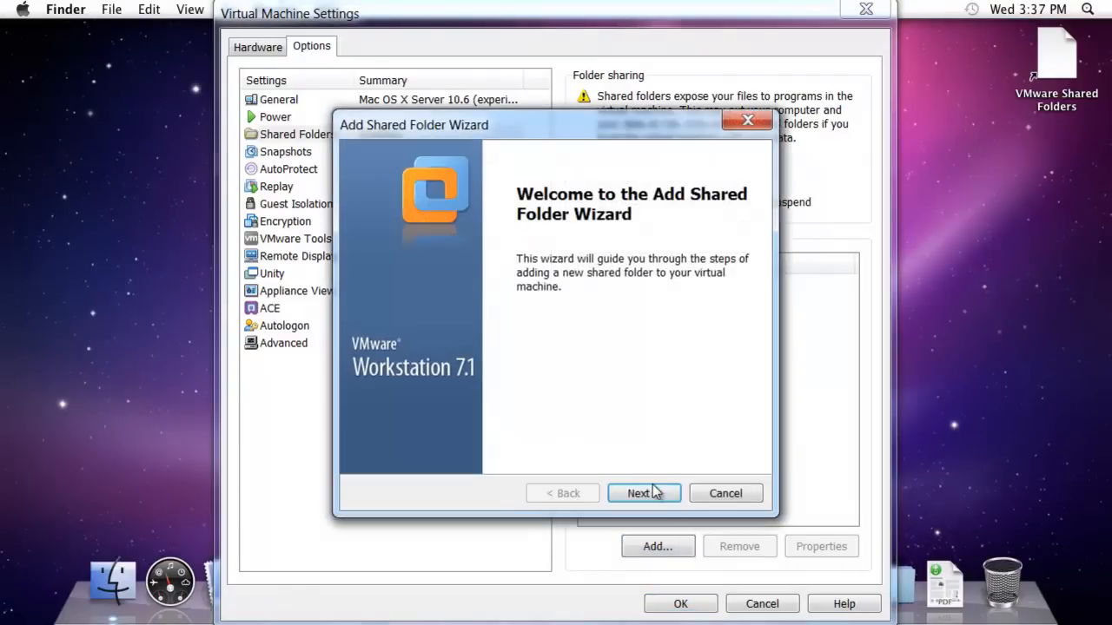
pyautogui.click(642, 493)
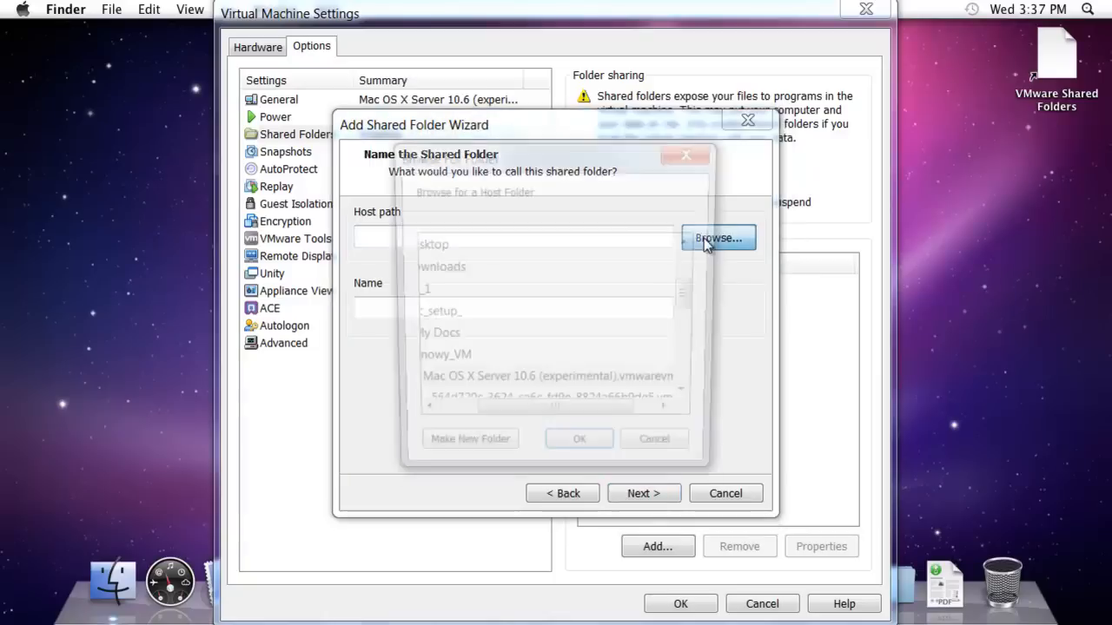
pyautogui.click(717, 238)
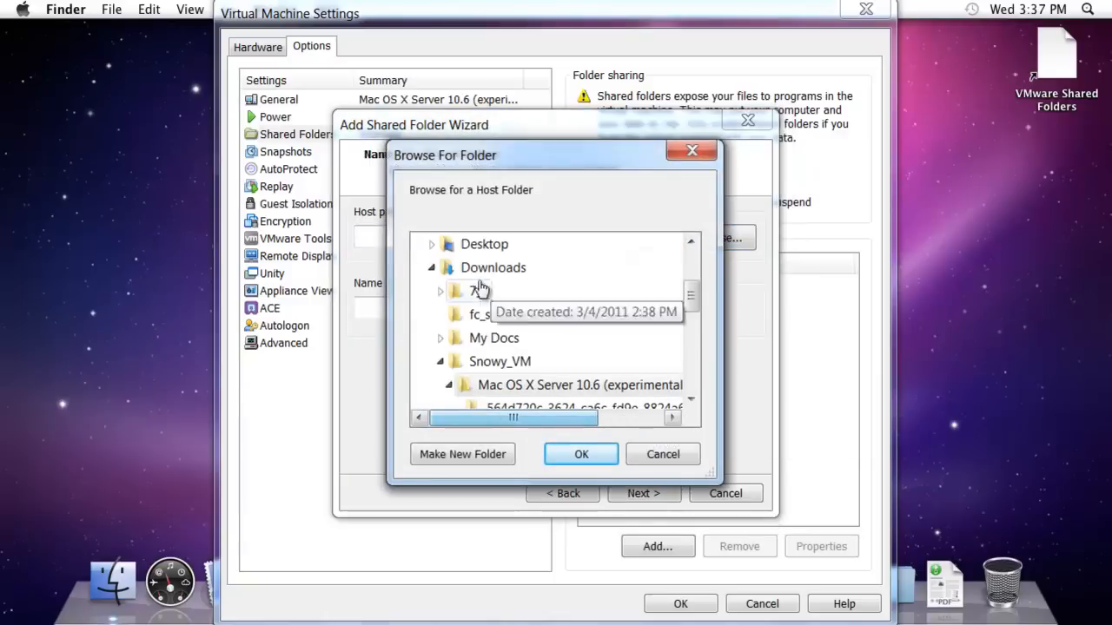
pyautogui.moveTo(518, 362)
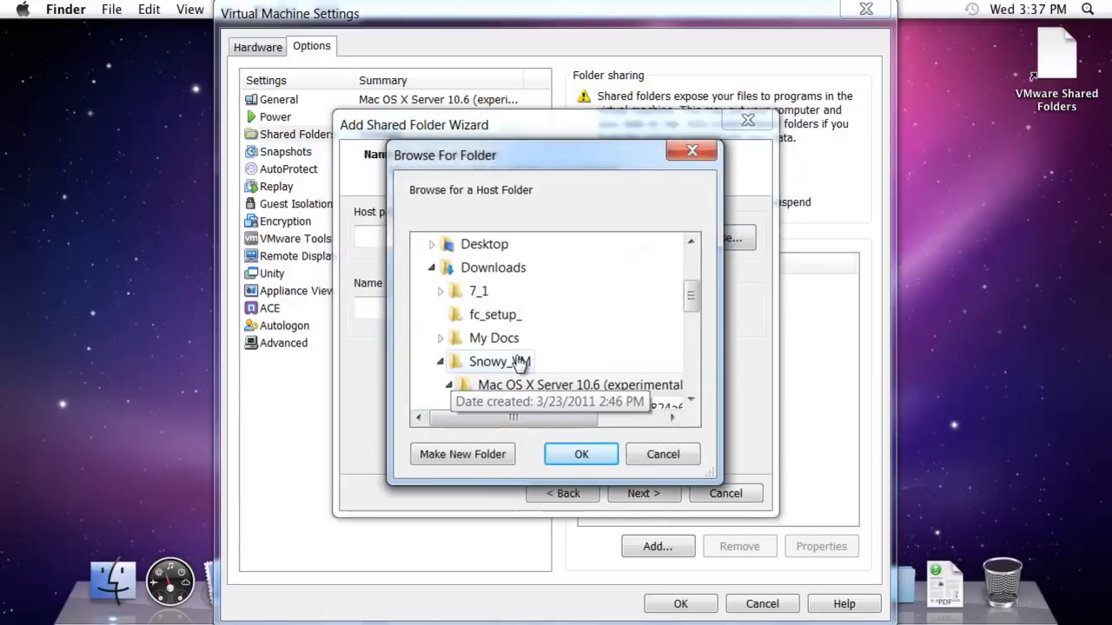
pyautogui.click(580, 455)
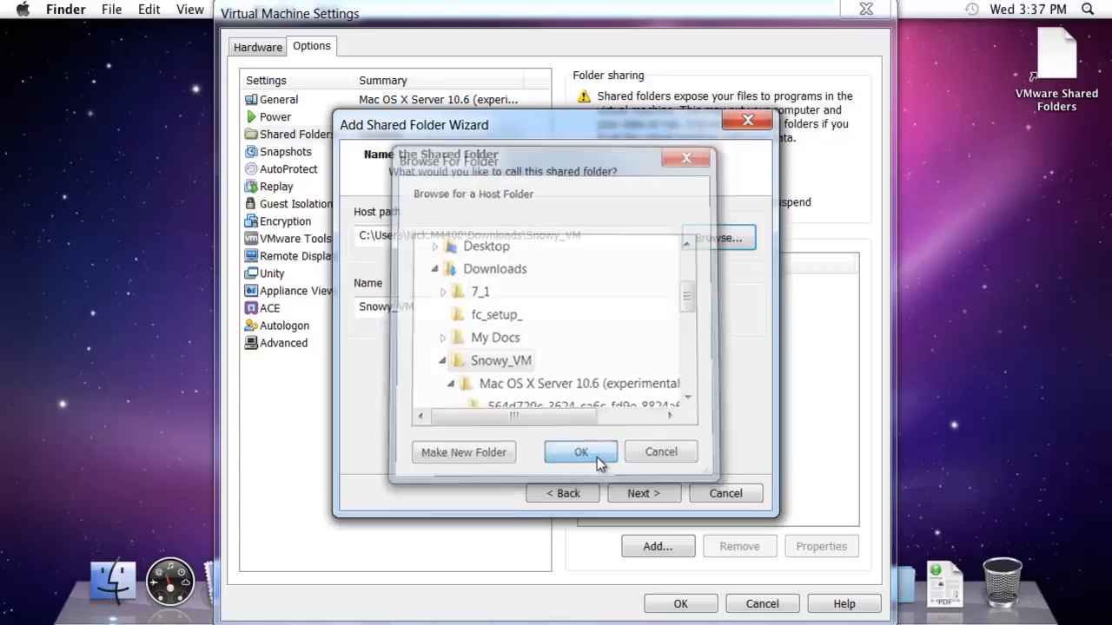
pyautogui.click(580, 452)
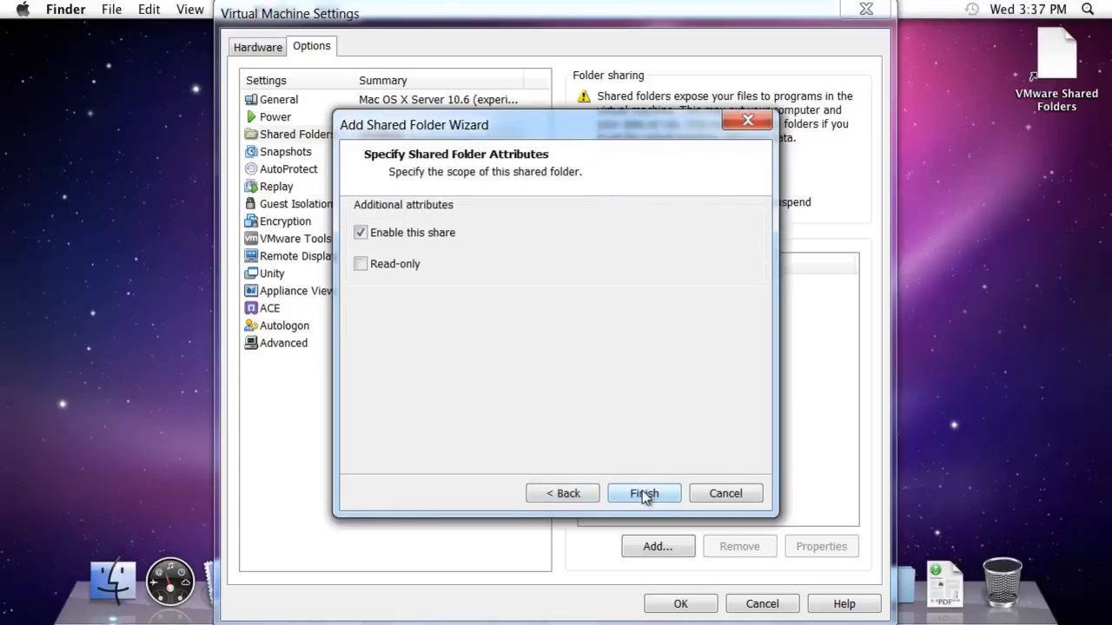
pyautogui.click(644, 493)
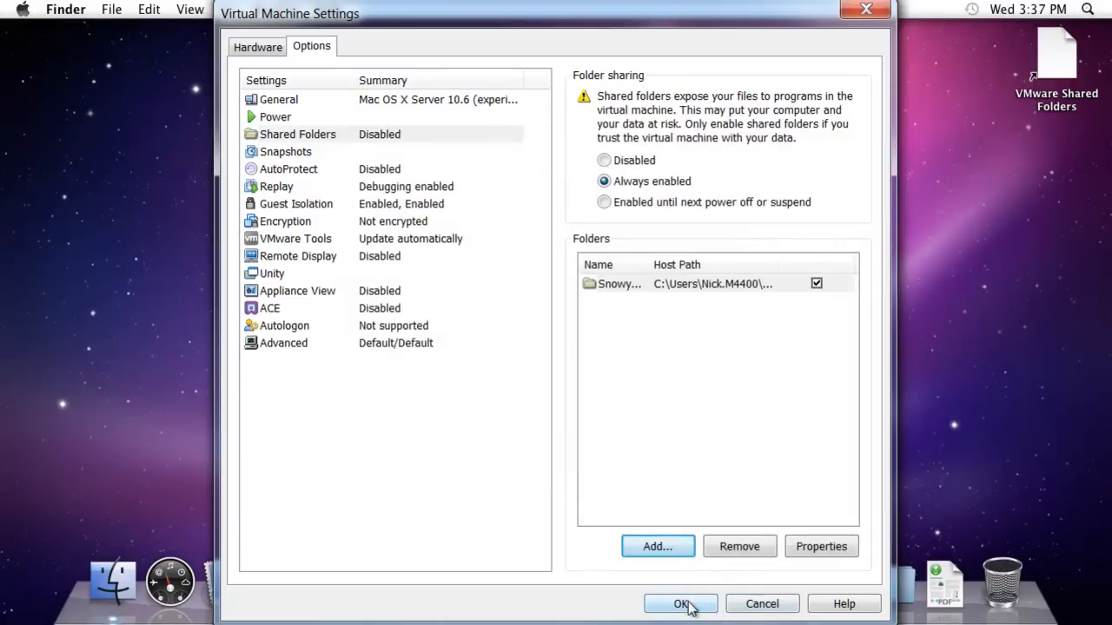
pyautogui.click(680, 605)
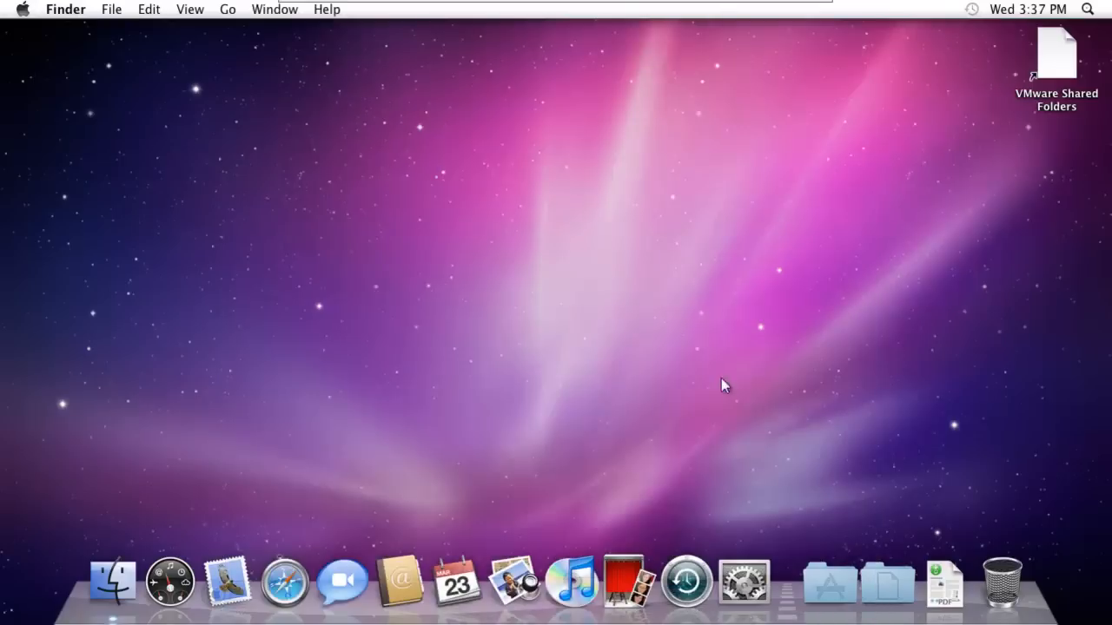
pyautogui.moveTo(1074, 68)
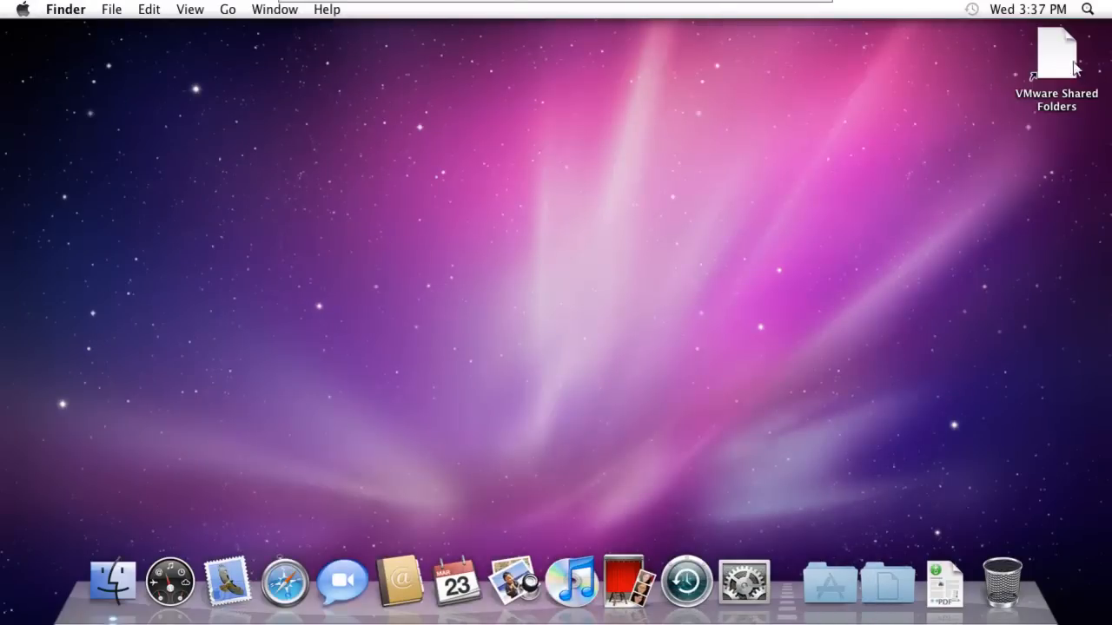
# In Finder open VMware Shared Folders > Snowy_VM and extract EnsoniqAudioPCI.mpkg.tar.gz into its .mpkg package.
pyautogui.doubleClick(1056, 54)
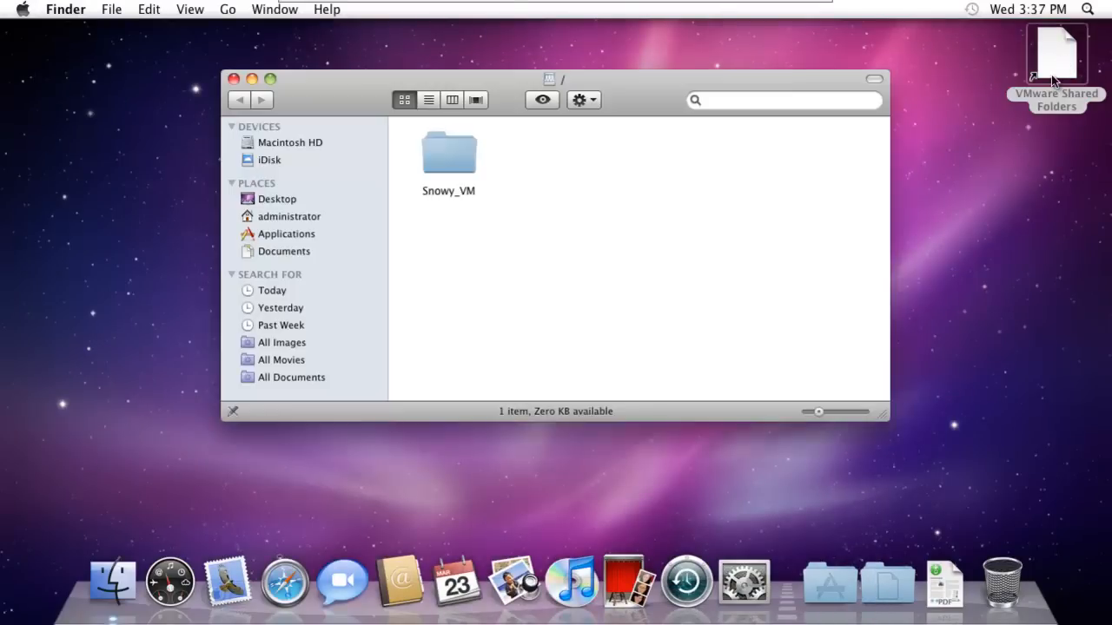
pyautogui.moveTo(459, 167)
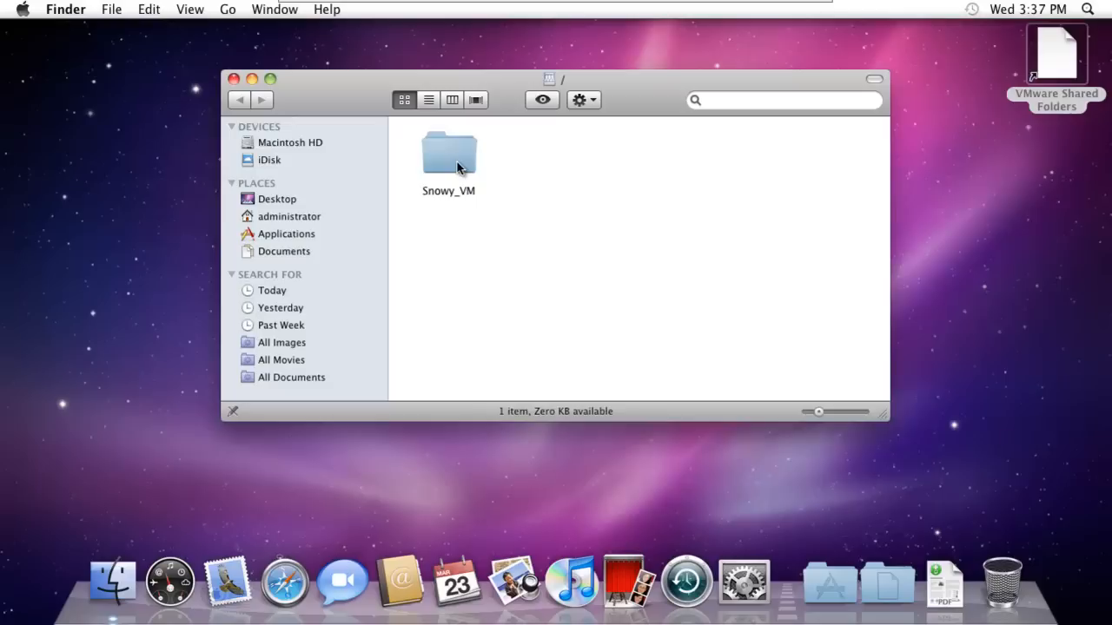
pyautogui.doubleClick(448, 157)
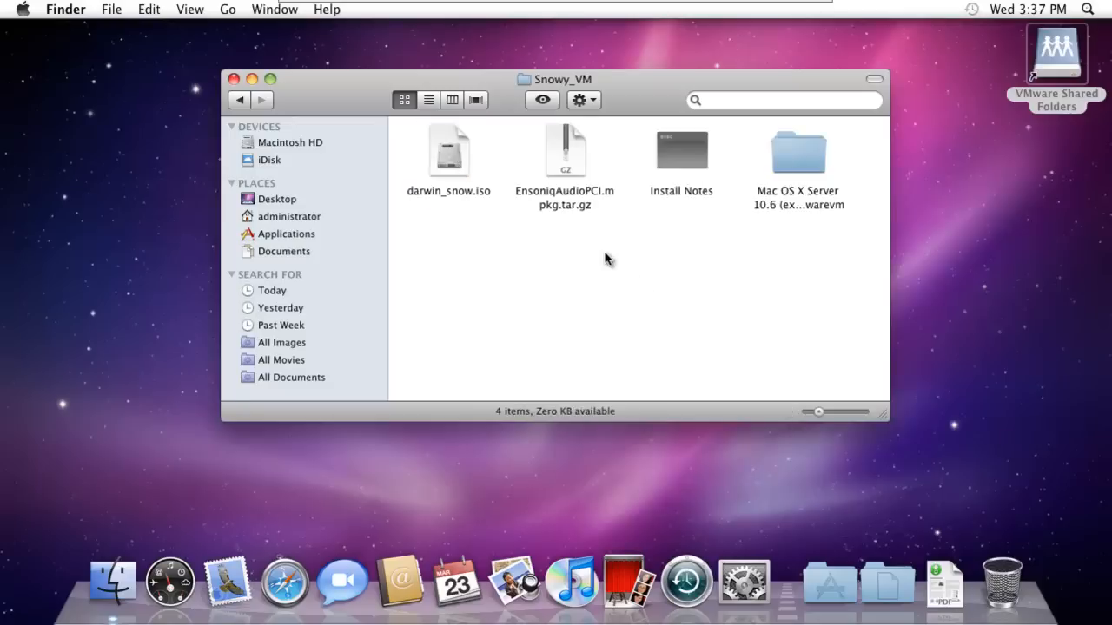
pyautogui.moveTo(589, 215)
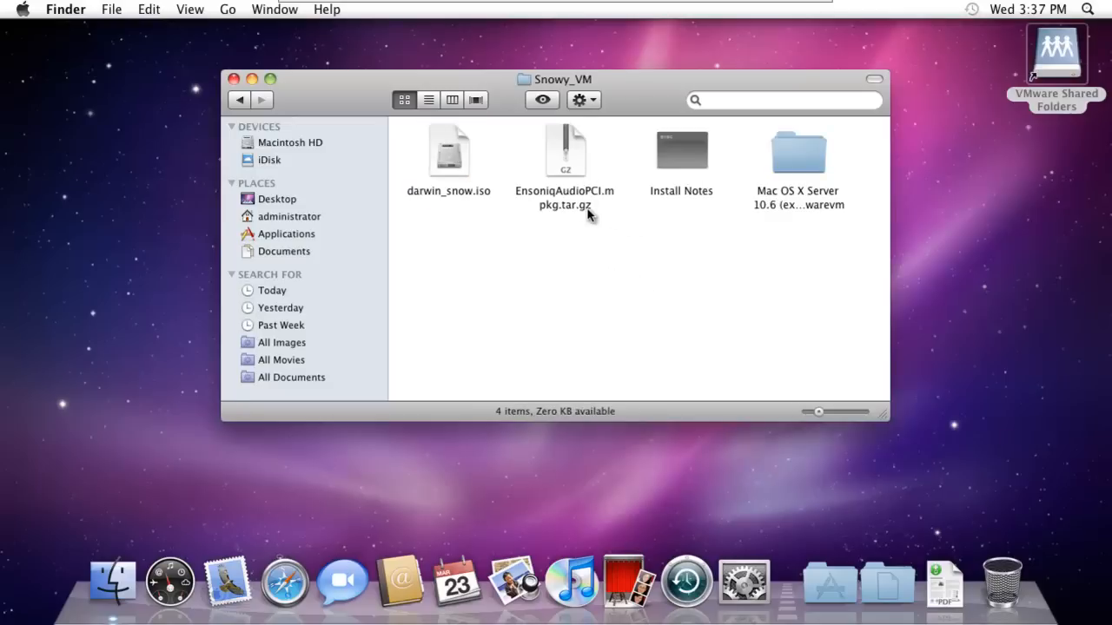
pyautogui.moveTo(566, 200)
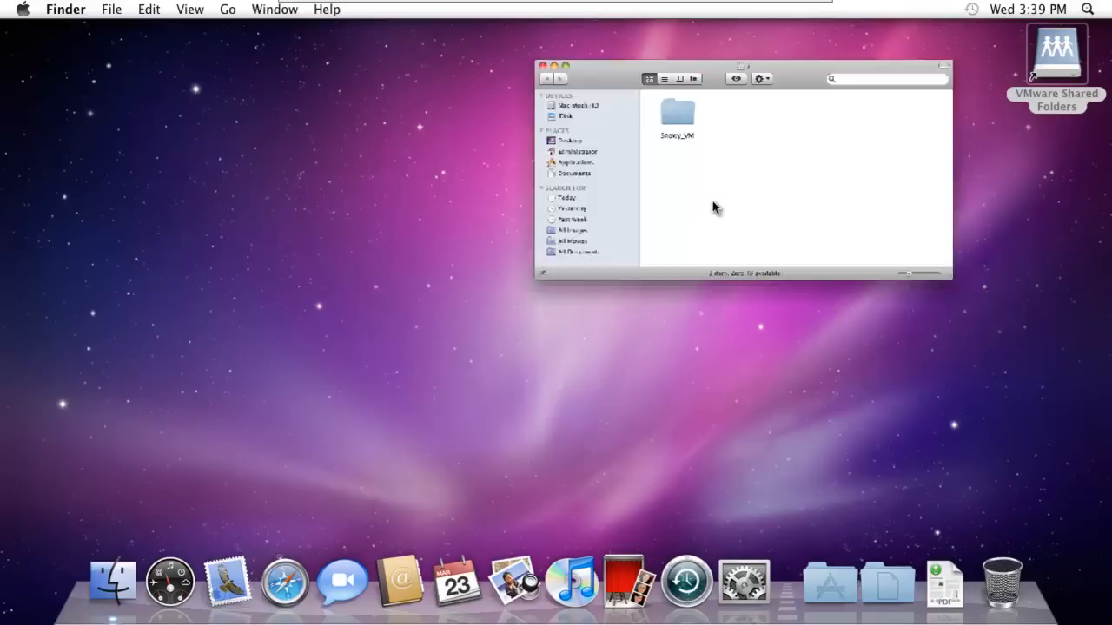
pyautogui.doubleClick(677, 113)
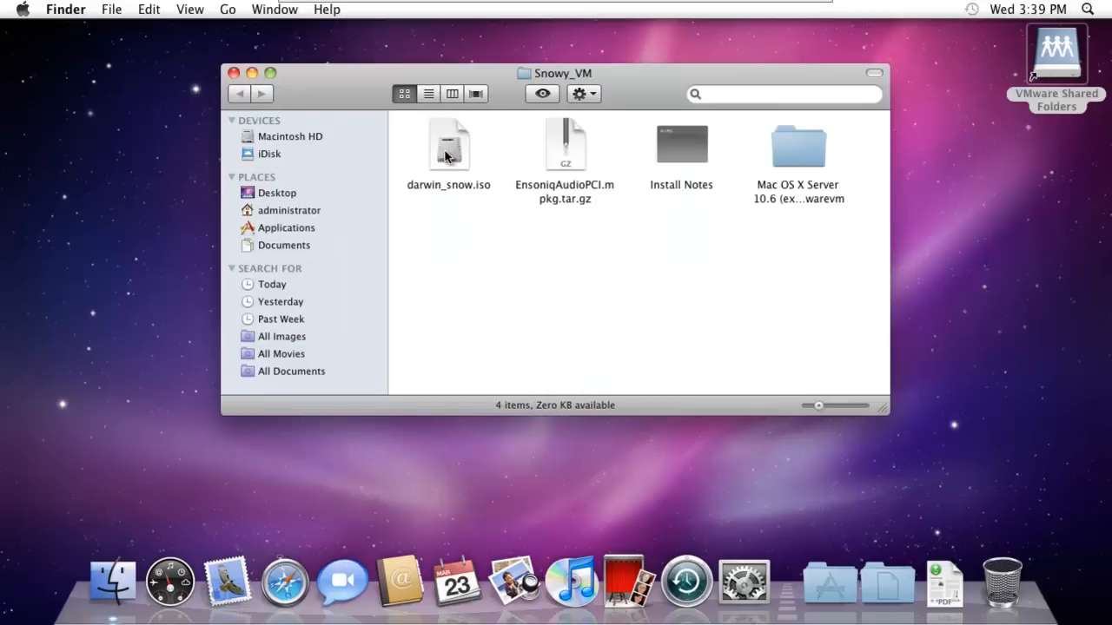
pyautogui.doubleClick(565, 146)
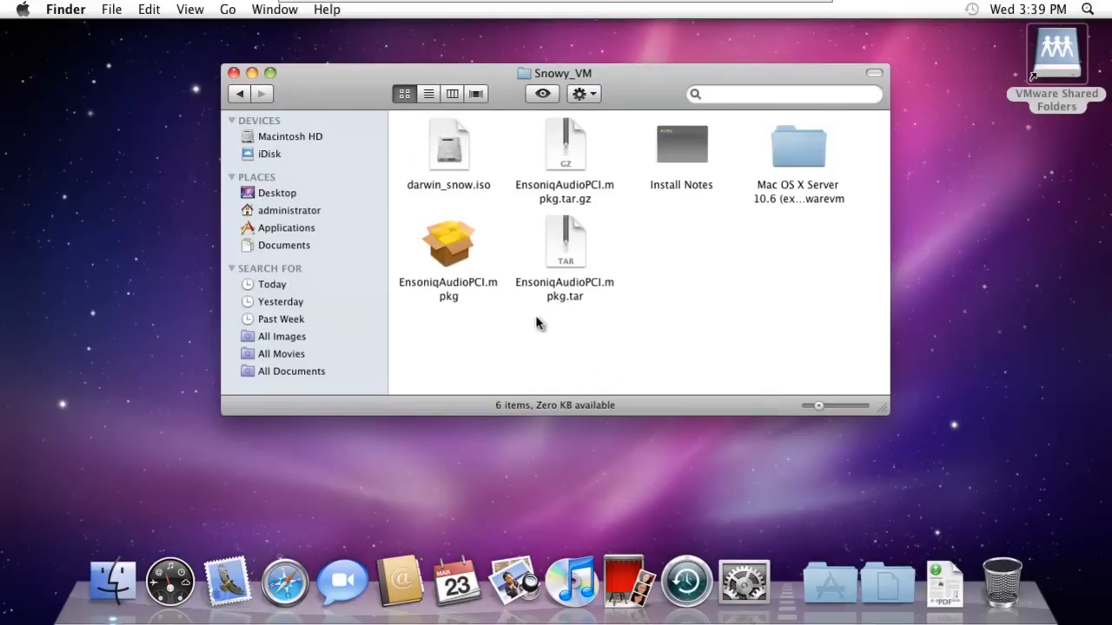
pyautogui.moveTo(631, 354)
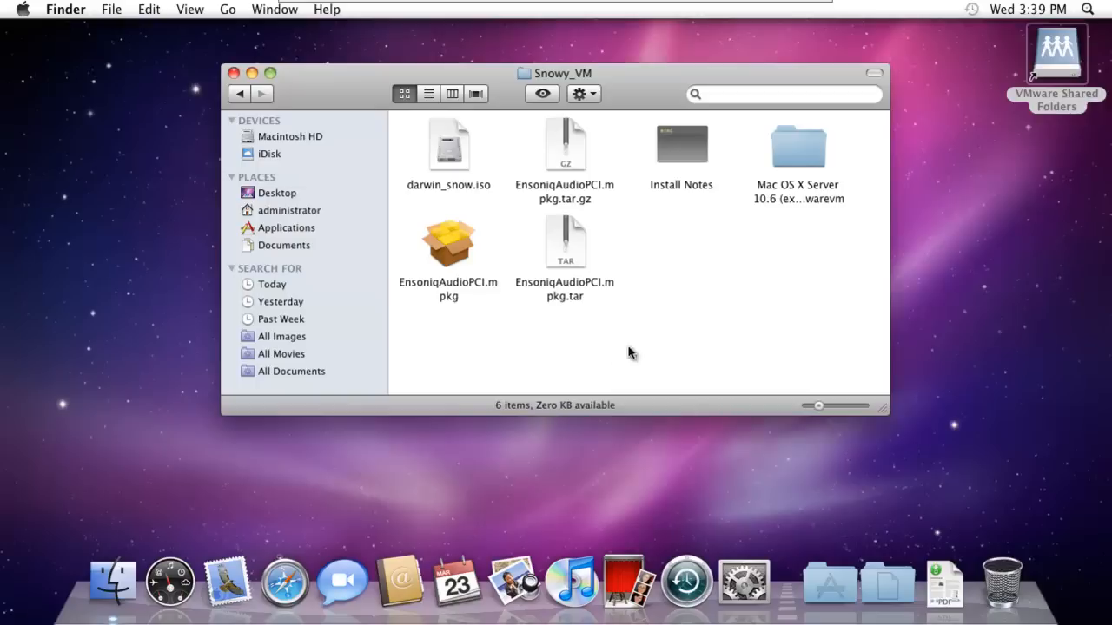
pyautogui.moveTo(450, 298)
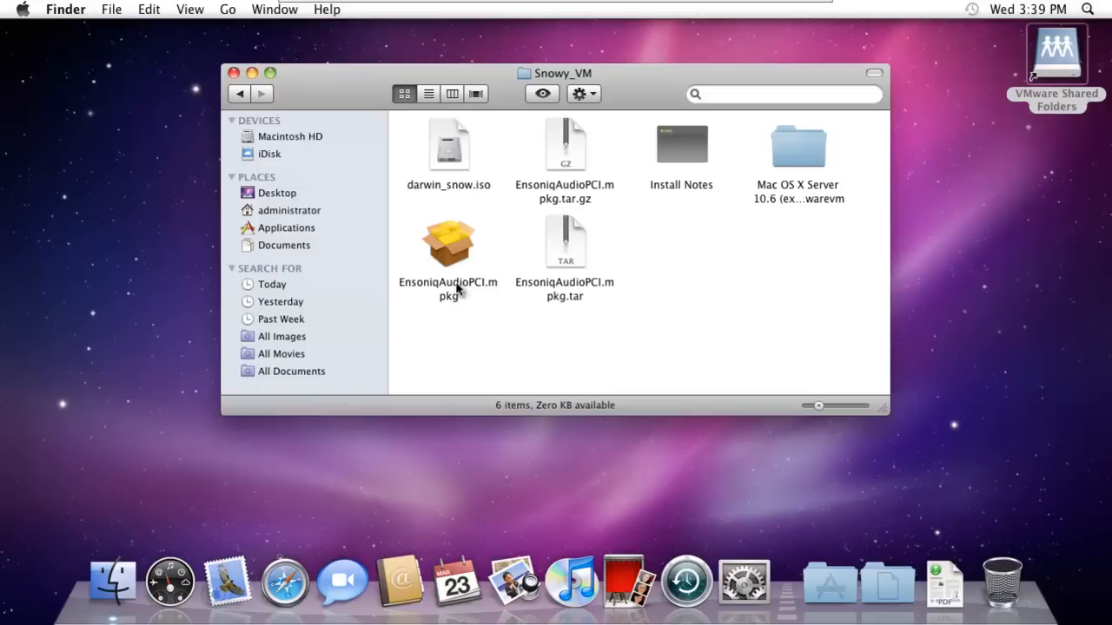
pyautogui.moveTo(459, 276)
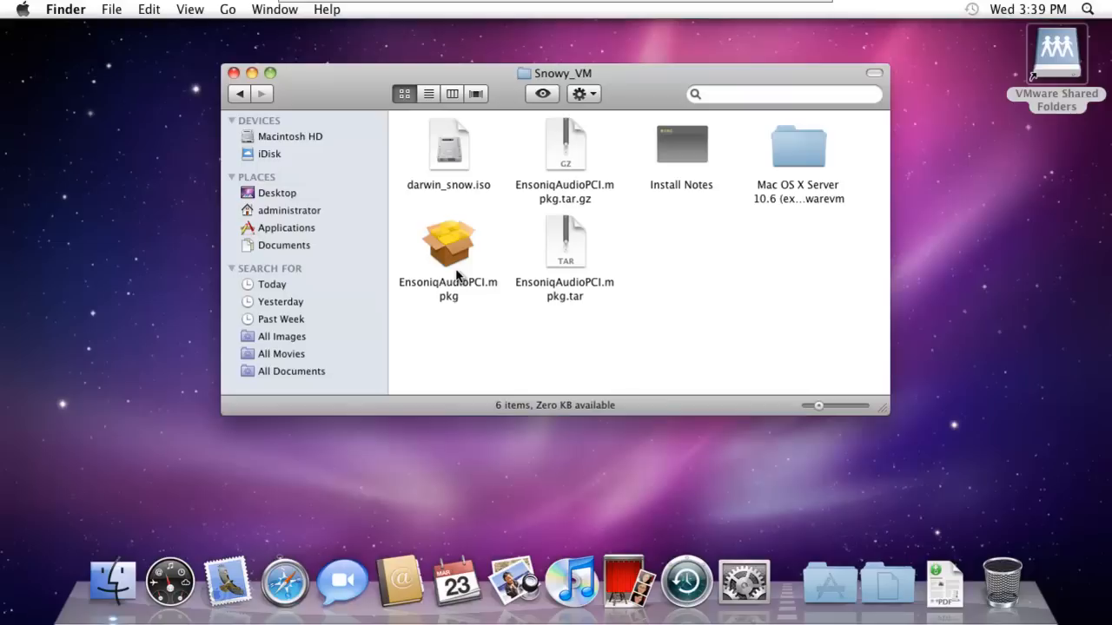
pyautogui.moveTo(448, 250)
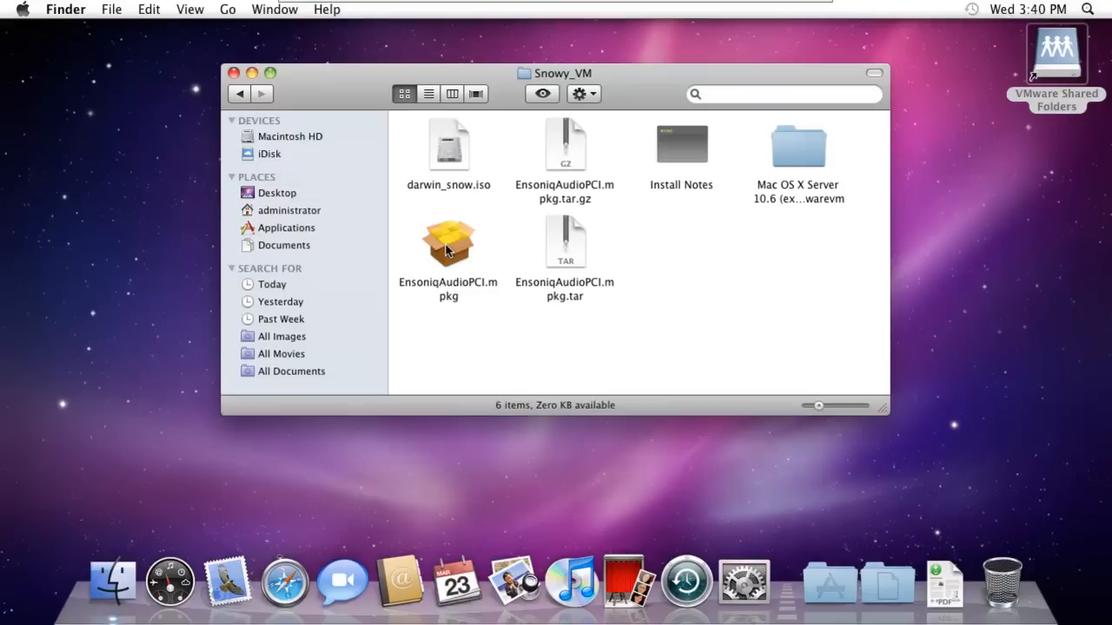
pyautogui.click(448, 241)
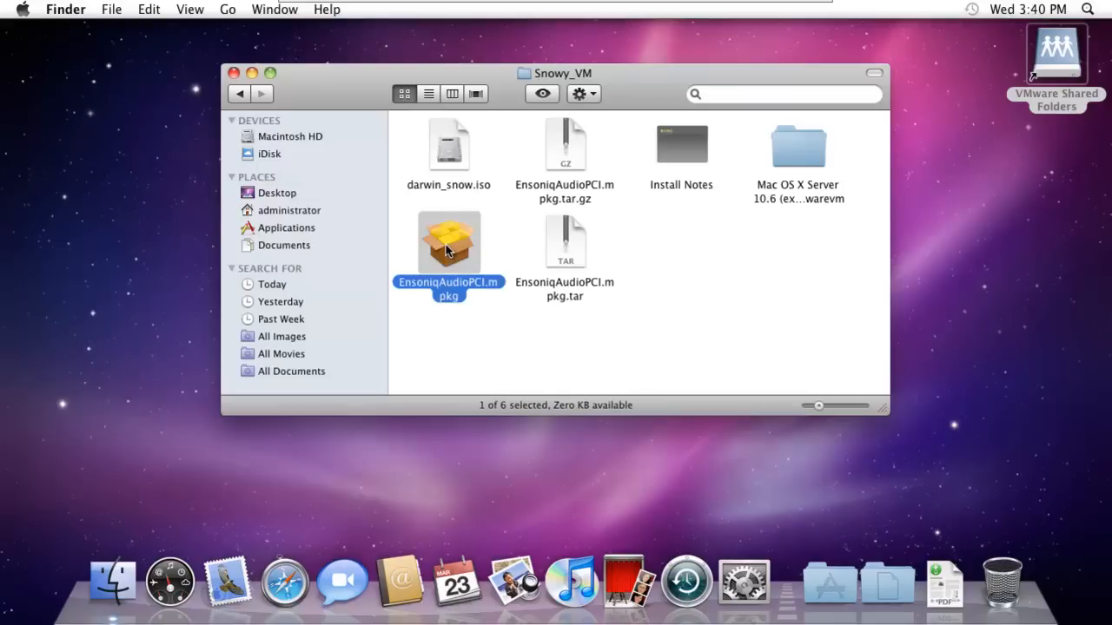
# Launch EnsoniqAudioPCI.mpkg and start a standard install onto Macintosh HD.
pyautogui.doubleClick(448, 244)
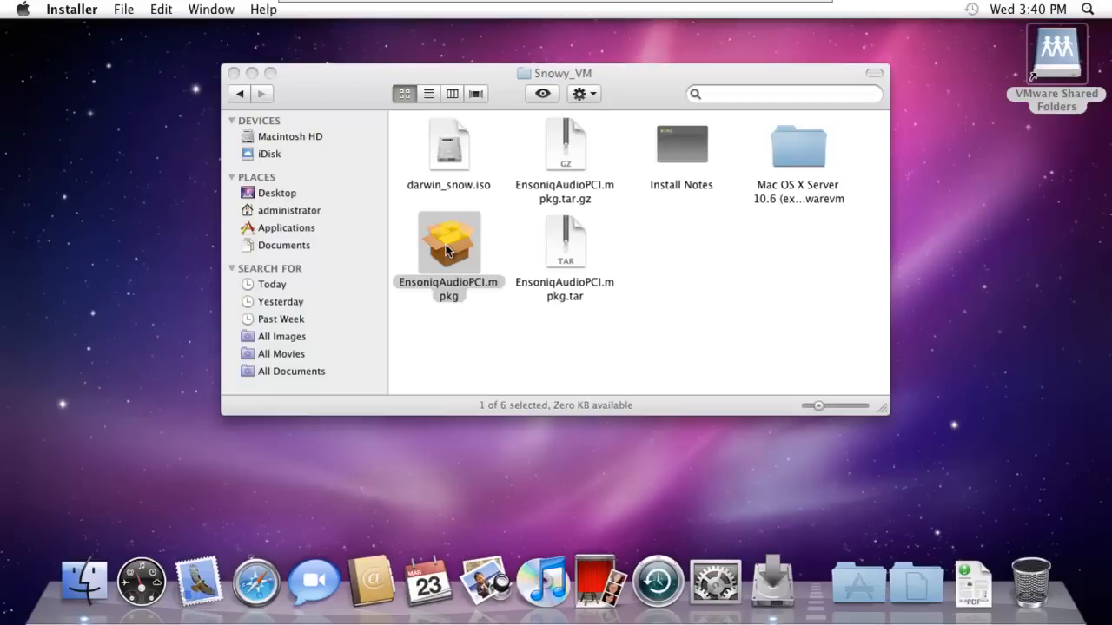
pyautogui.doubleClick(448, 243)
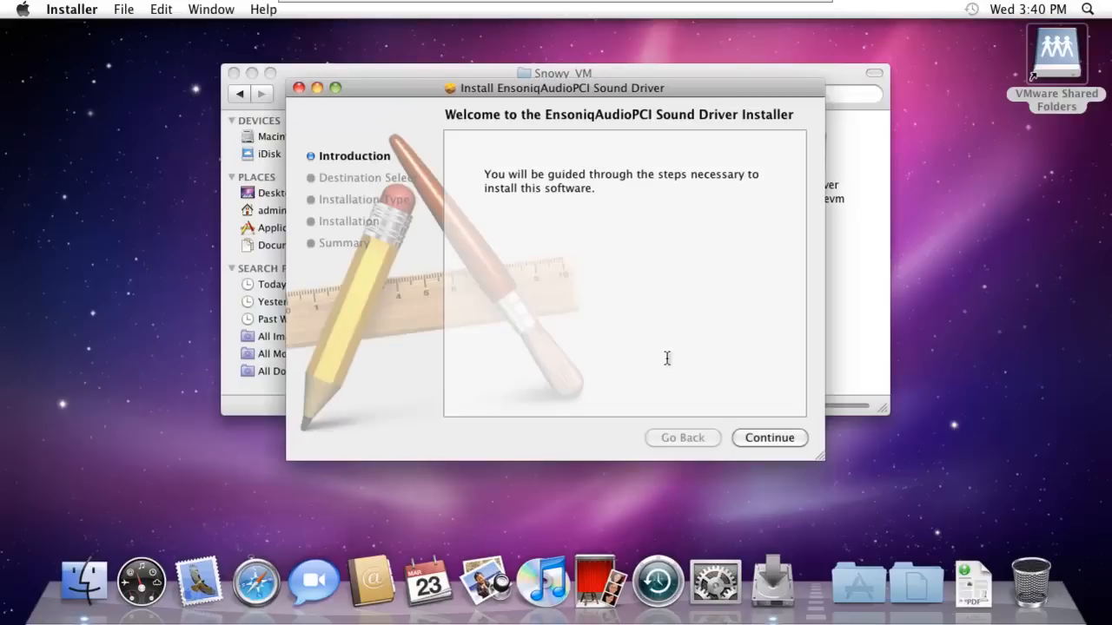
pyautogui.click(768, 438)
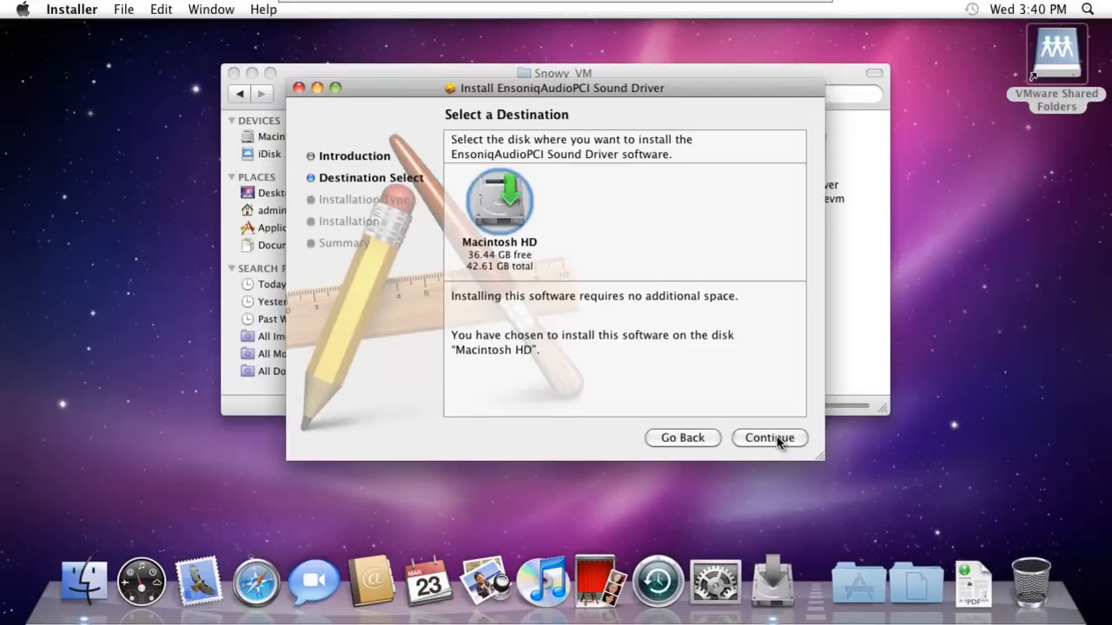
pyautogui.click(768, 438)
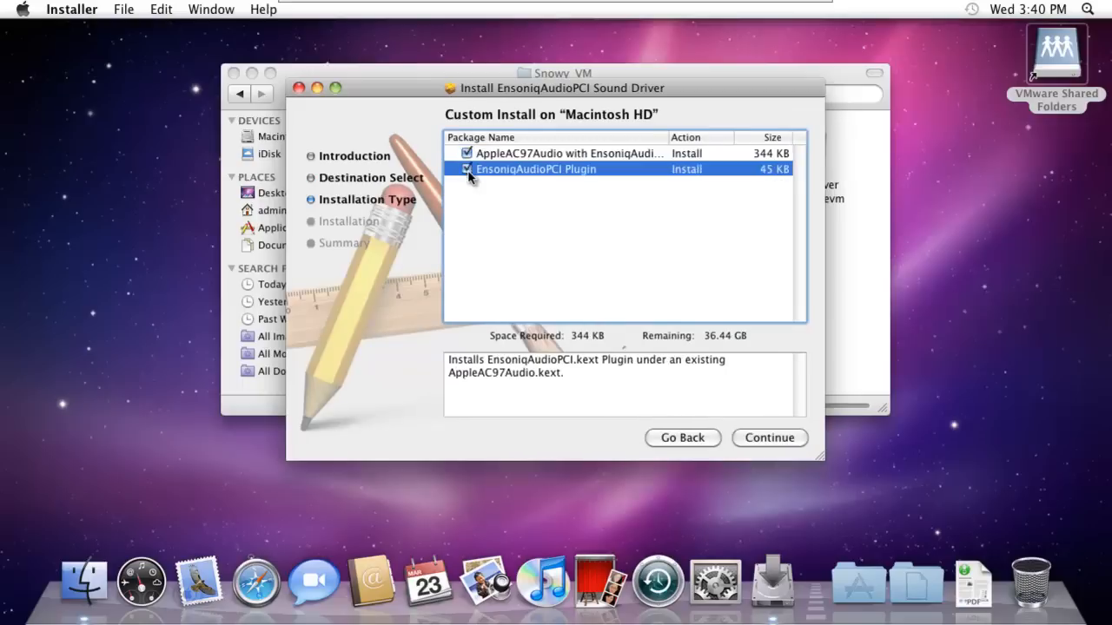
pyautogui.click(768, 438)
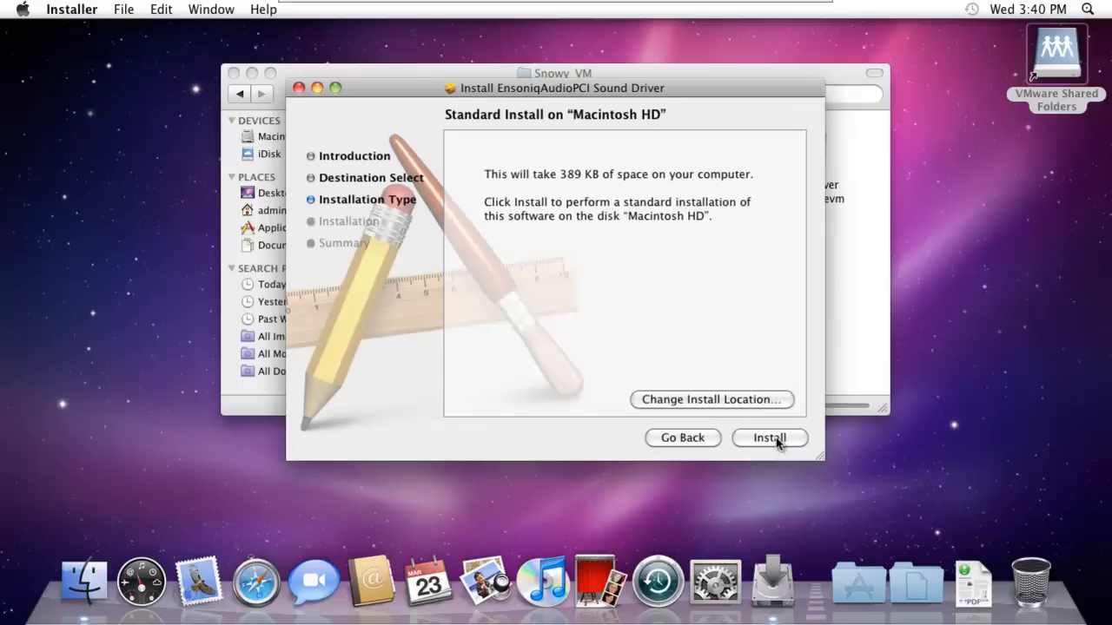
pyautogui.click(768, 437)
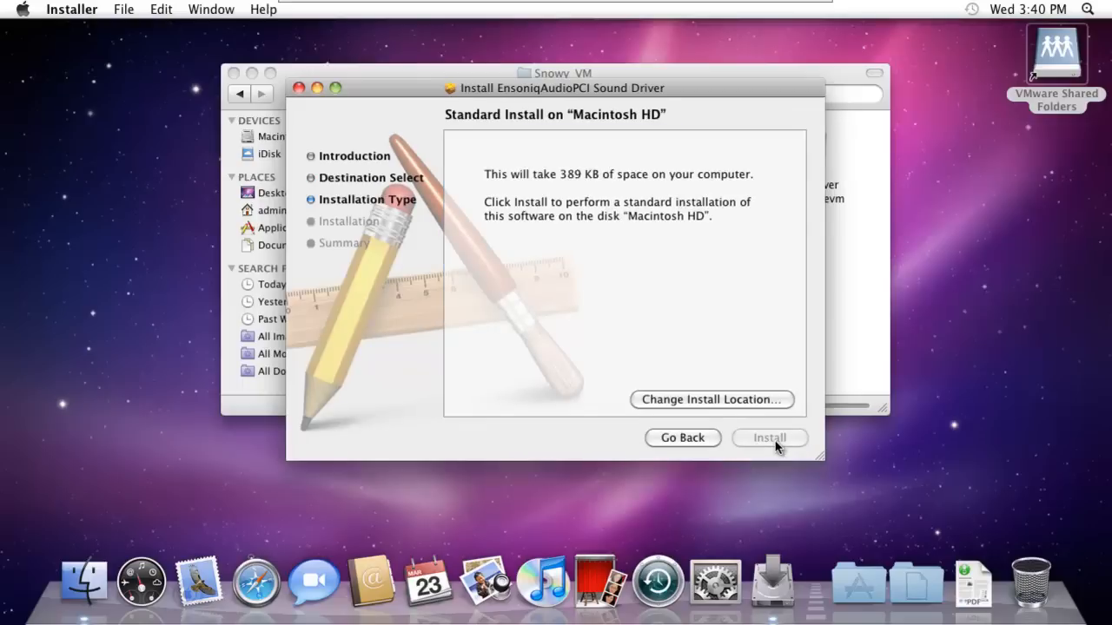
# Authorize with administrator credentials, continue the installation, and restart the Mac to finish.
pyautogui.click(768, 437)
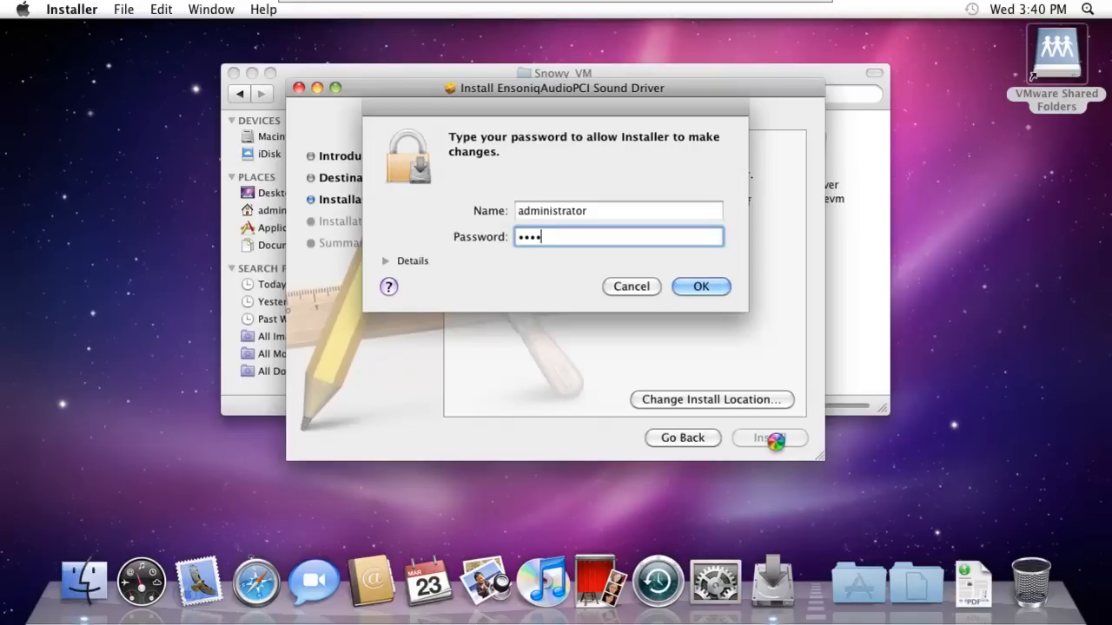
pyautogui.click(700, 287)
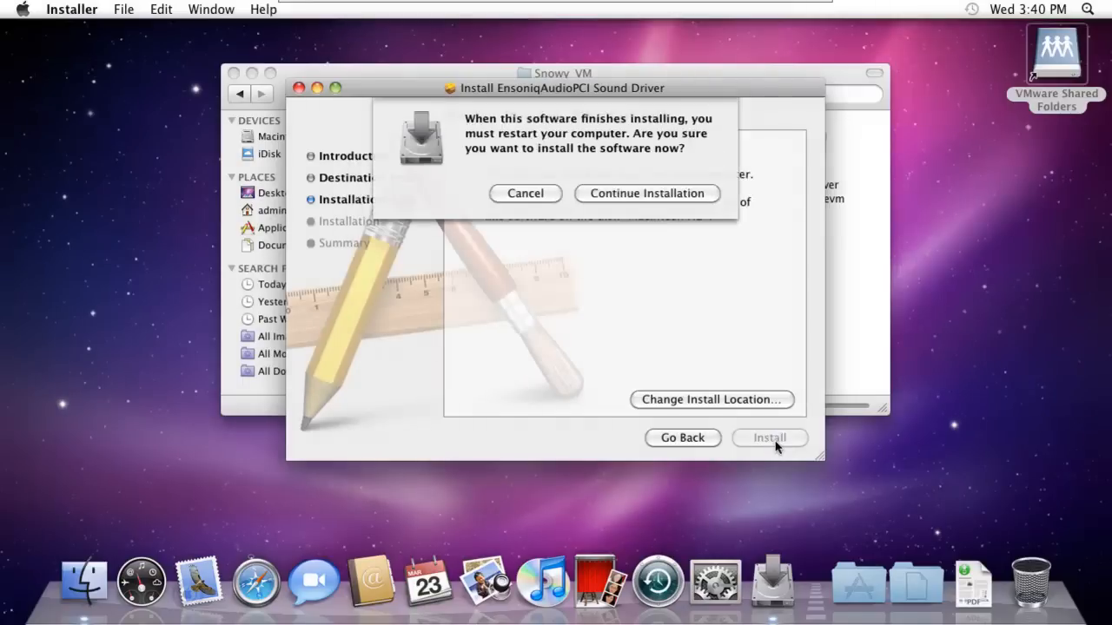
pyautogui.click(646, 193)
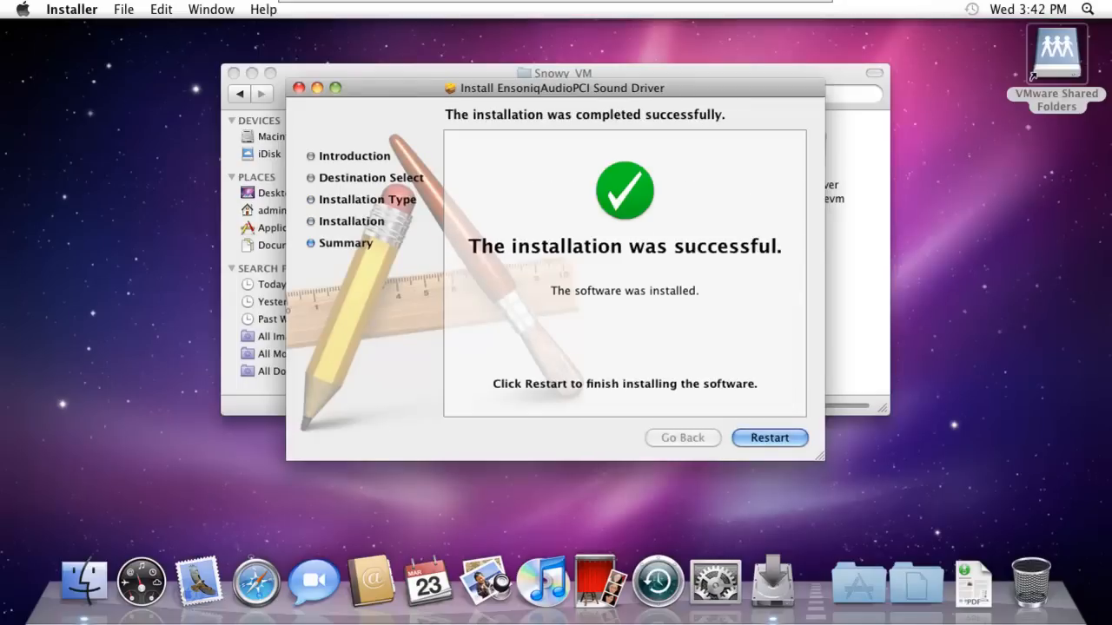
pyautogui.moveTo(676, 489)
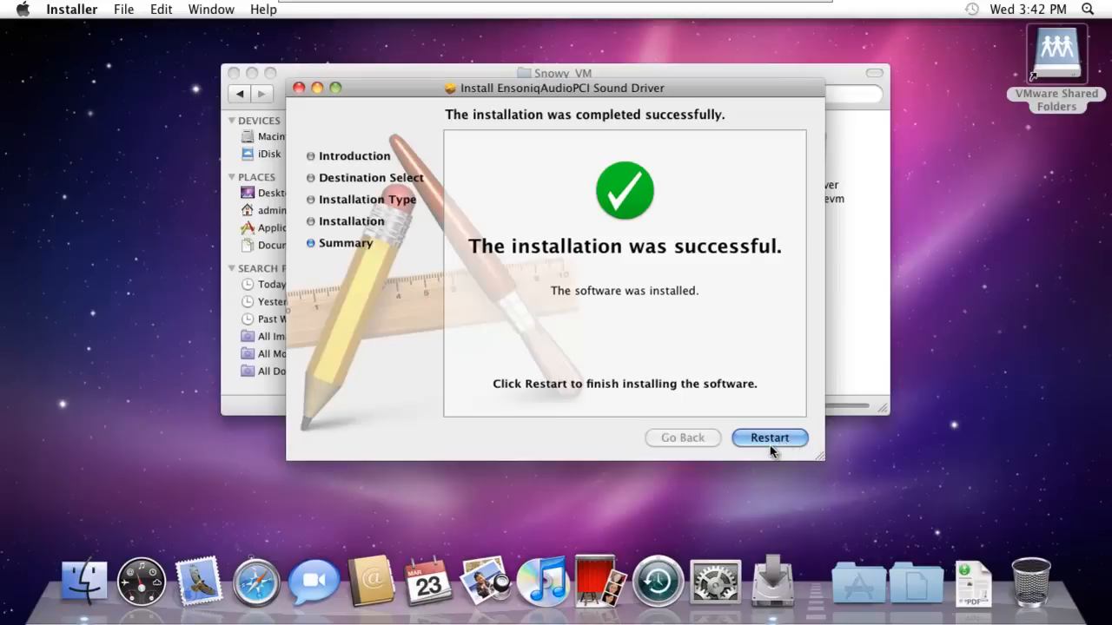
pyautogui.click(768, 438)
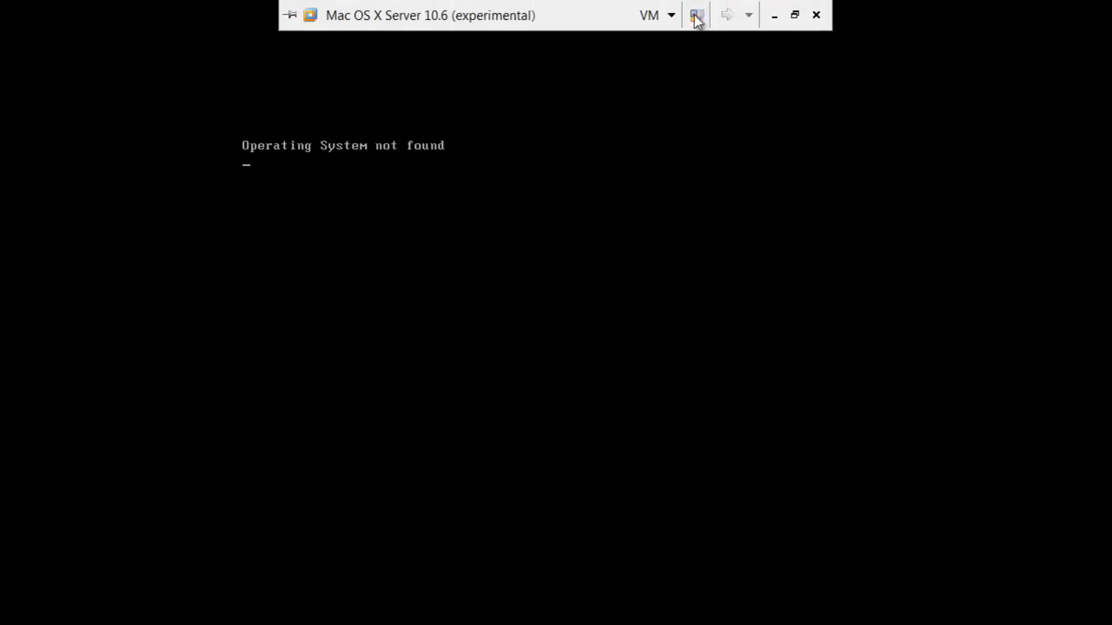
# Power off the VM stuck at 'Operating System not found' and power it on again to boot to the desktop.
pyautogui.click(649, 14)
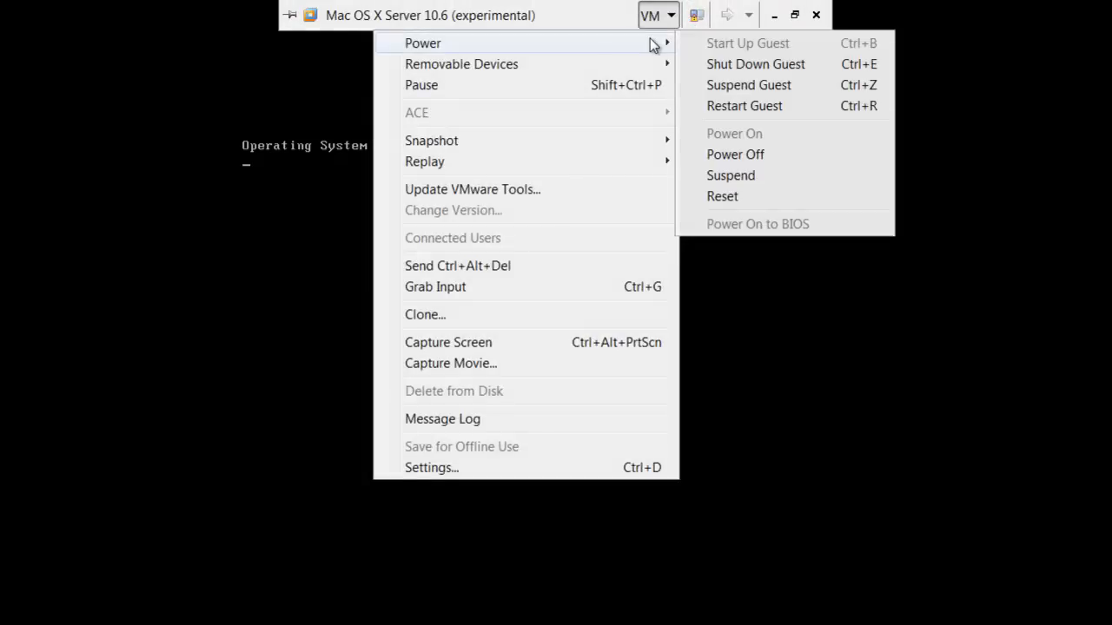
pyautogui.click(754, 63)
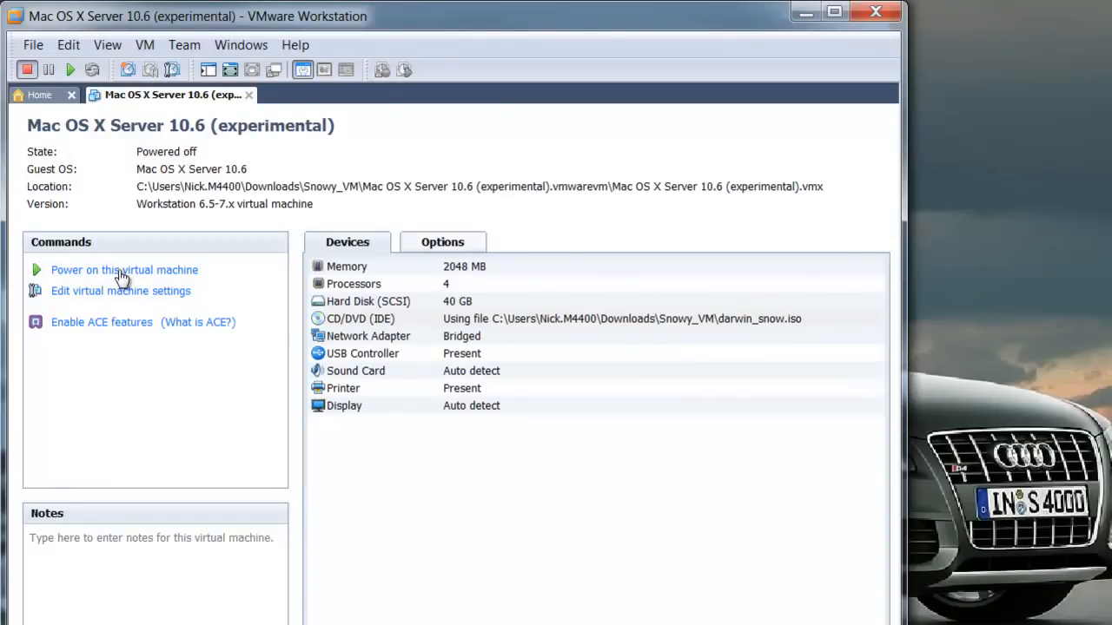
pyautogui.click(125, 271)
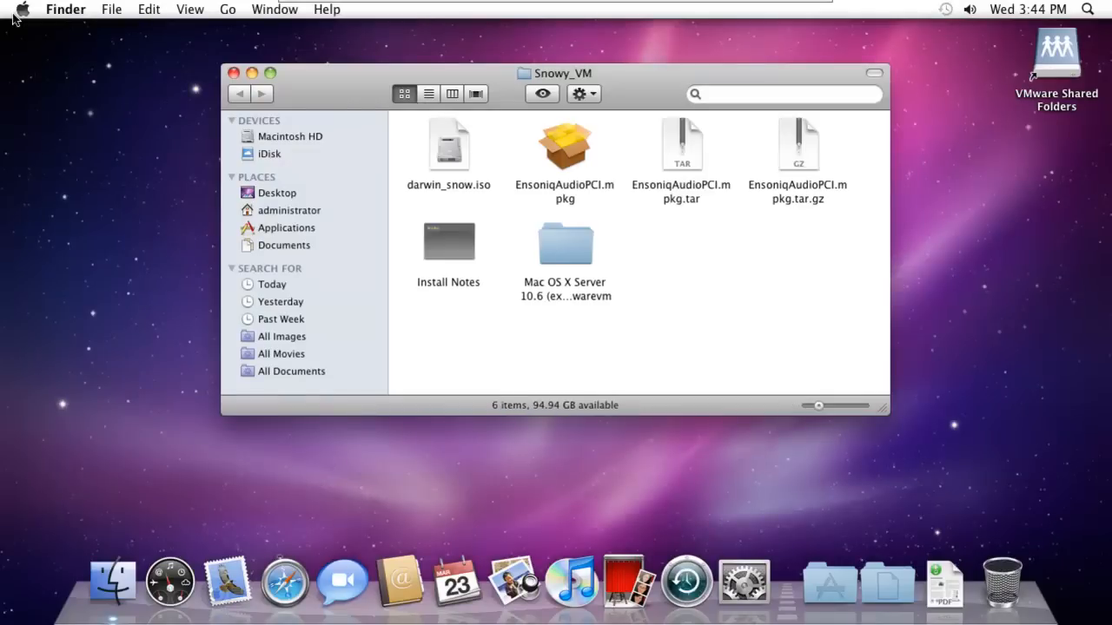
pyautogui.moveTo(976, 24)
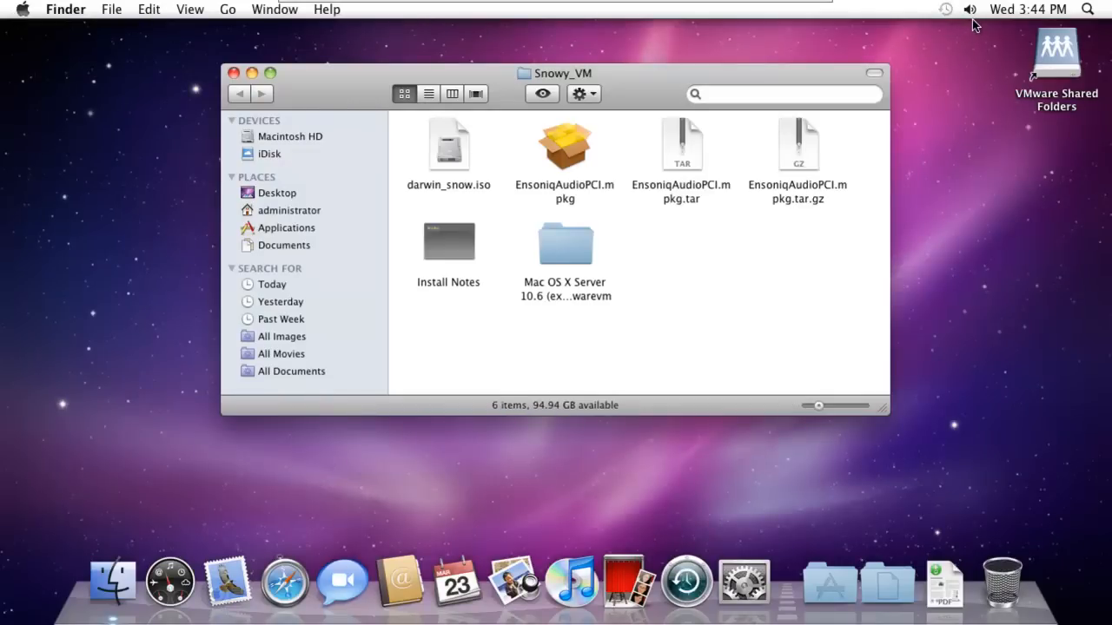
pyautogui.moveTo(285, 67)
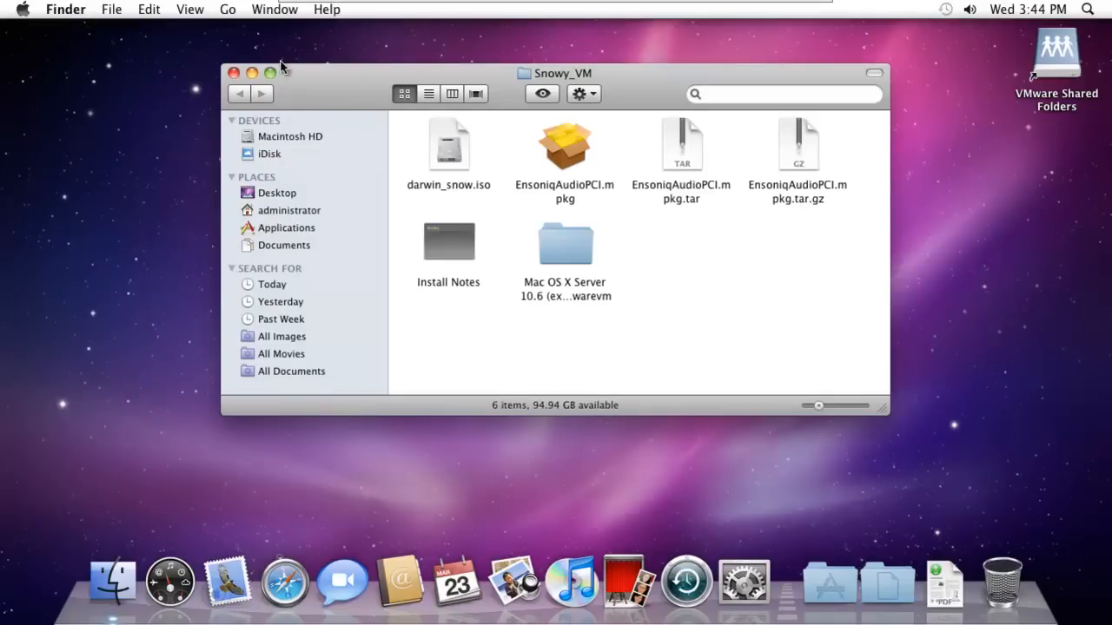
# Close the Snowy_VM Finder window, leaving the clean Mac desktop with the speaker icon.
pyautogui.click(233, 73)
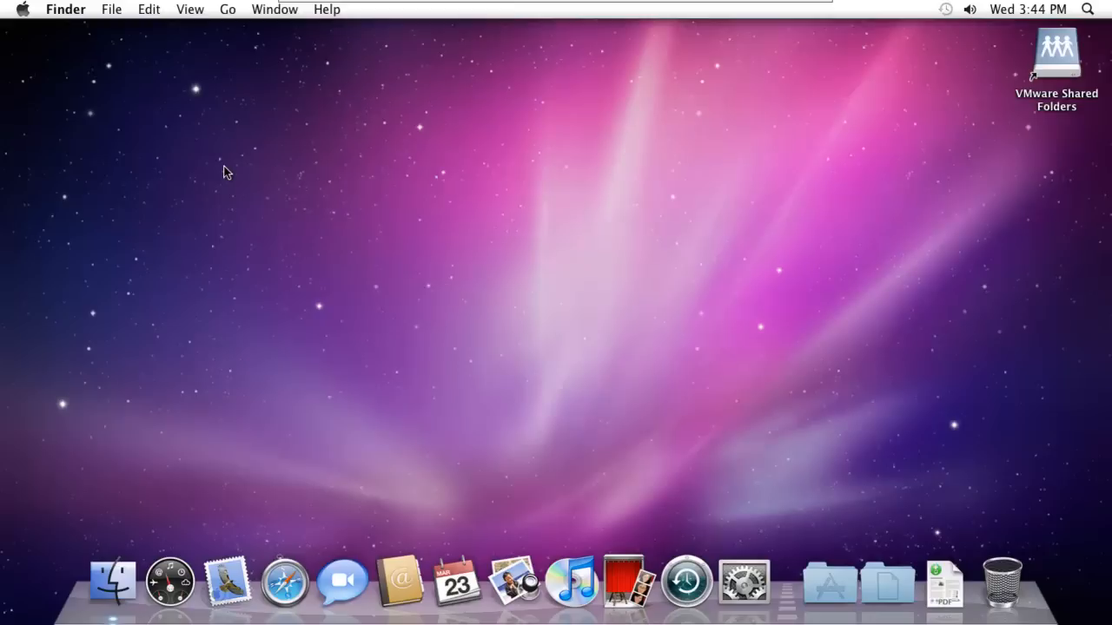